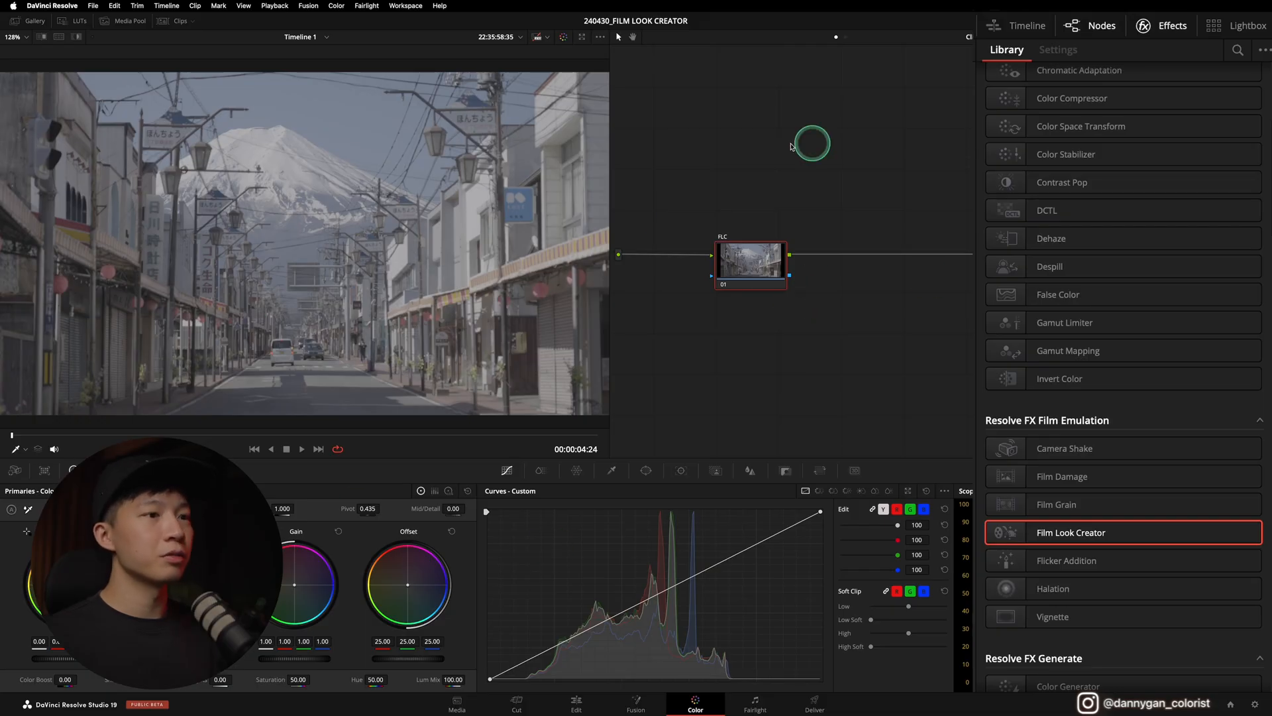
mouse_move(911, 375)
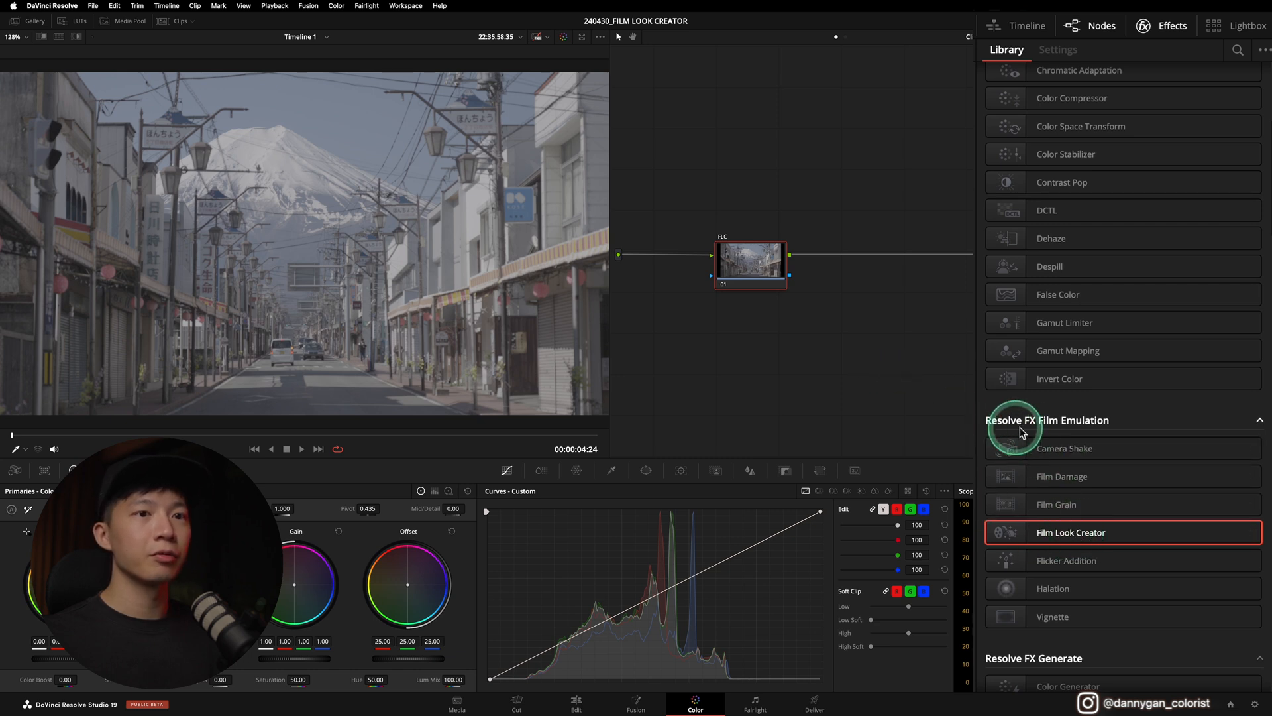
mouse_move(1102, 101)
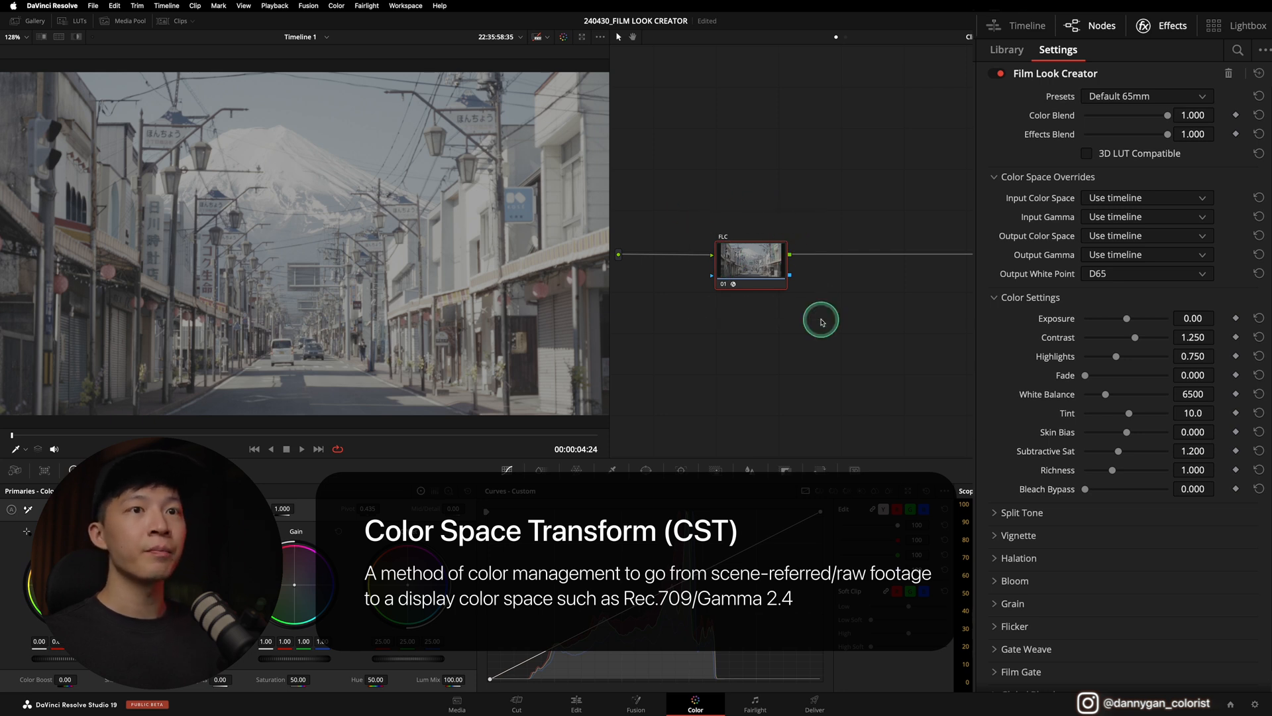
Set Color Space Overrides input to Sony S-Gamut3.Cine/S-Log3, output to Rec.709 Gamma 2.4
click(1146, 197)
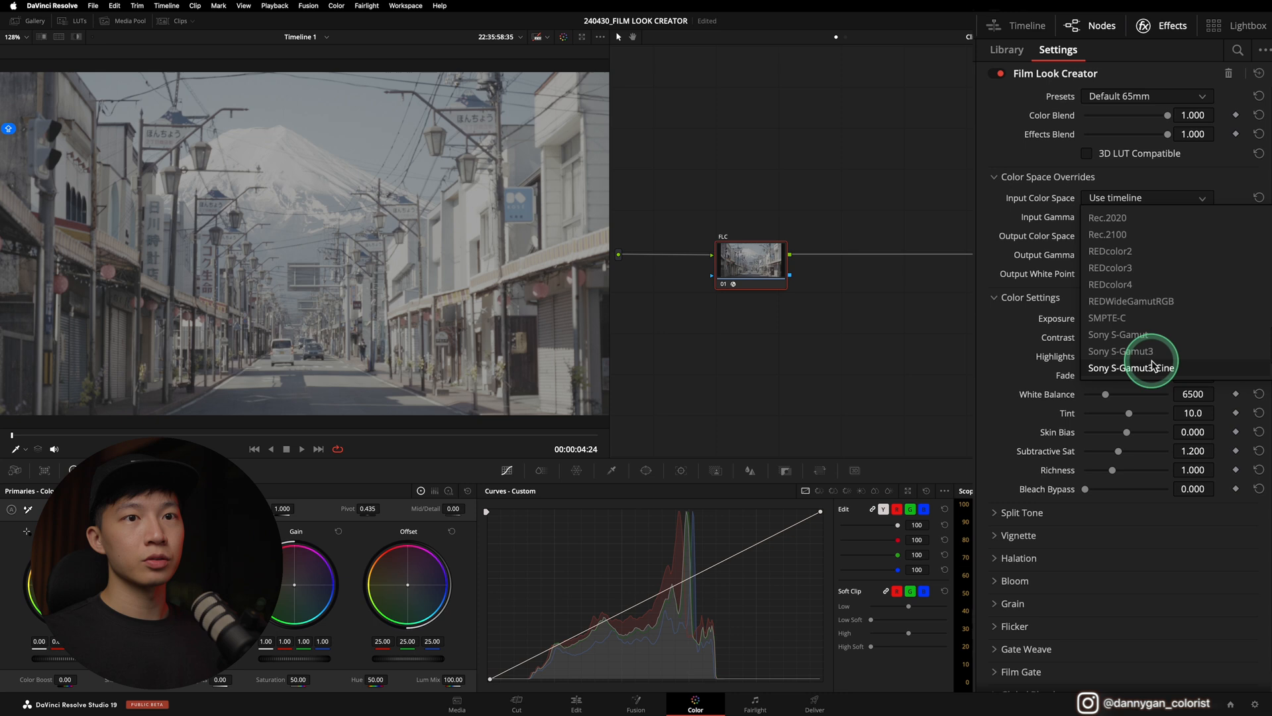
click(1131, 368)
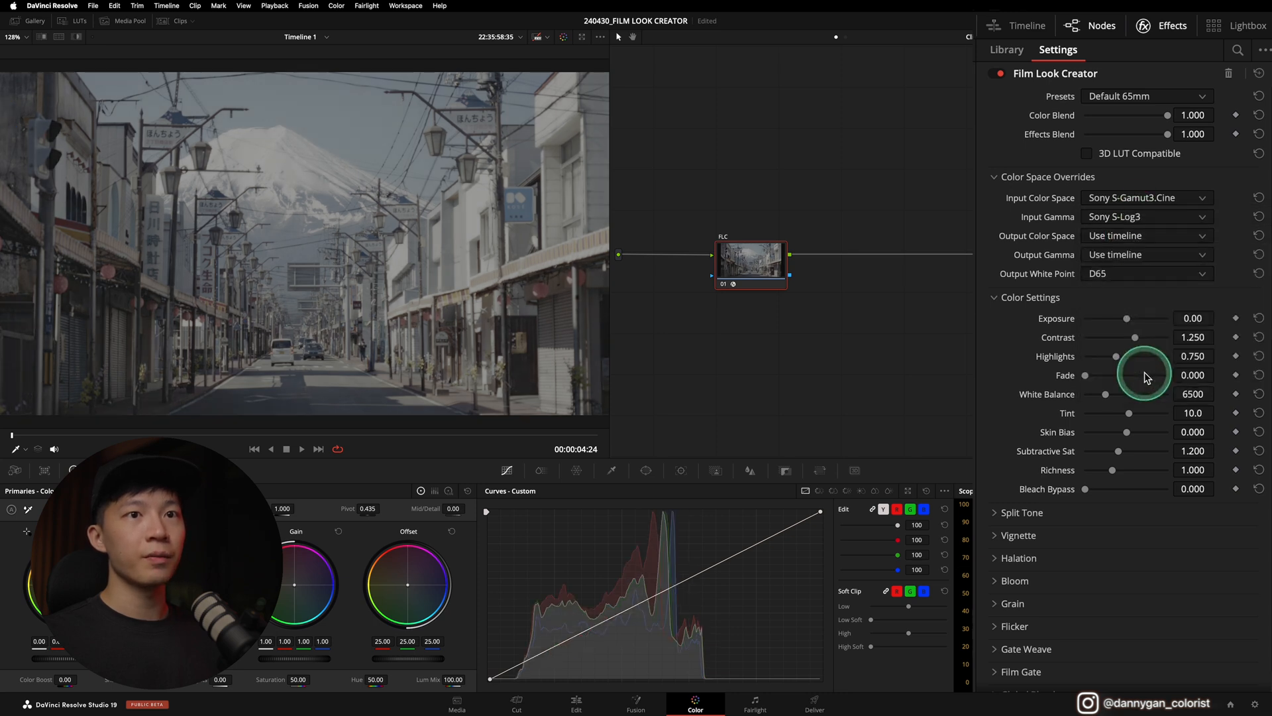
click(1146, 235)
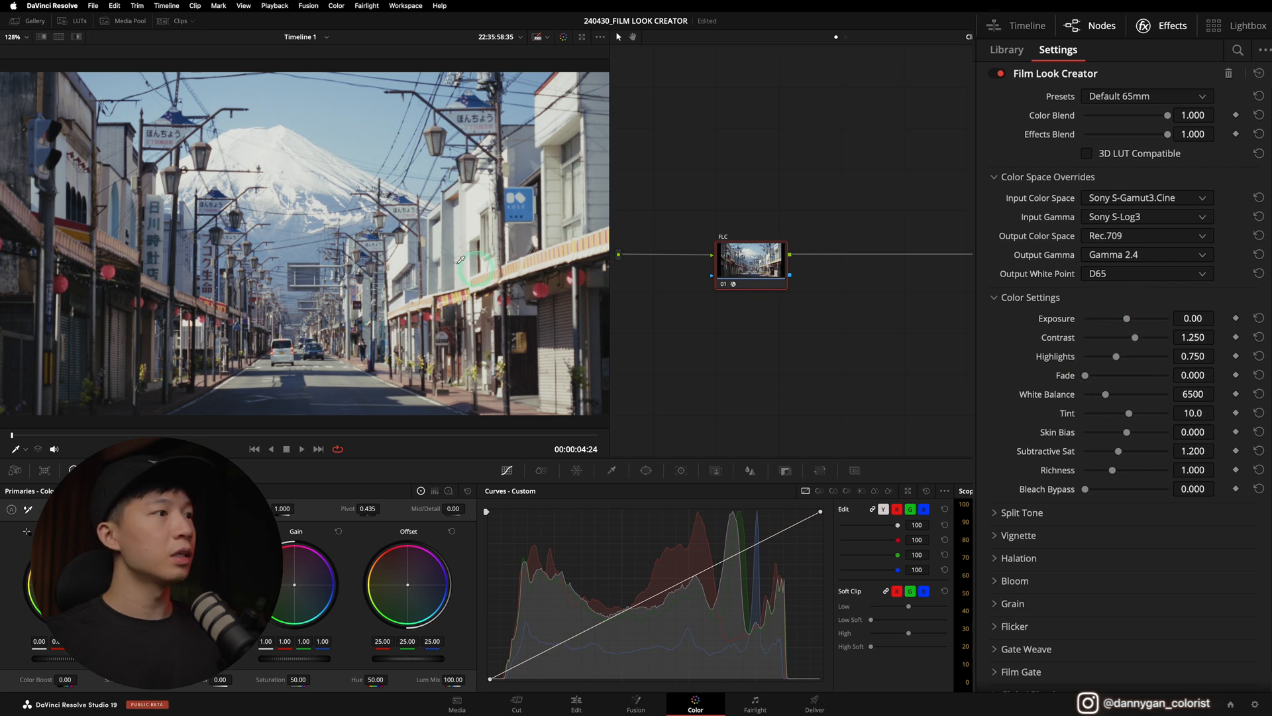
Raise Contrast to 1.407 and start pulling Highlights down
drag(1135, 337, 1140, 337)
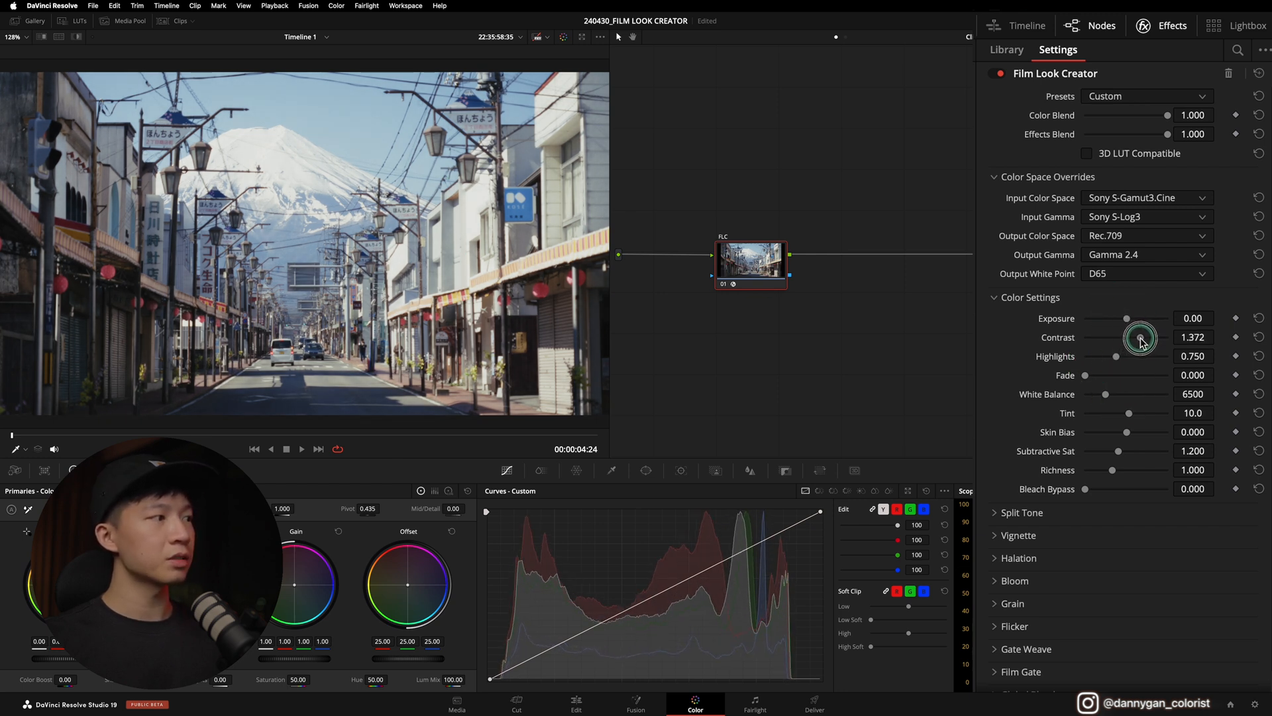
drag(1140, 337, 1144, 337)
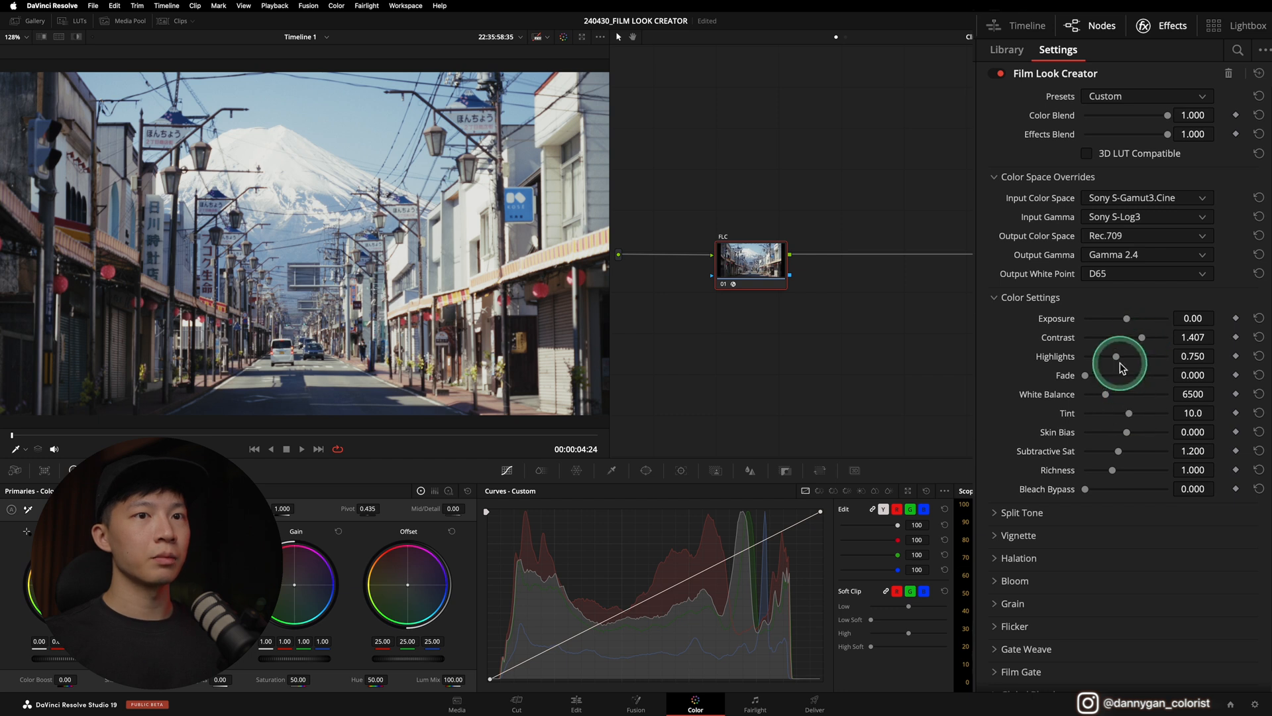
drag(1118, 355, 1110, 359)
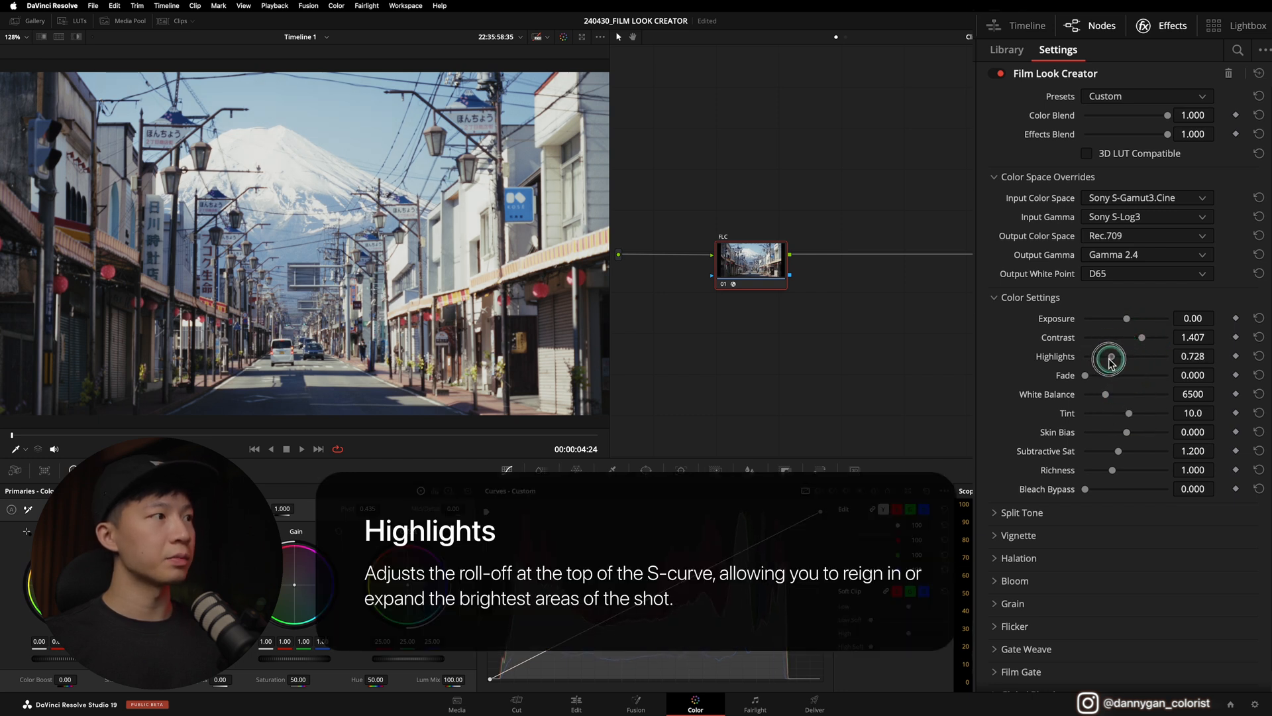
drag(1110, 358, 1088, 358)
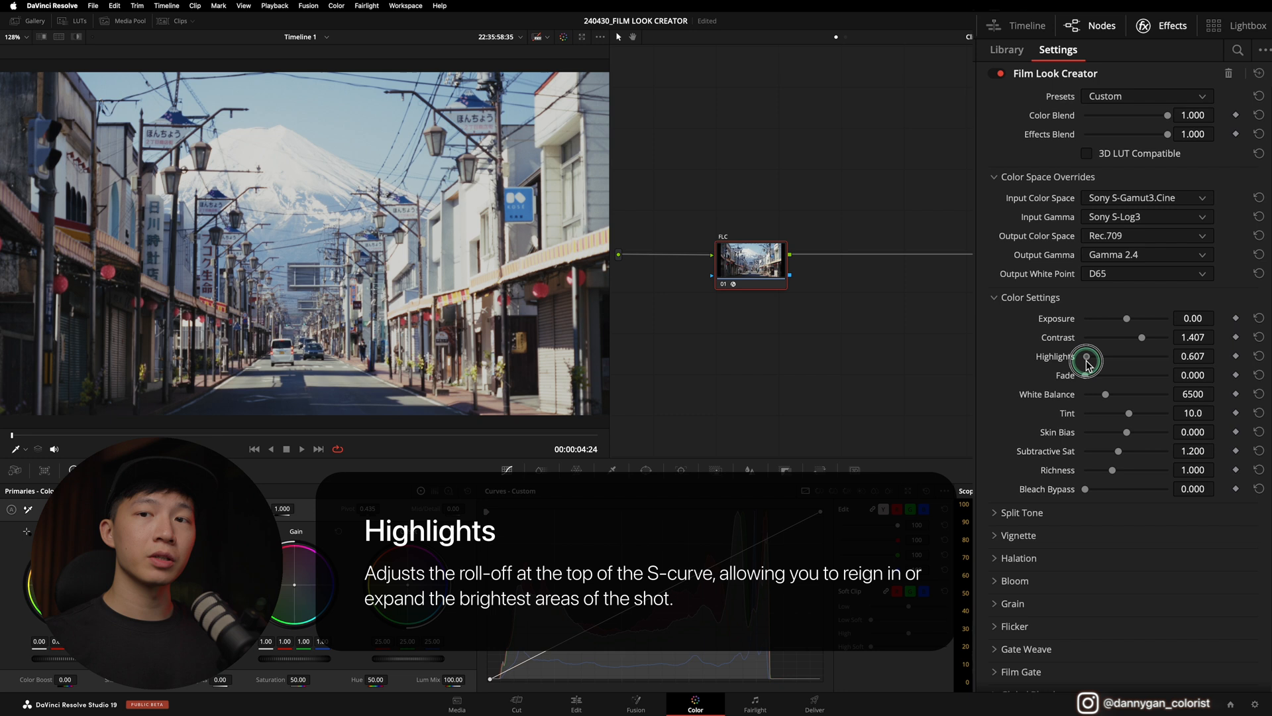
drag(1088, 355, 1089, 356)
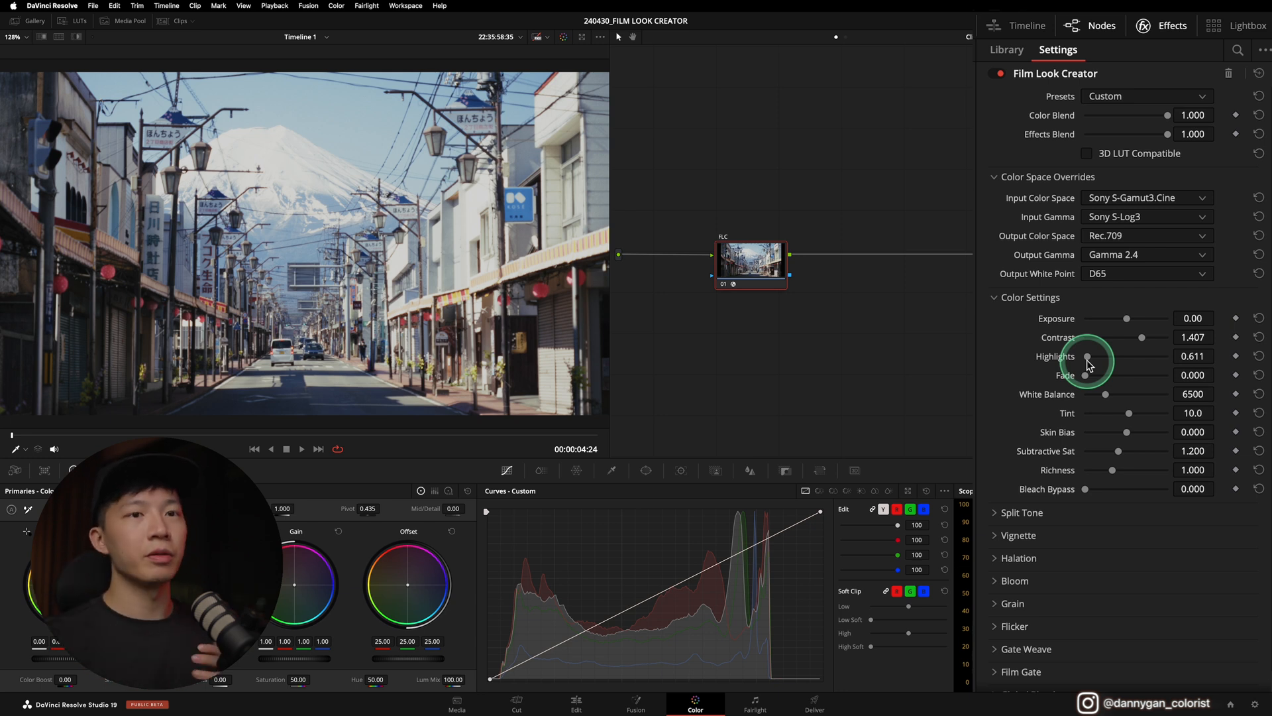
Sweep Highlights up to 1.000 and back, settling at 0.600
drag(1088, 356, 1106, 355)
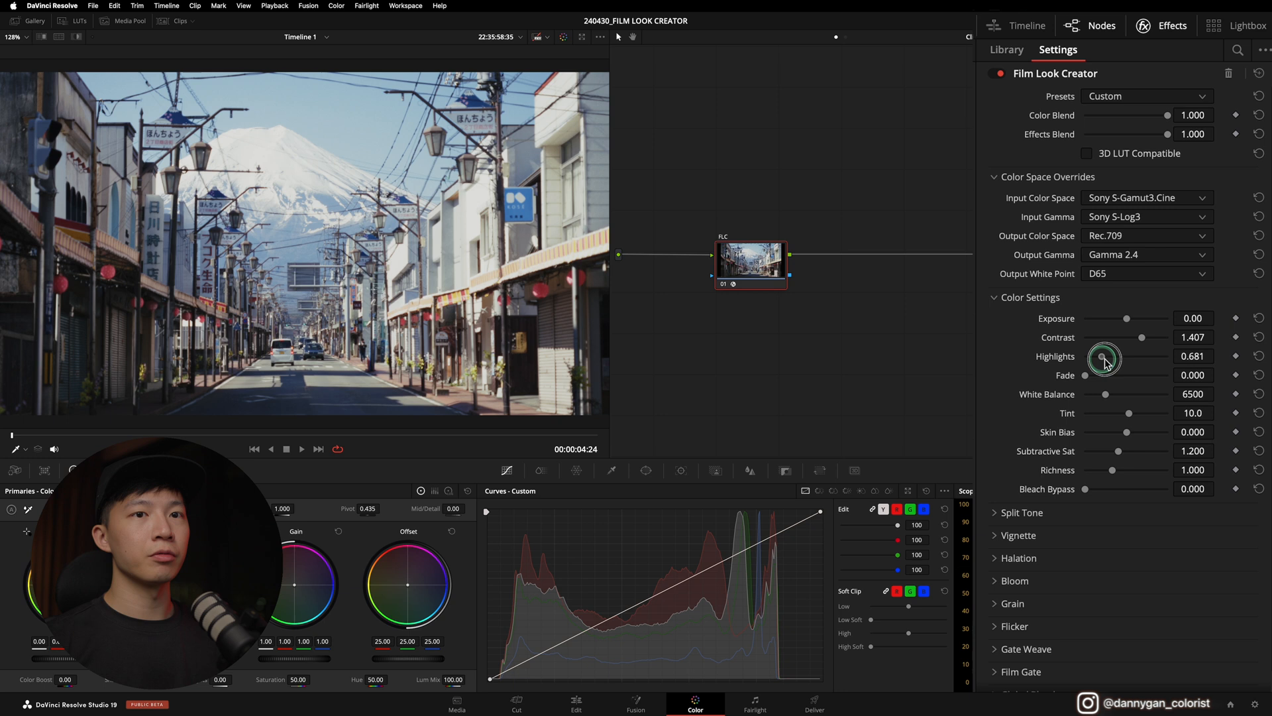
drag(1104, 360, 1162, 359)
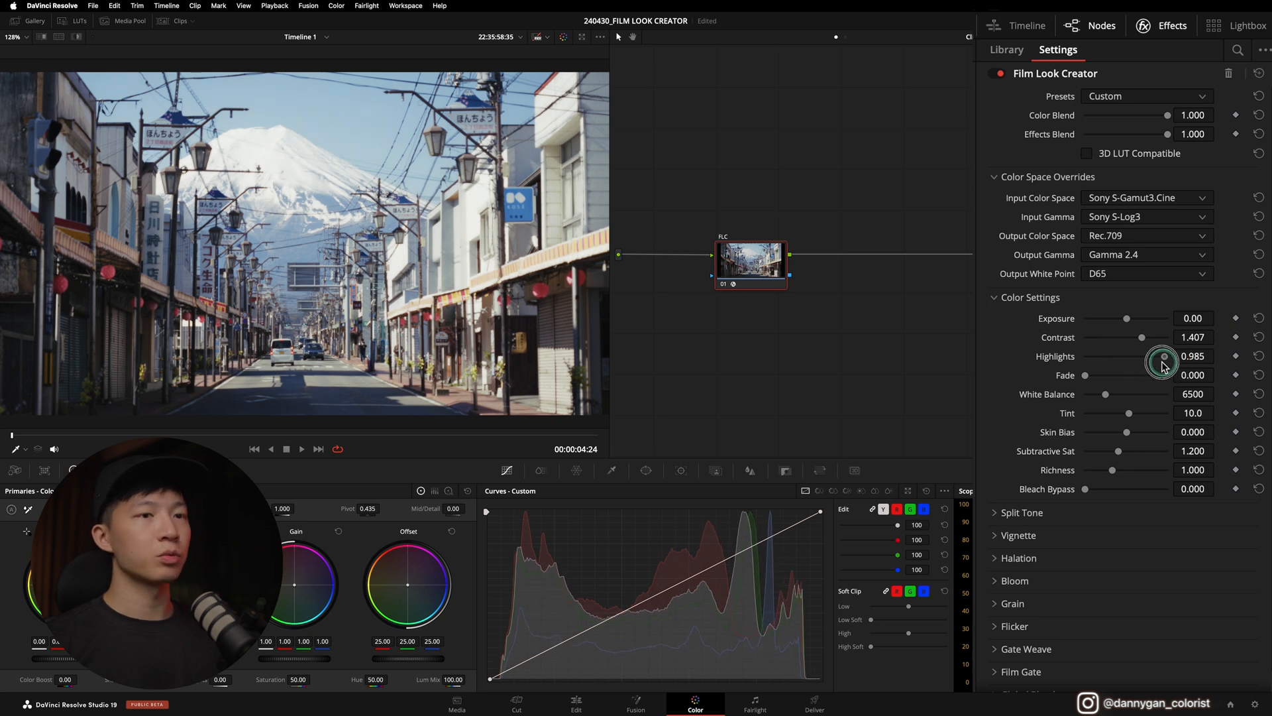
drag(1163, 359, 1181, 358)
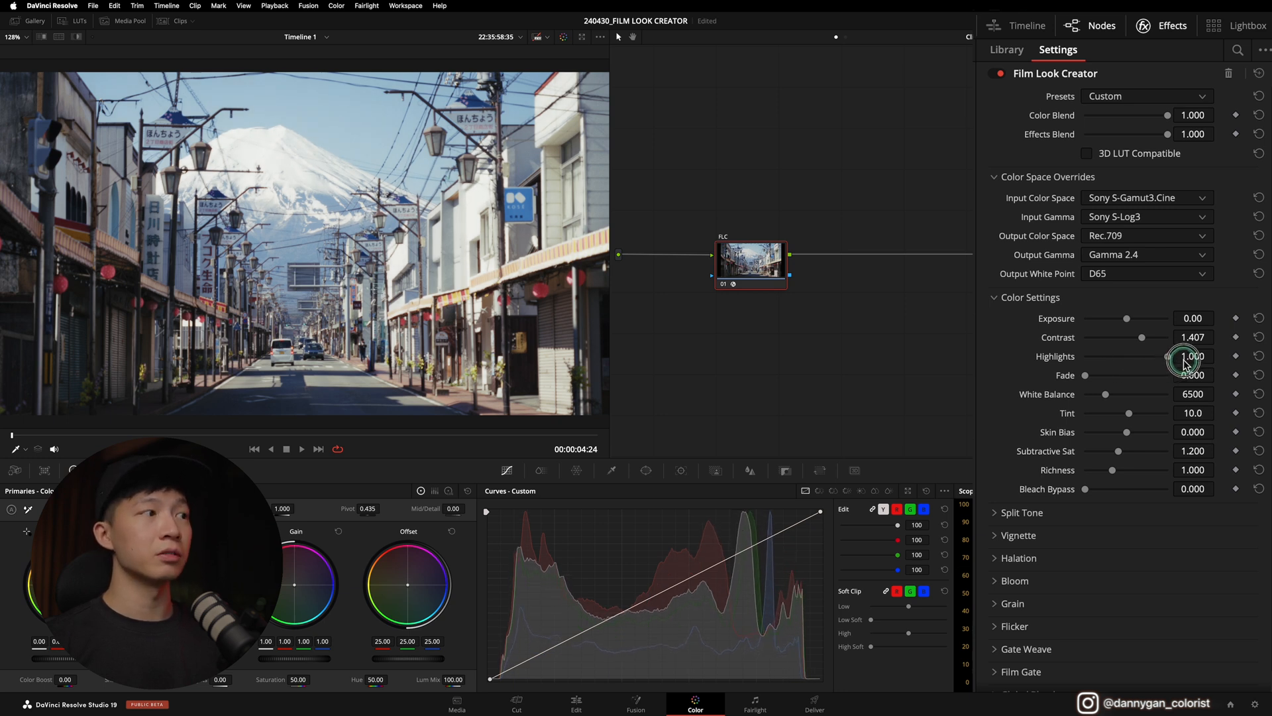
drag(1184, 358, 1091, 359)
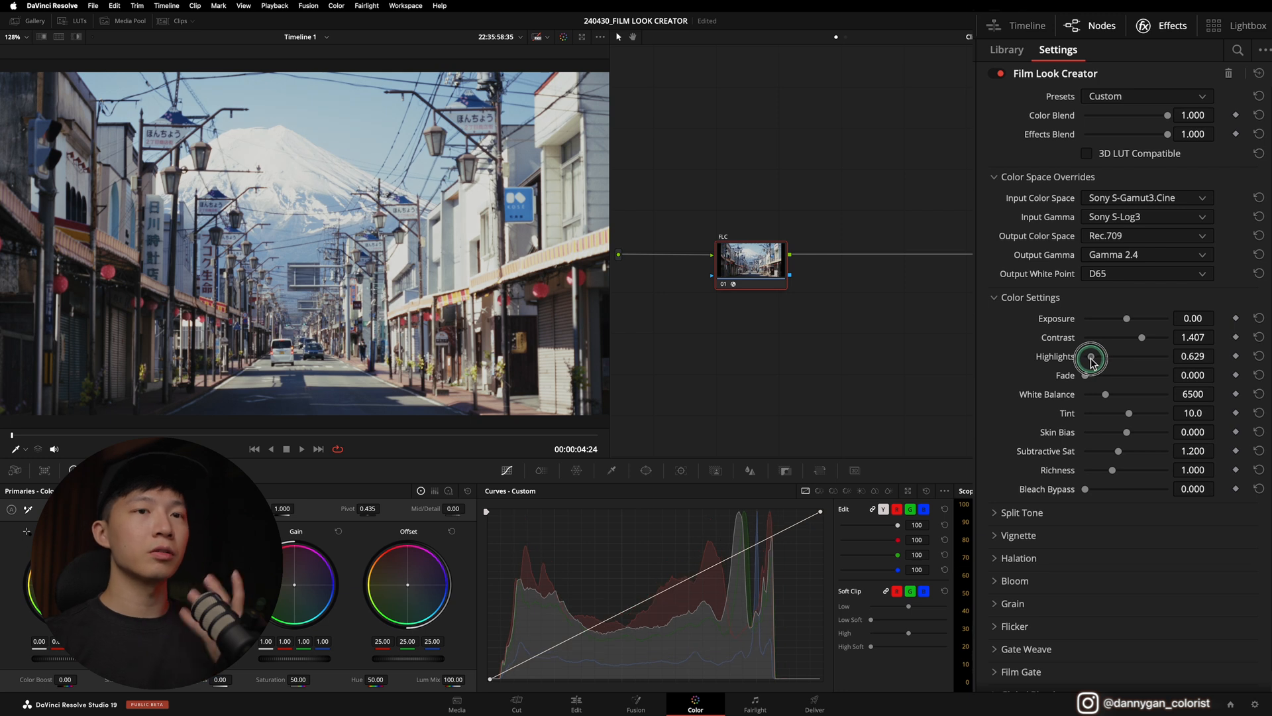
drag(1091, 355, 1103, 360)
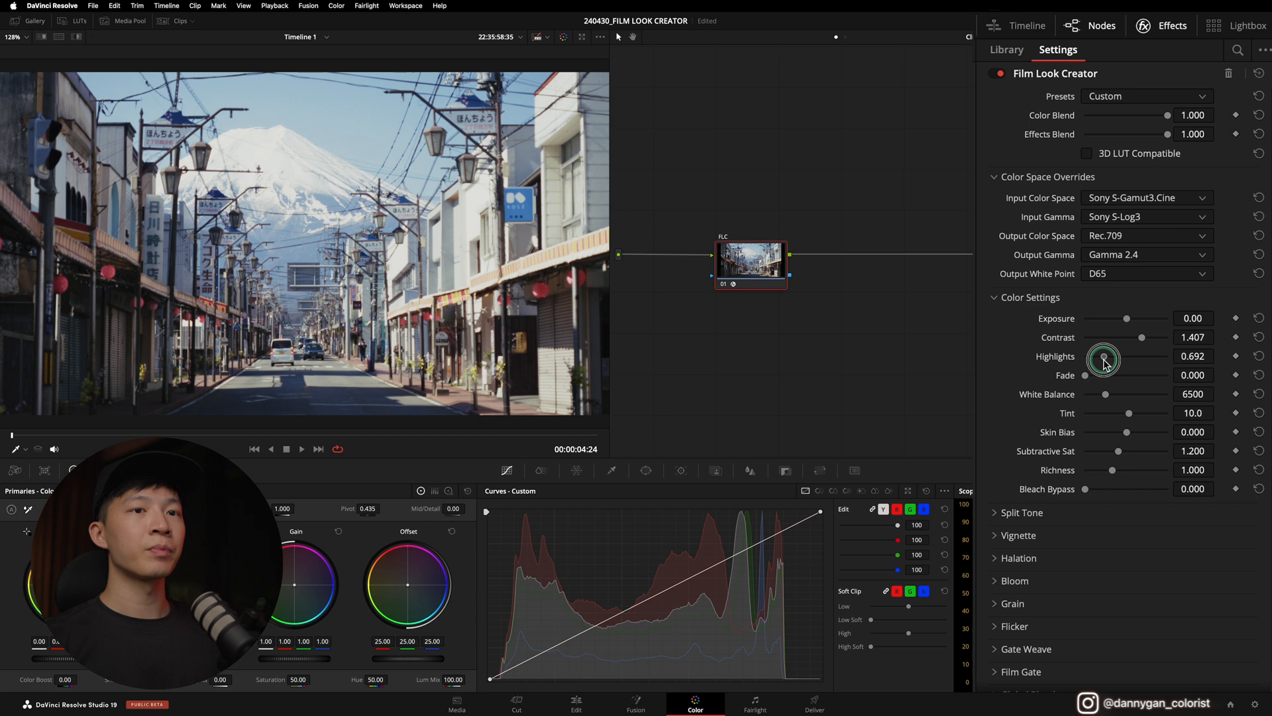
drag(1103, 358, 1117, 357)
text(0.600)
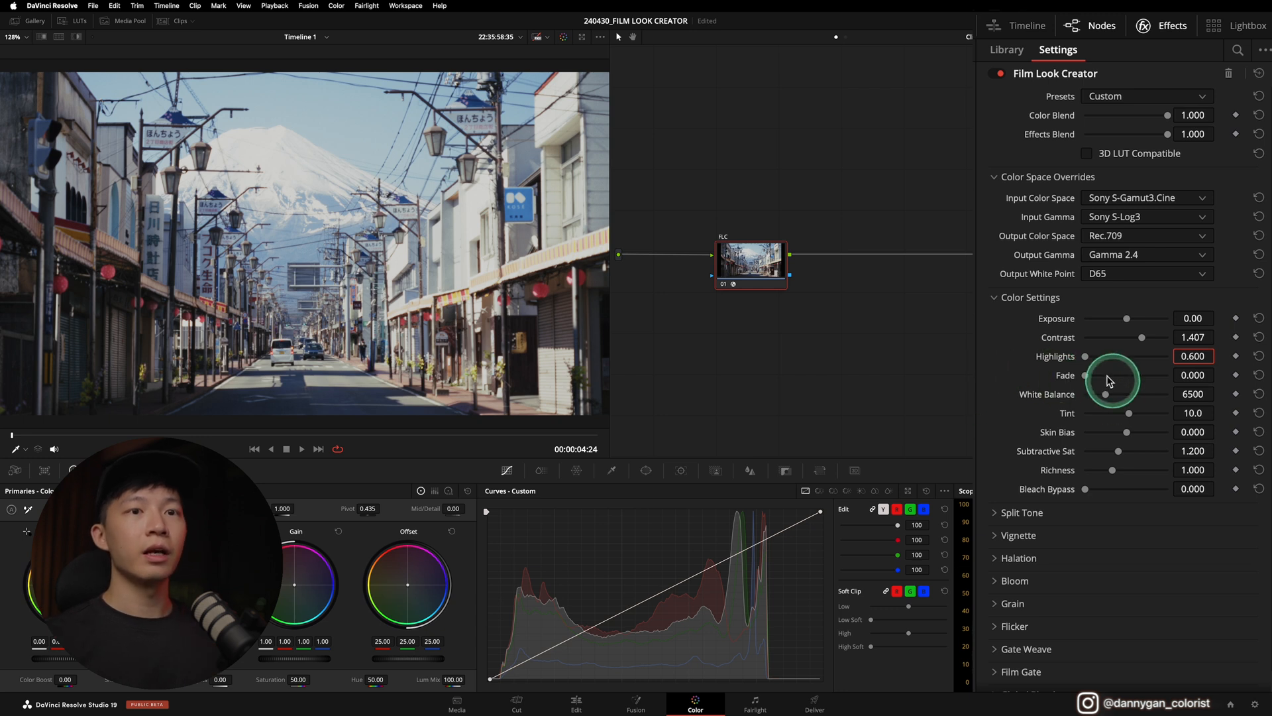
Try several Fade amounts, nearly zero at one point, and leave Fade at 0.110
drag(1112, 379, 1116, 375)
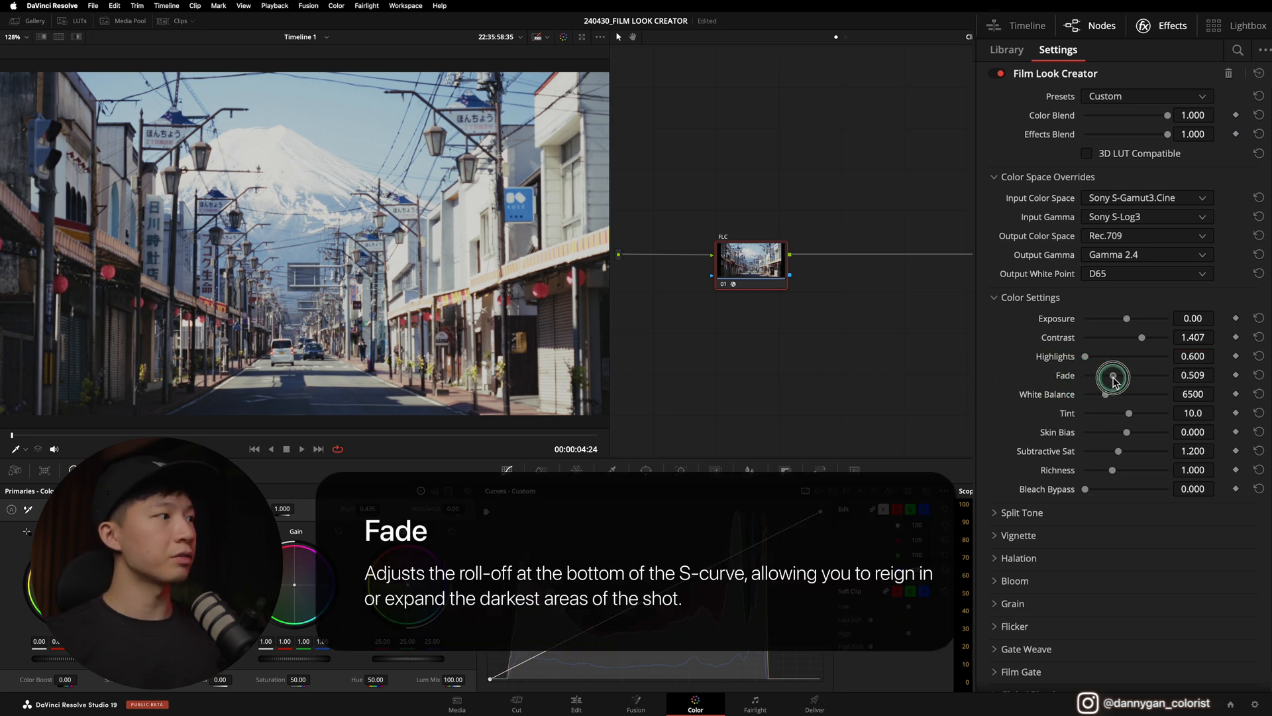
drag(1113, 378, 1111, 379)
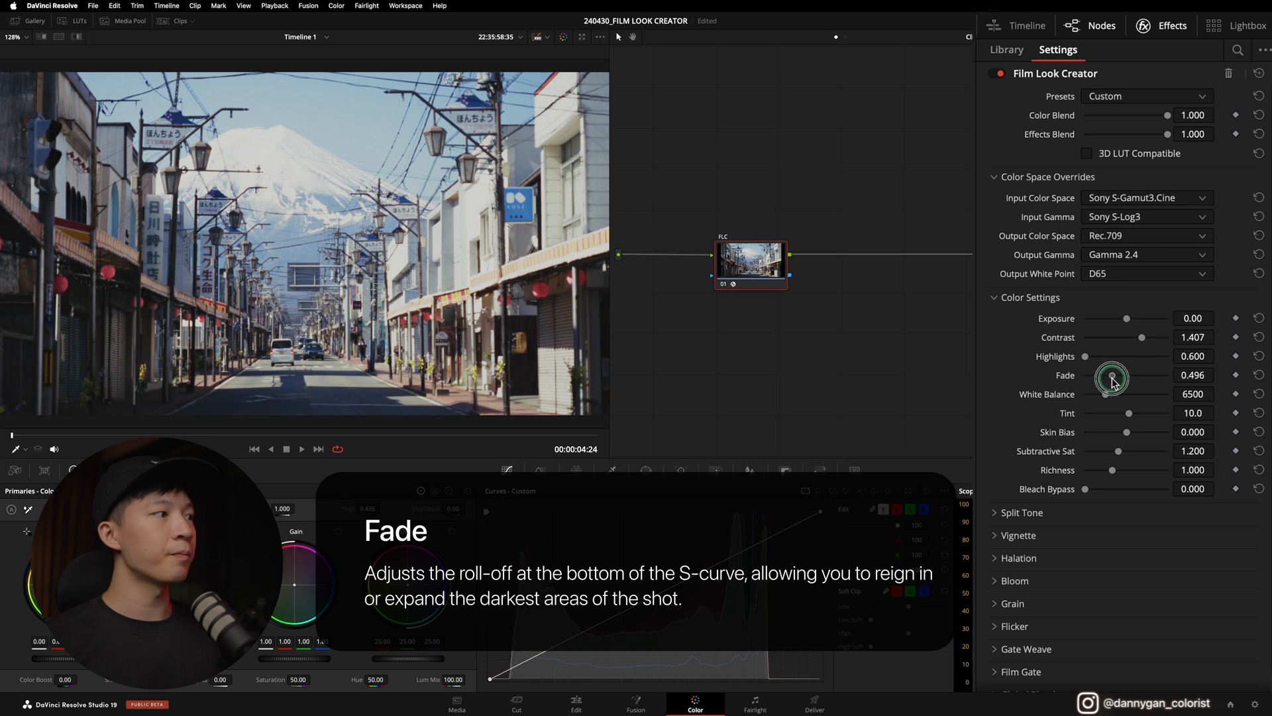
drag(1113, 380, 1088, 380)
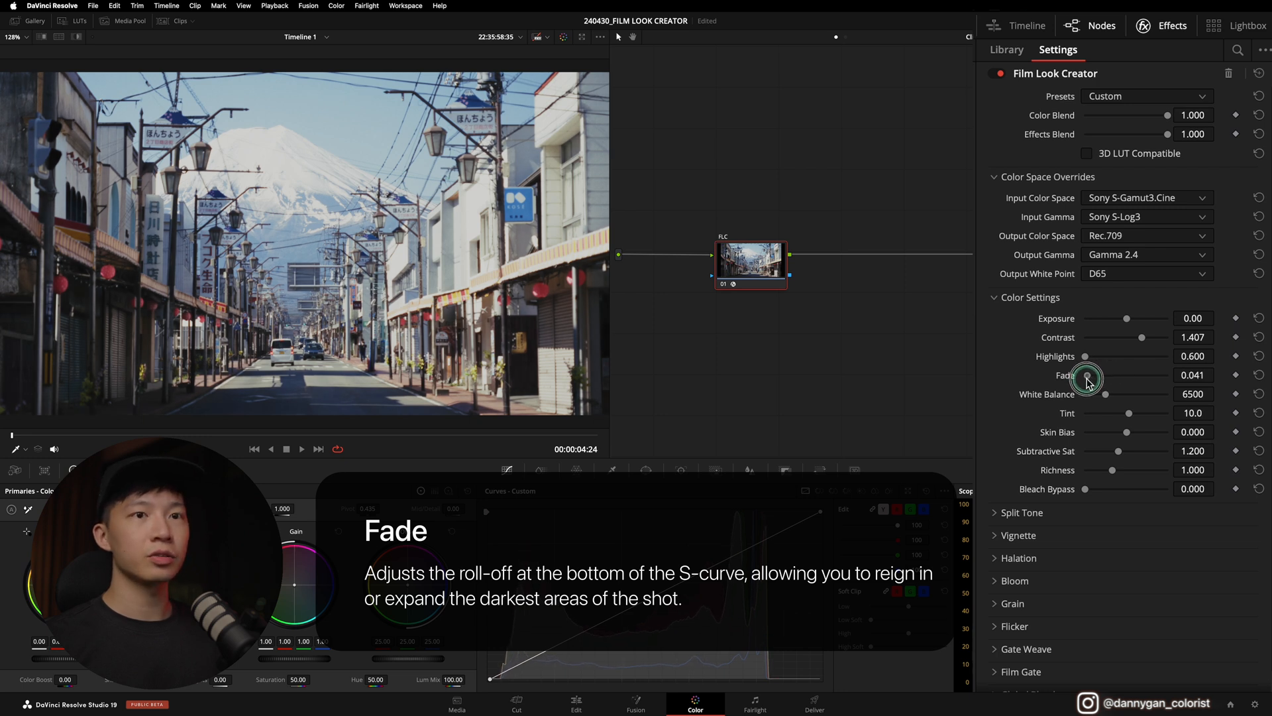
drag(1086, 375, 1091, 375)
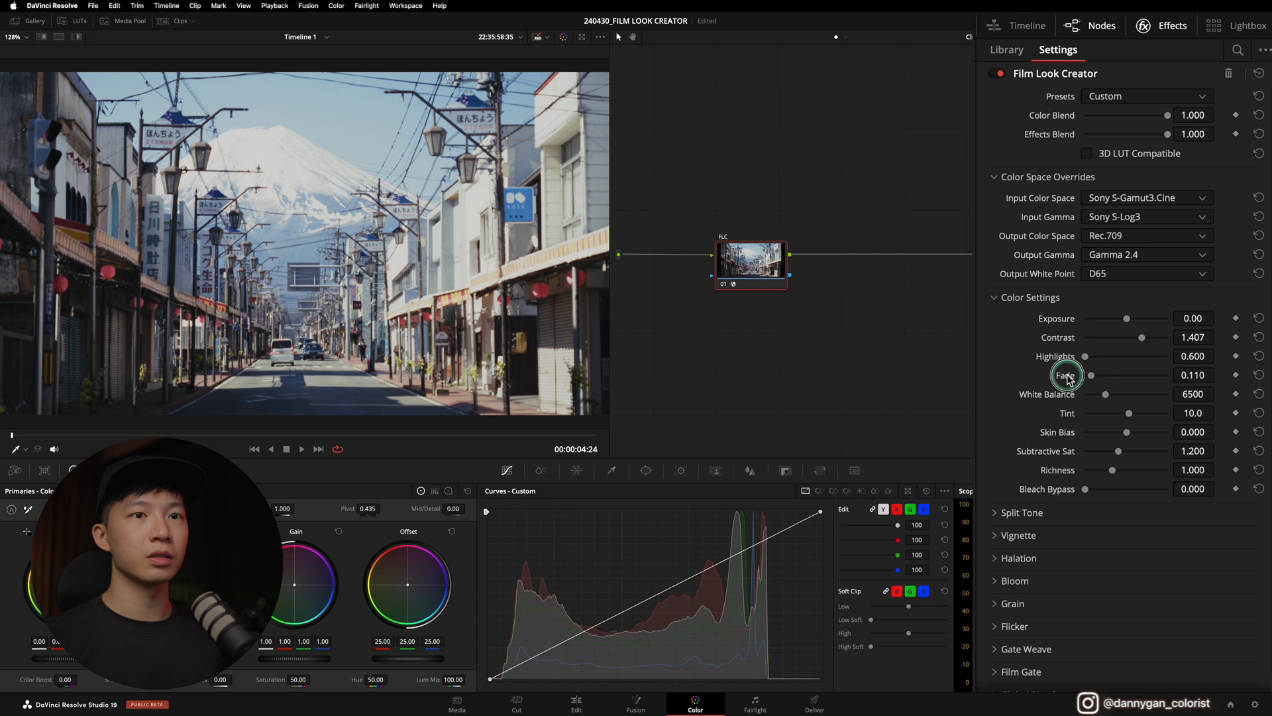
mouse_move(1091, 375)
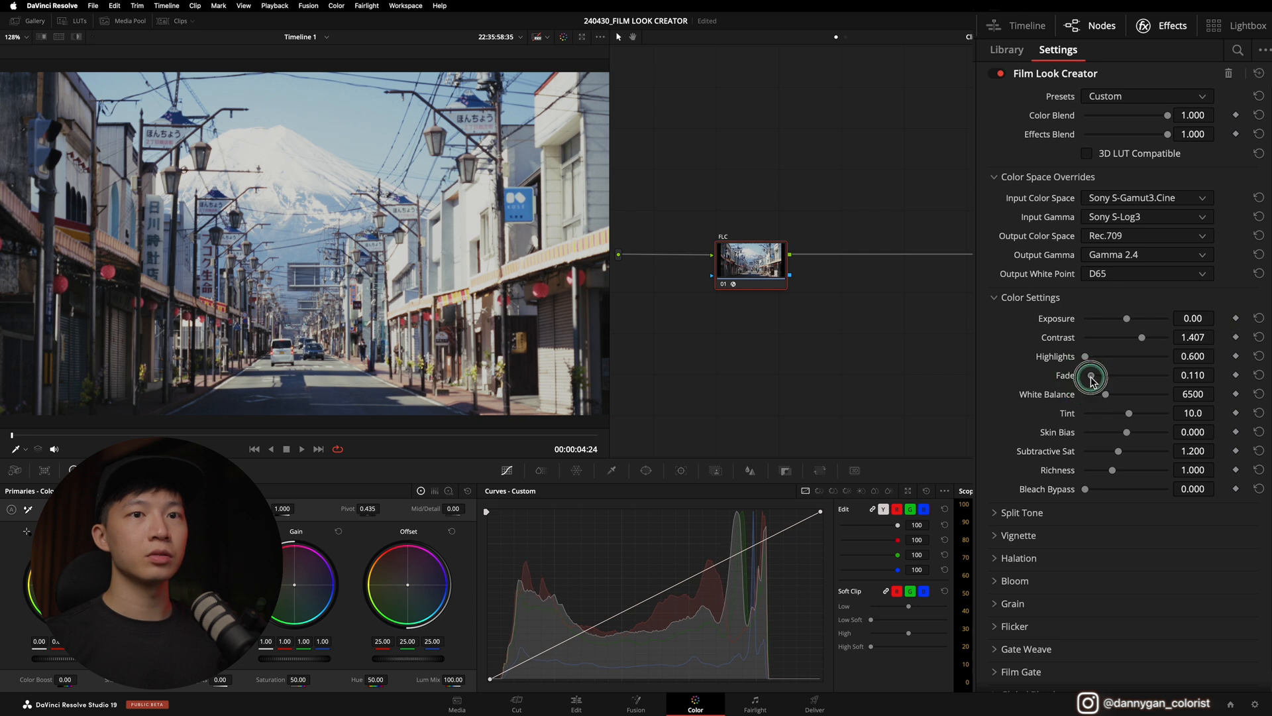
mouse_move(1121, 485)
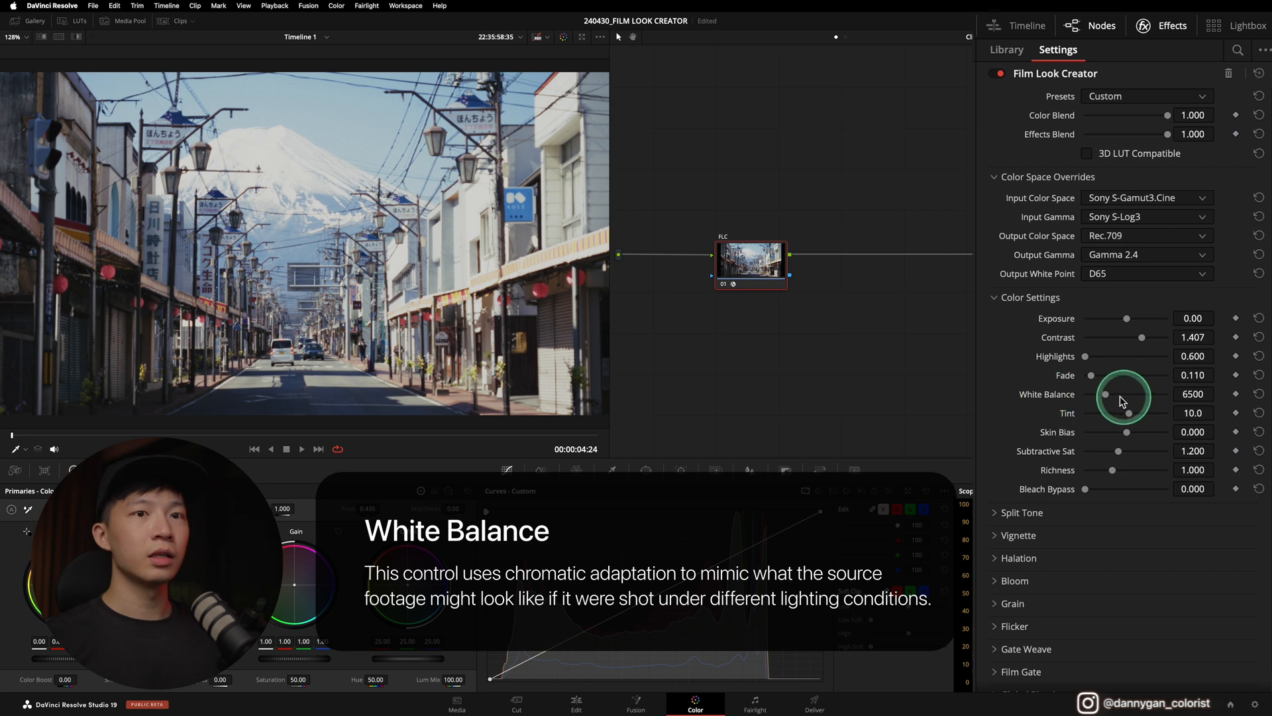
Test White Balance from a cool 3980 up to much warmer values
drag(1105, 394, 1093, 397)
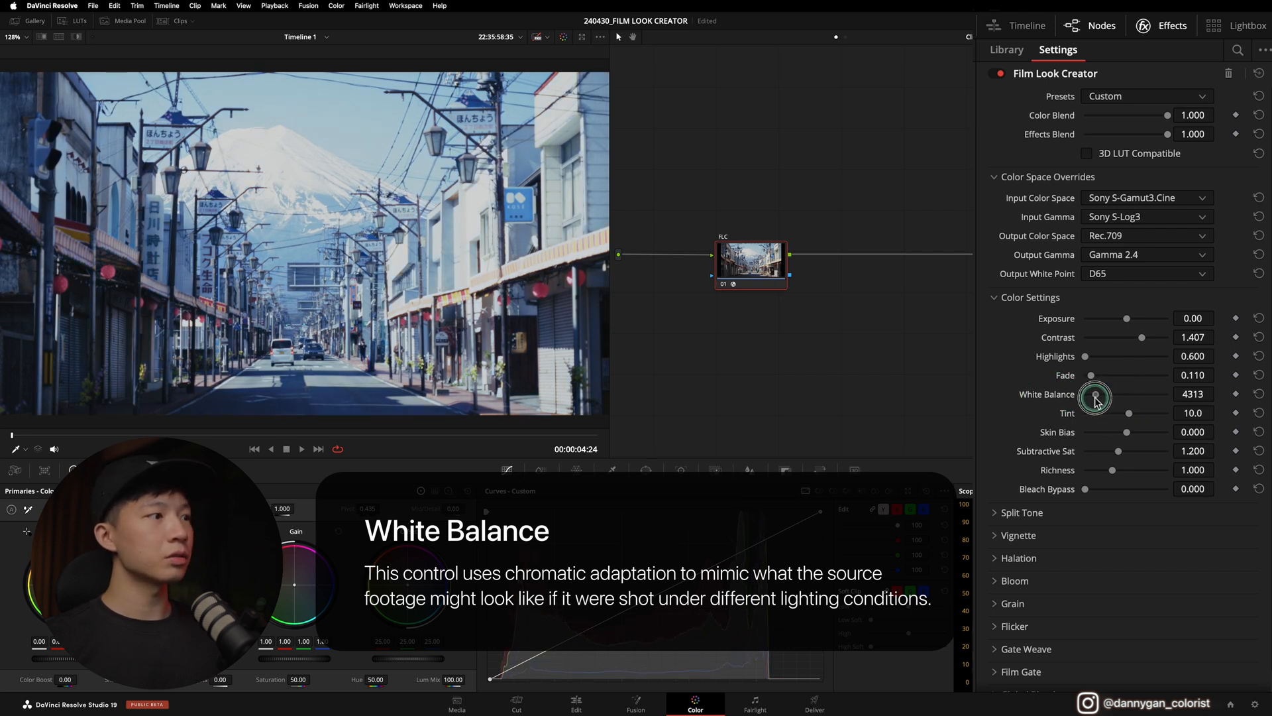
drag(1096, 398, 1091, 397)
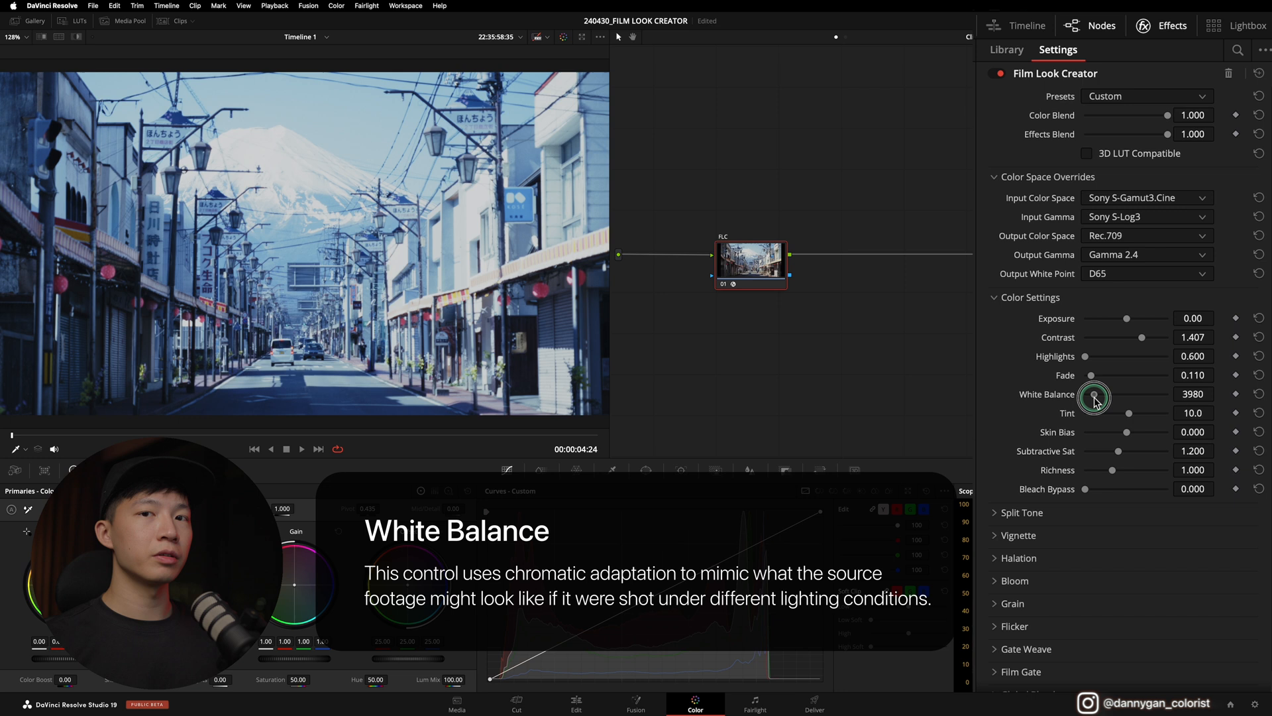
drag(1094, 398, 1140, 397)
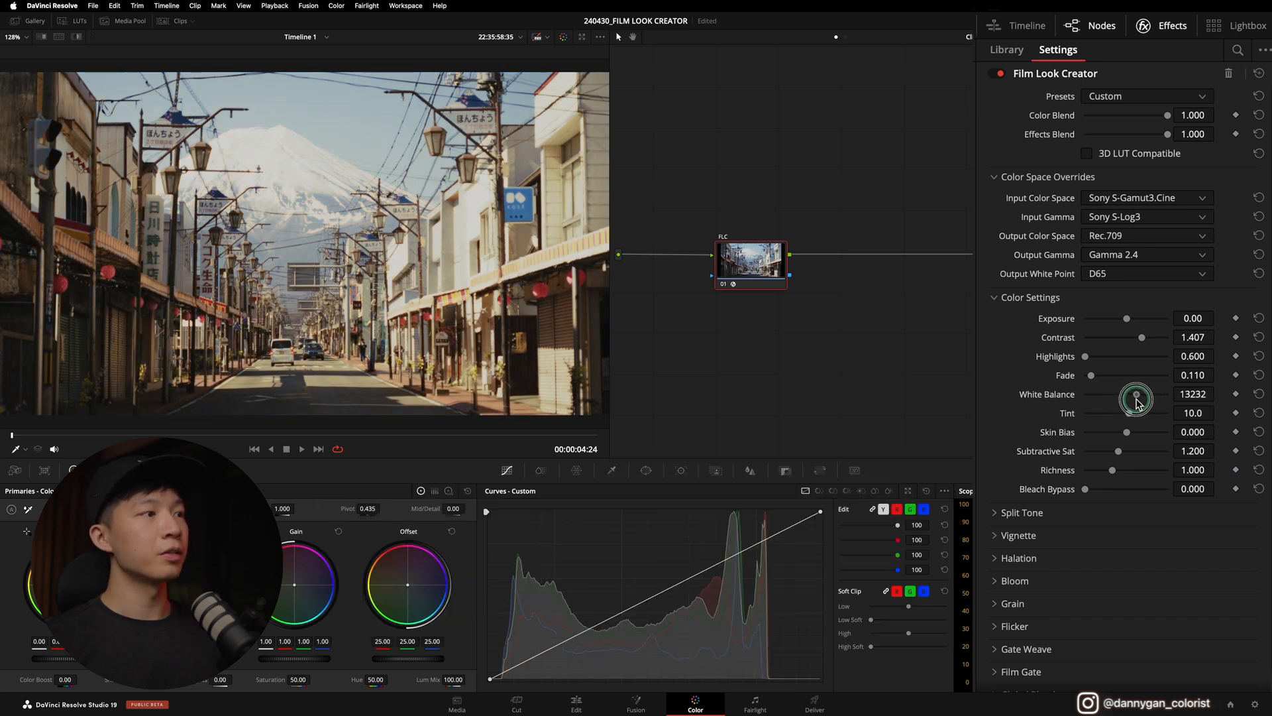
drag(1136, 398, 1106, 399)
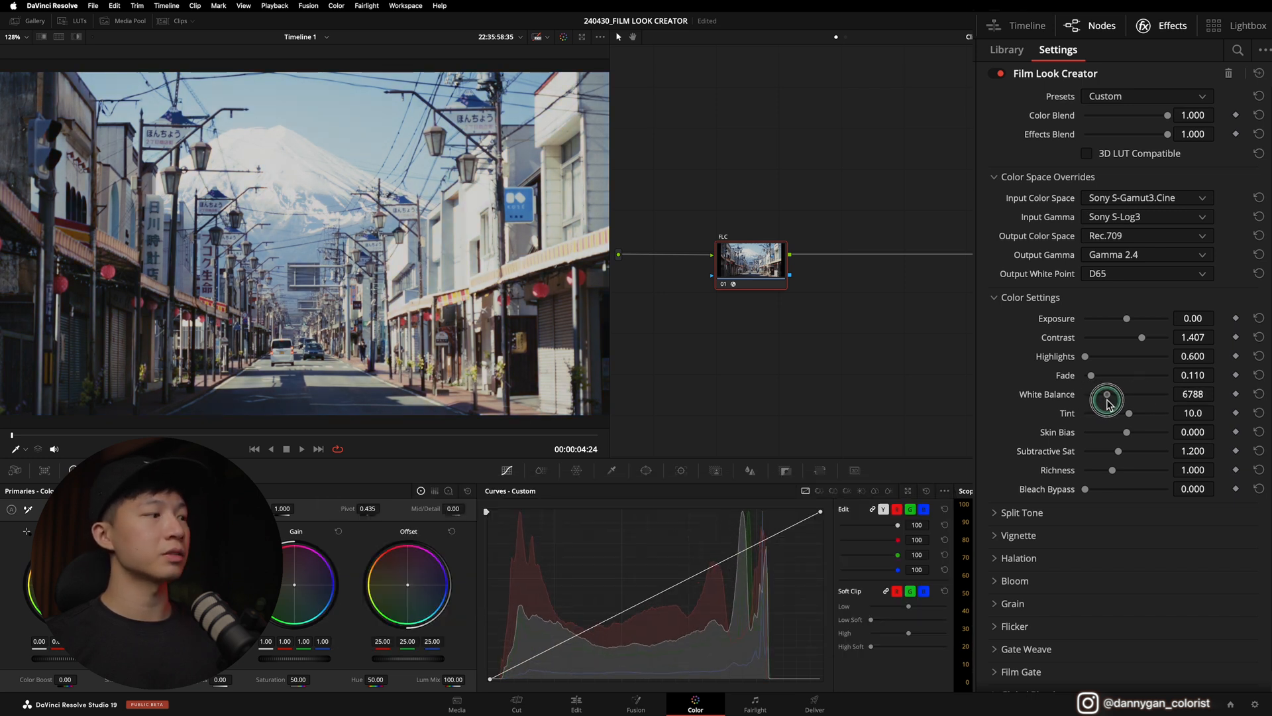
drag(1107, 393, 1132, 394)
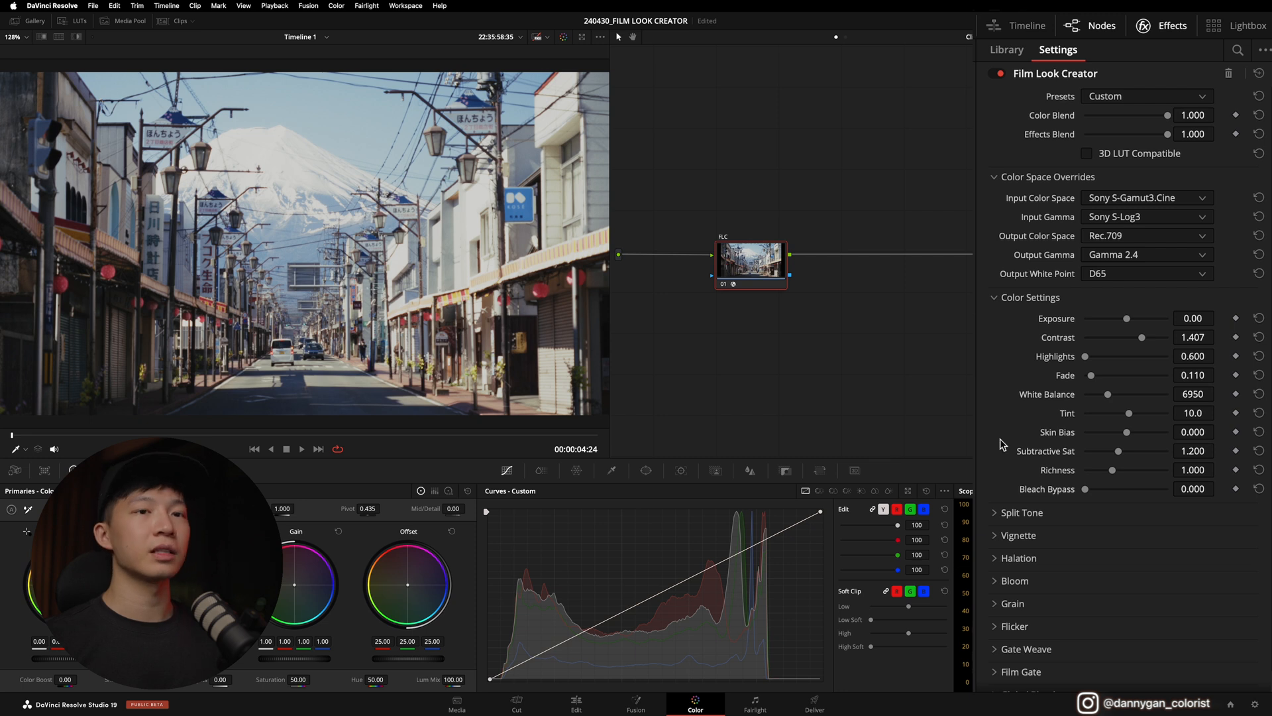
Settle White Balance at 8939 and raise Tint from 10.0 to 26.1
drag(1127, 394, 1113, 394)
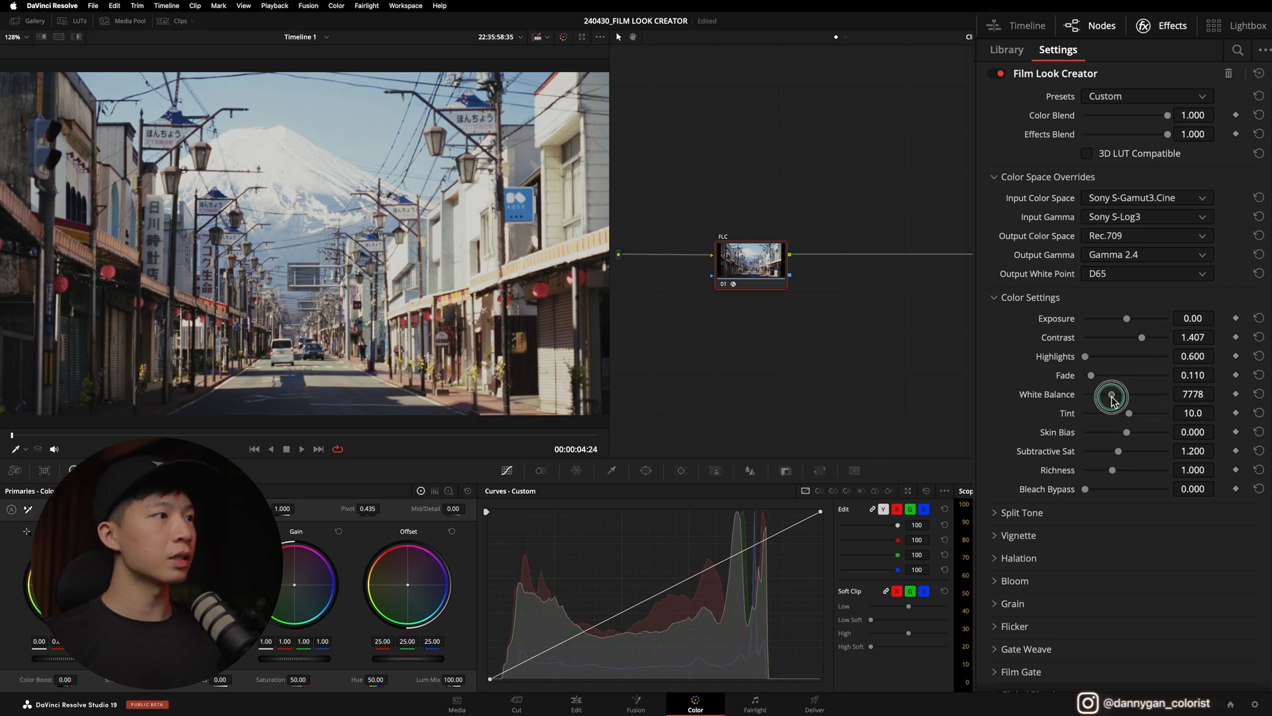
drag(1113, 398, 1118, 398)
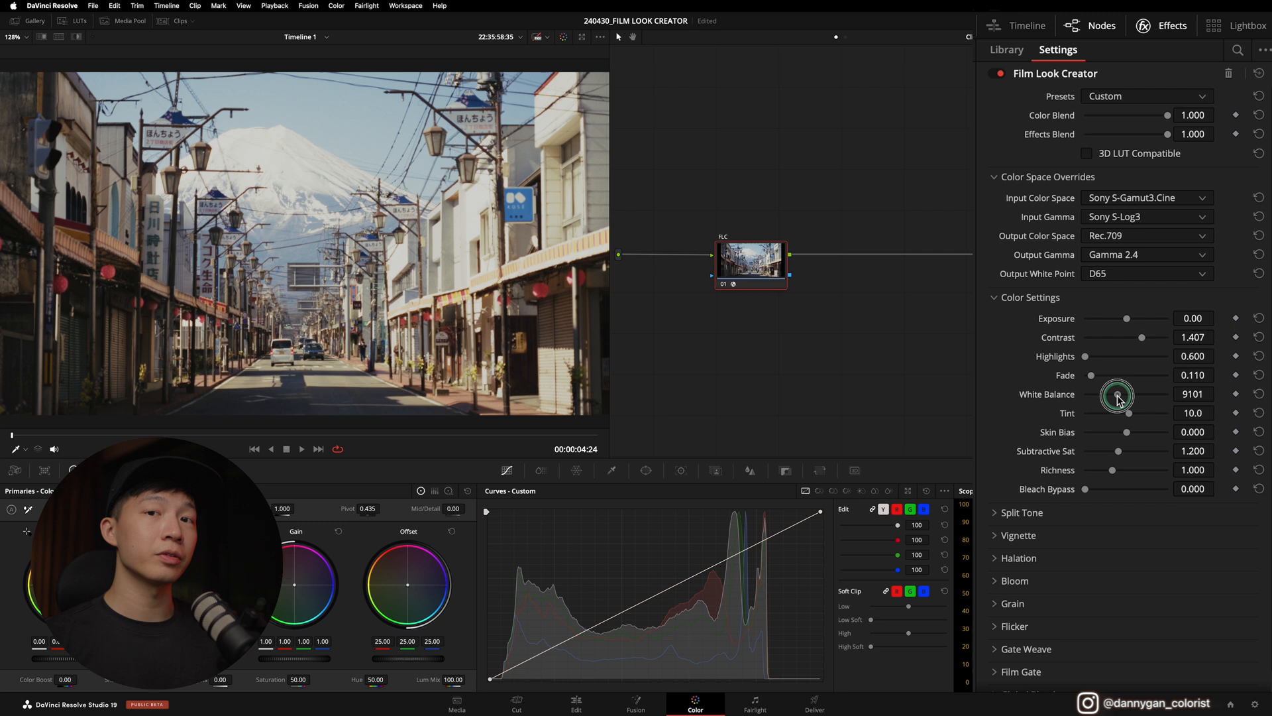
drag(1118, 396, 1124, 393)
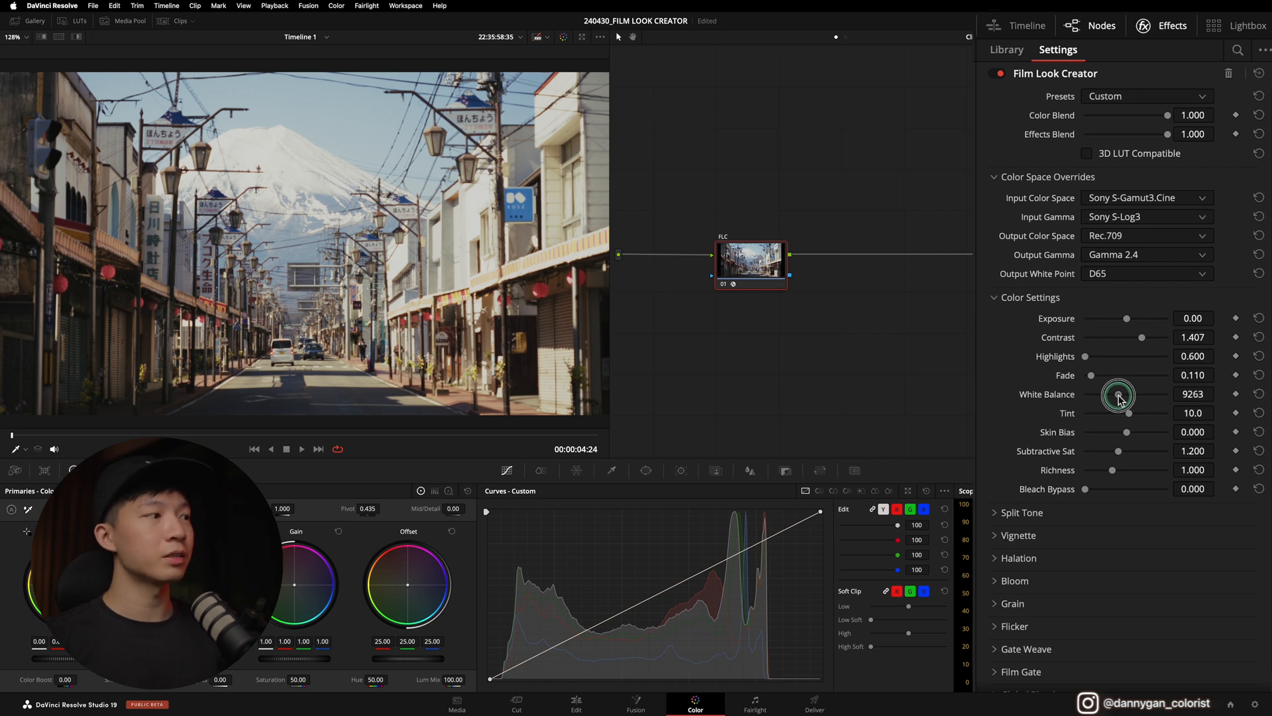
drag(1118, 396, 1116, 398)
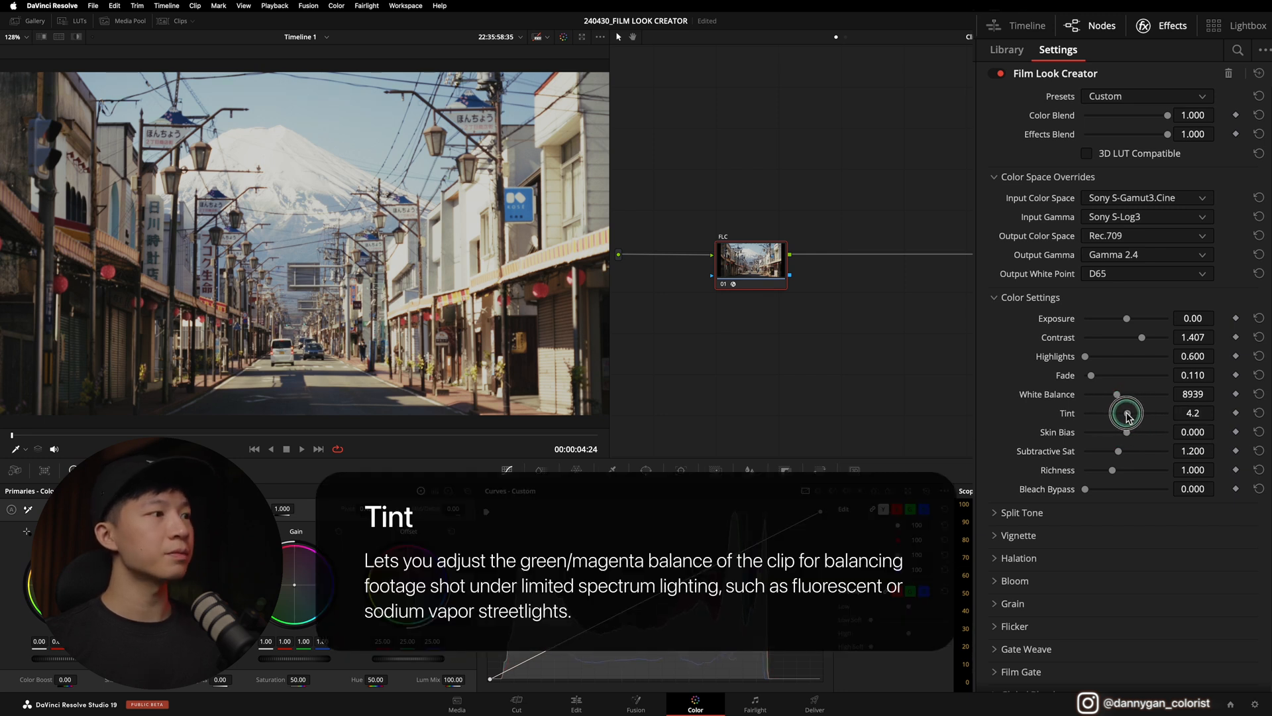
drag(1126, 412, 1136, 412)
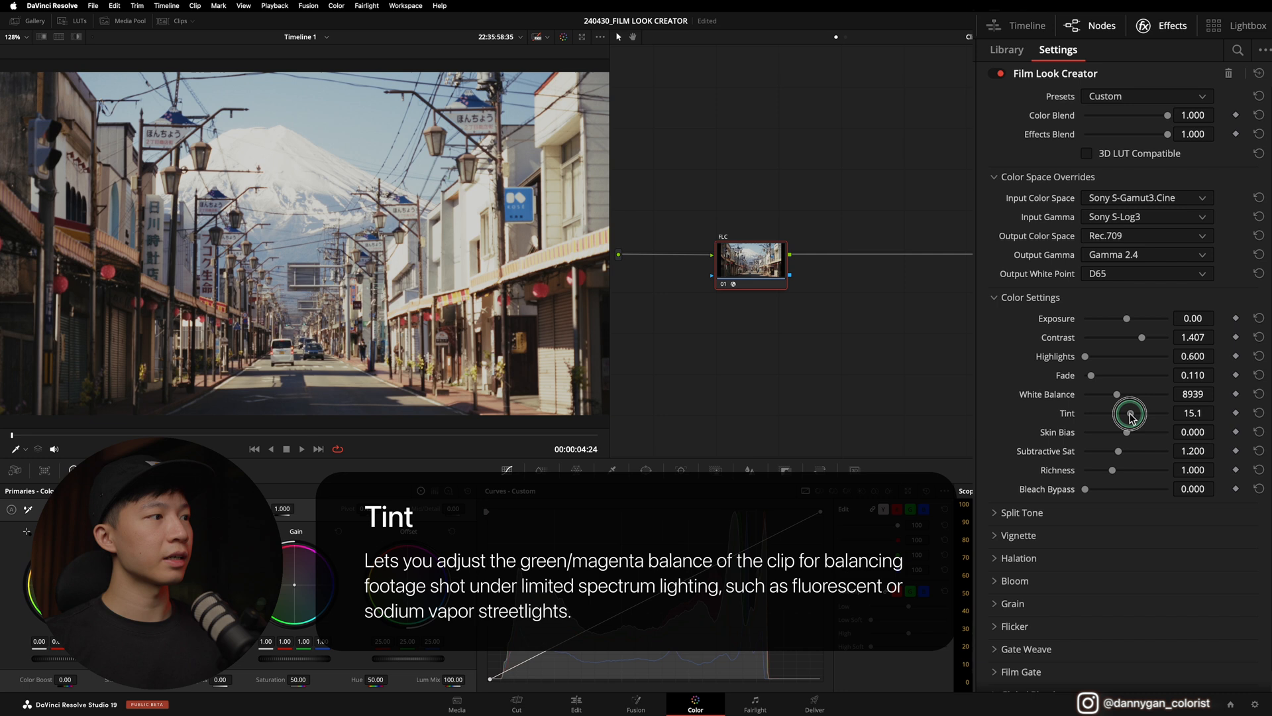
drag(1128, 413, 1138, 412)
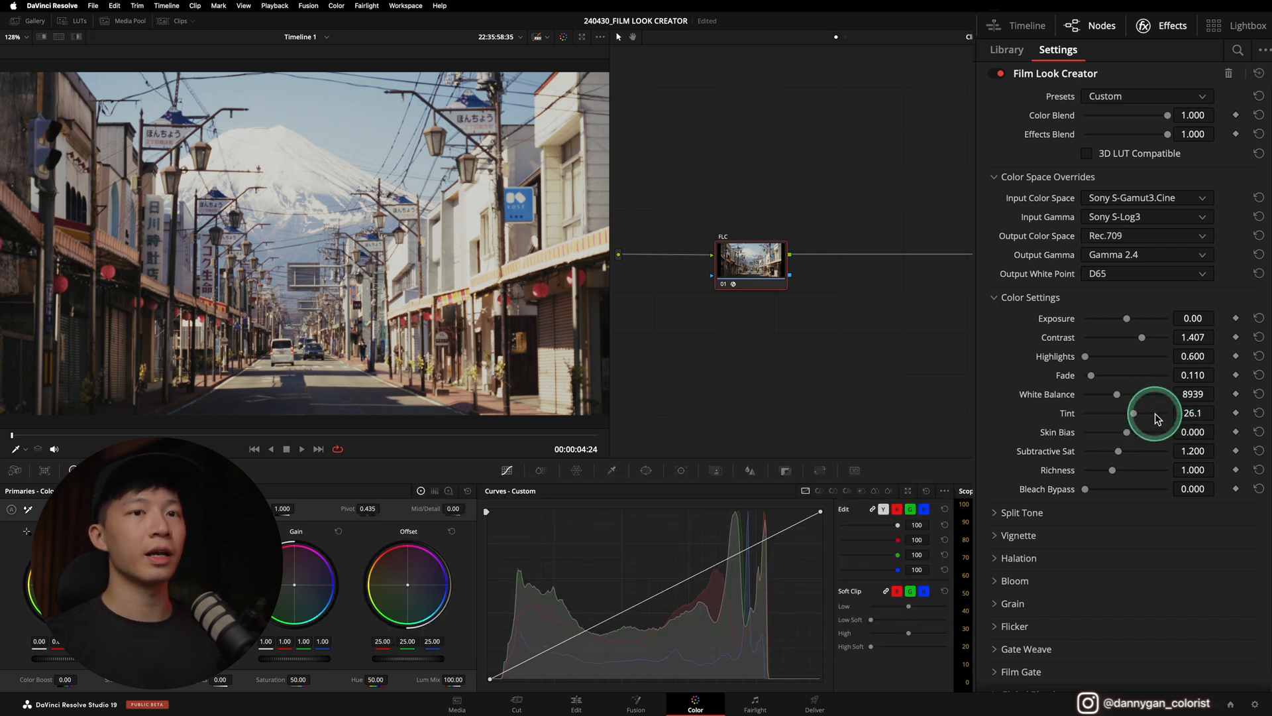
mouse_move(1129, 436)
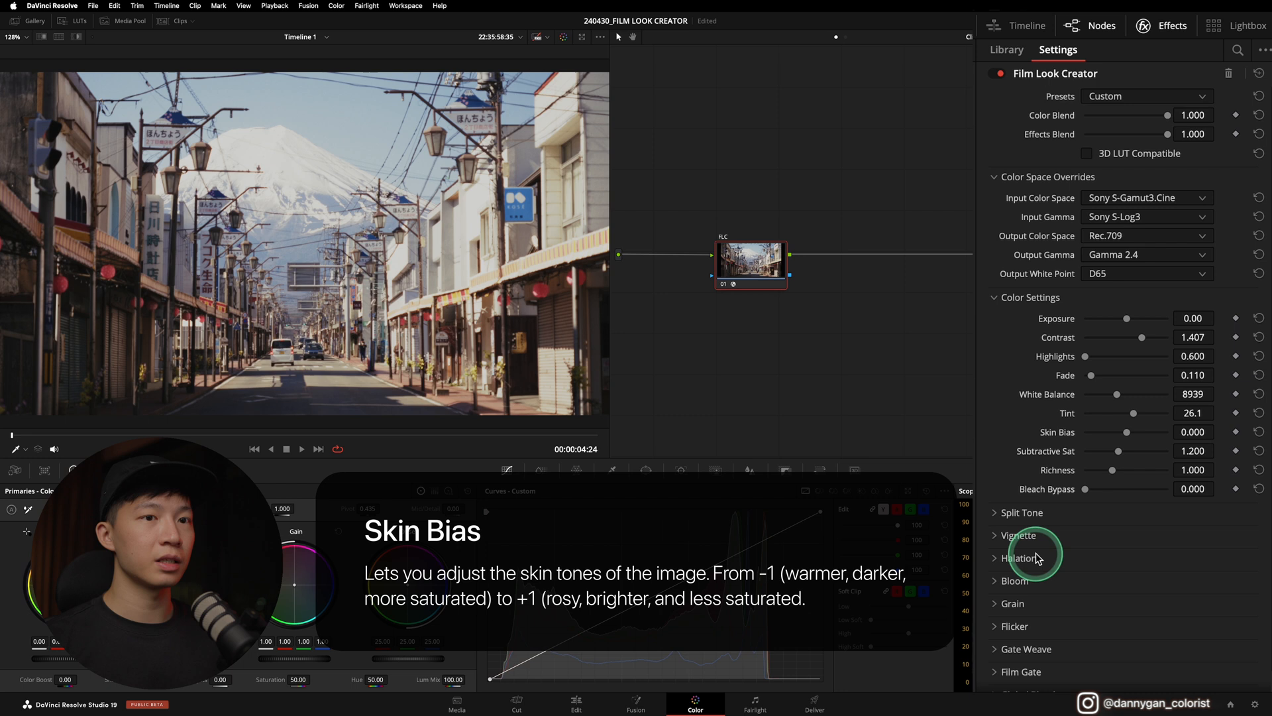
mouse_move(1151, 437)
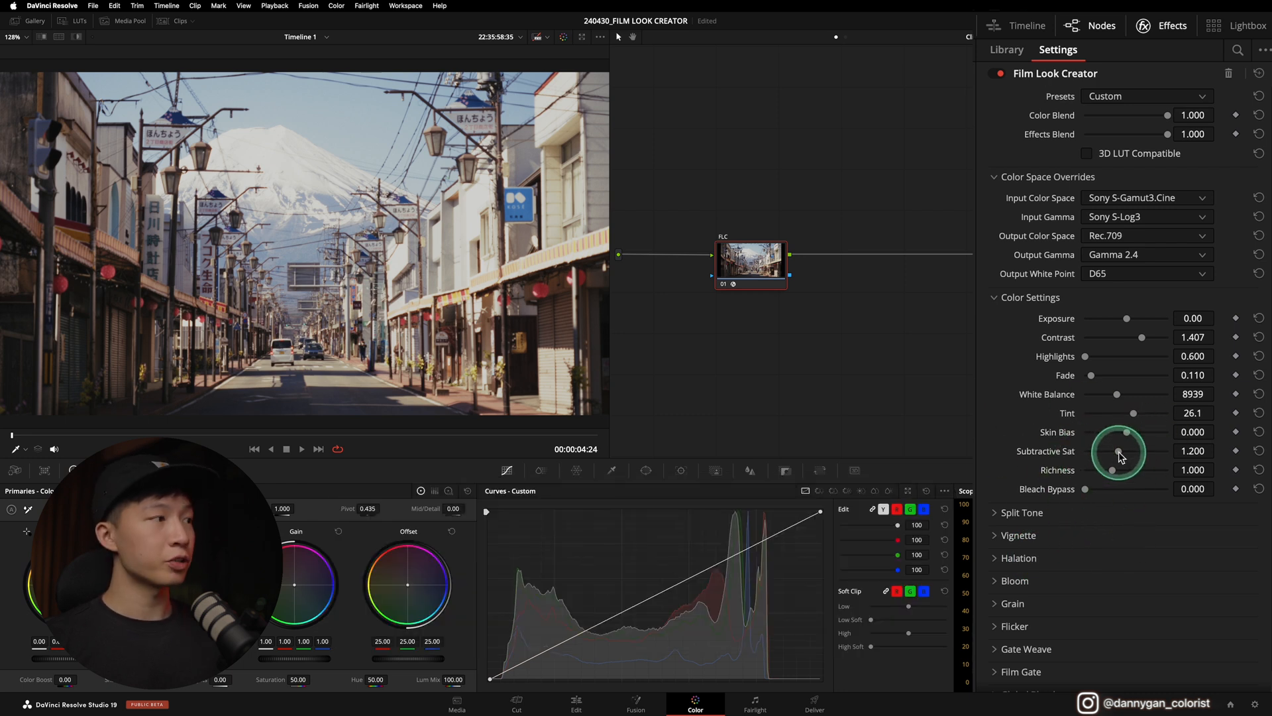
Drag Subtractive Sat up to about 1.872, then ease it back to 1.734
drag(1115, 450, 1135, 450)
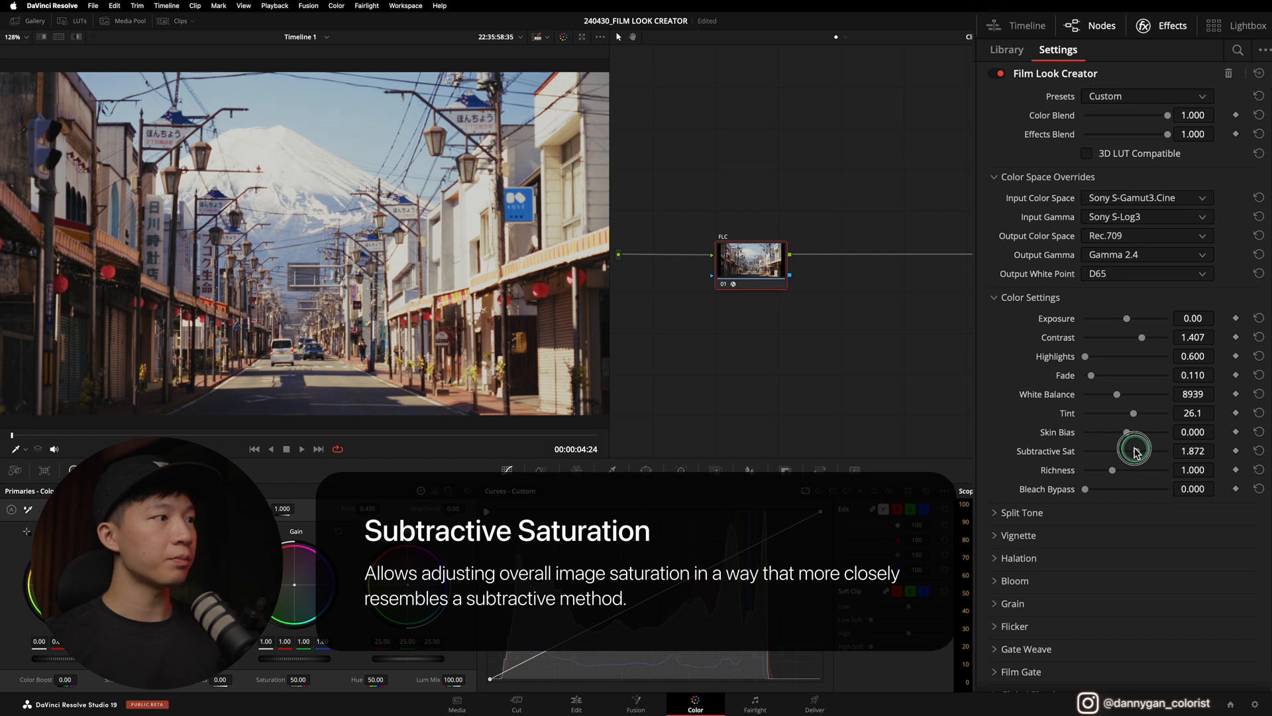
drag(1135, 450, 1127, 451)
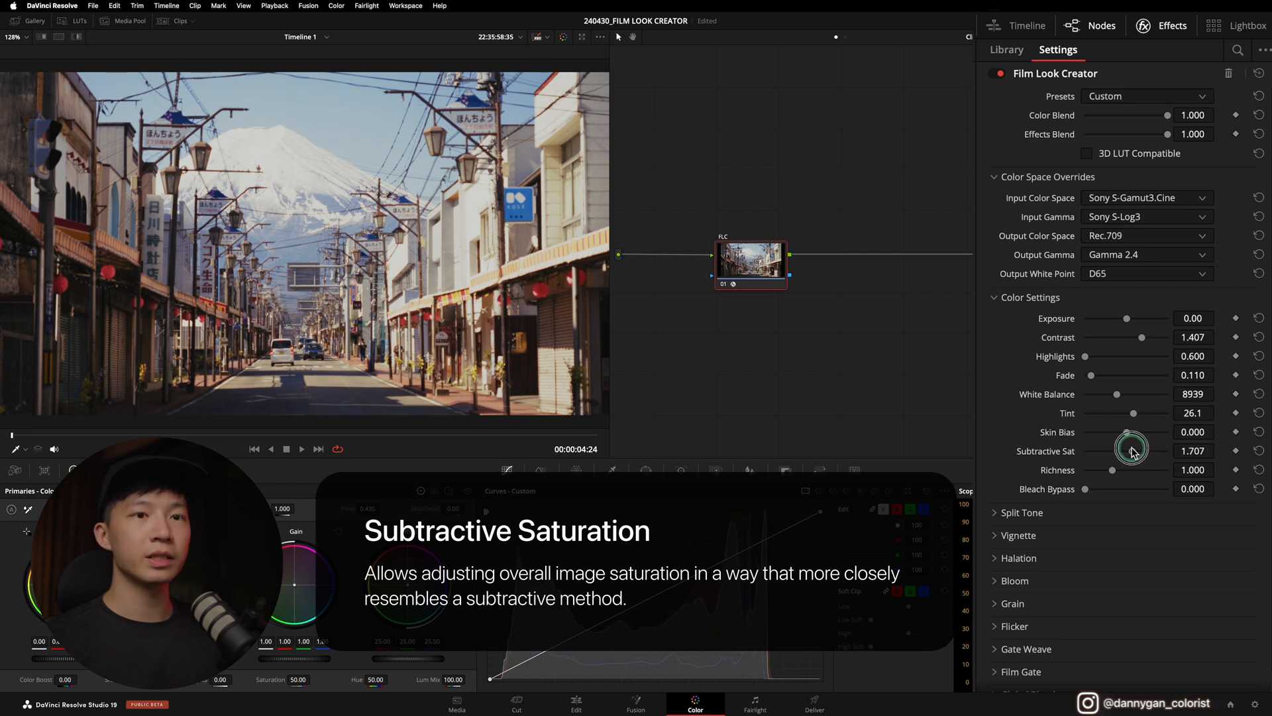
drag(1136, 450, 1134, 452)
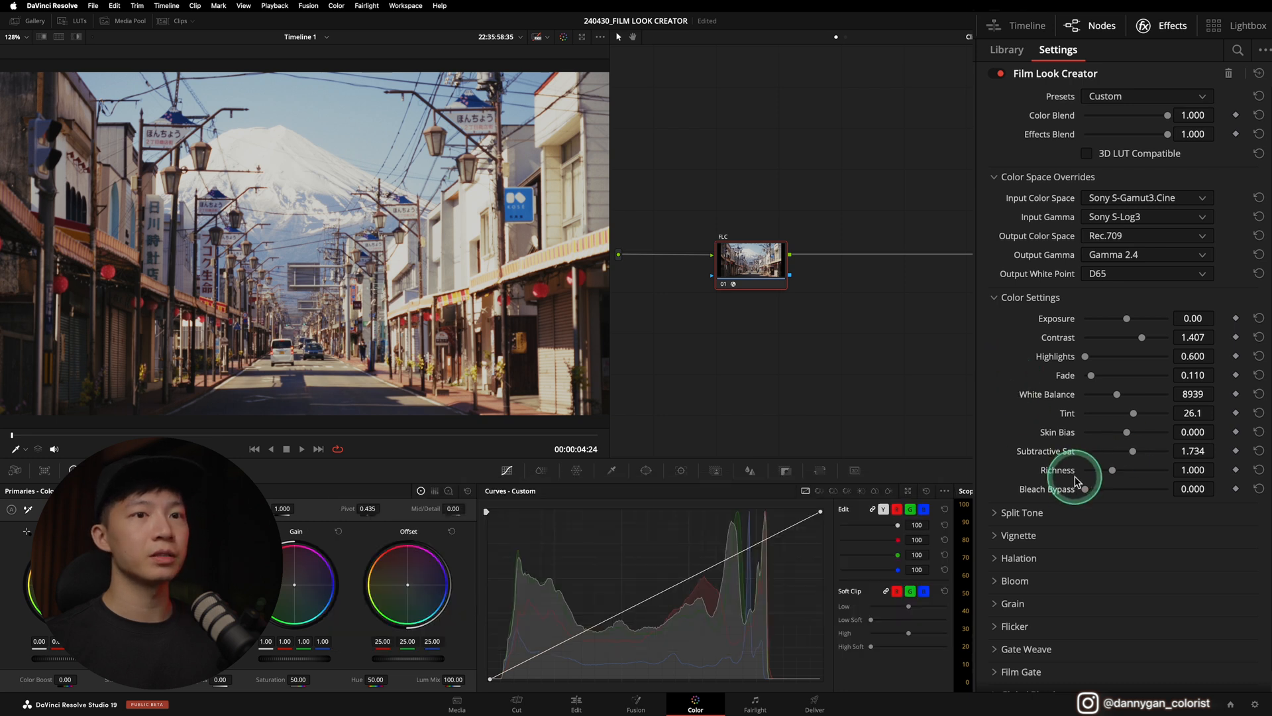
mouse_move(1112, 471)
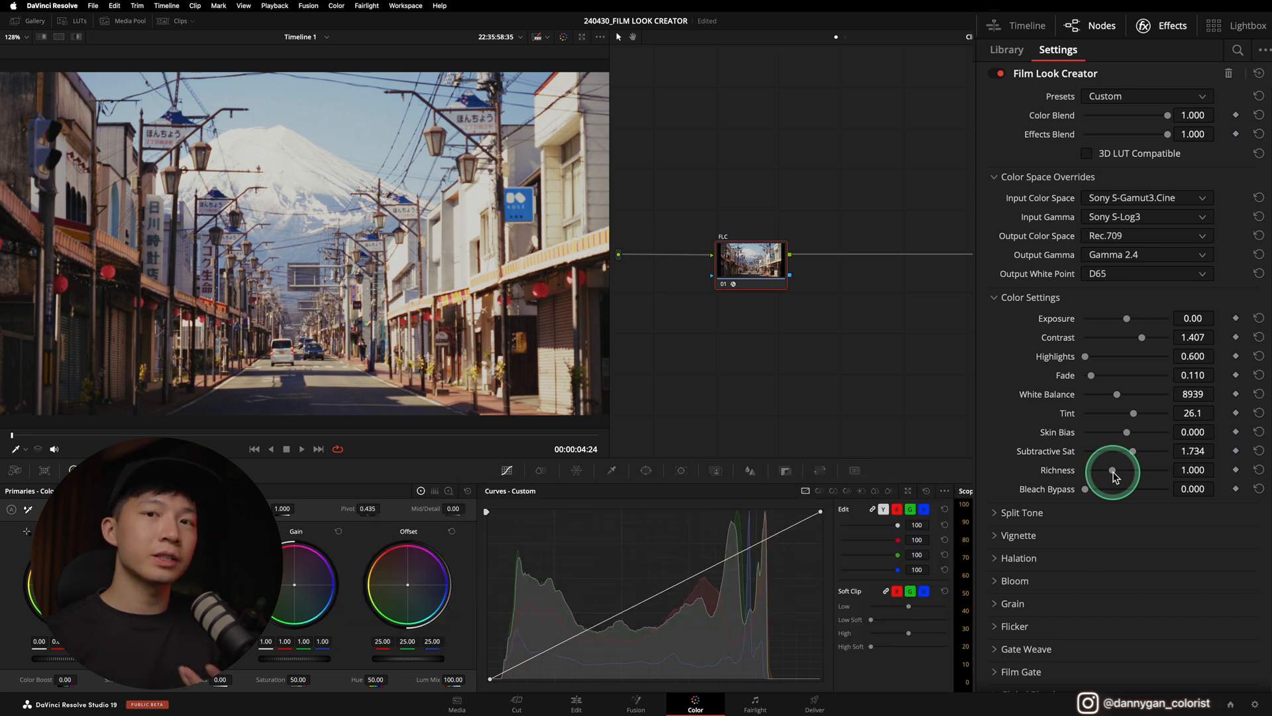
Test Richness values as high as about 2.944, then bring it down to 1.200
drag(1113, 473, 1138, 473)
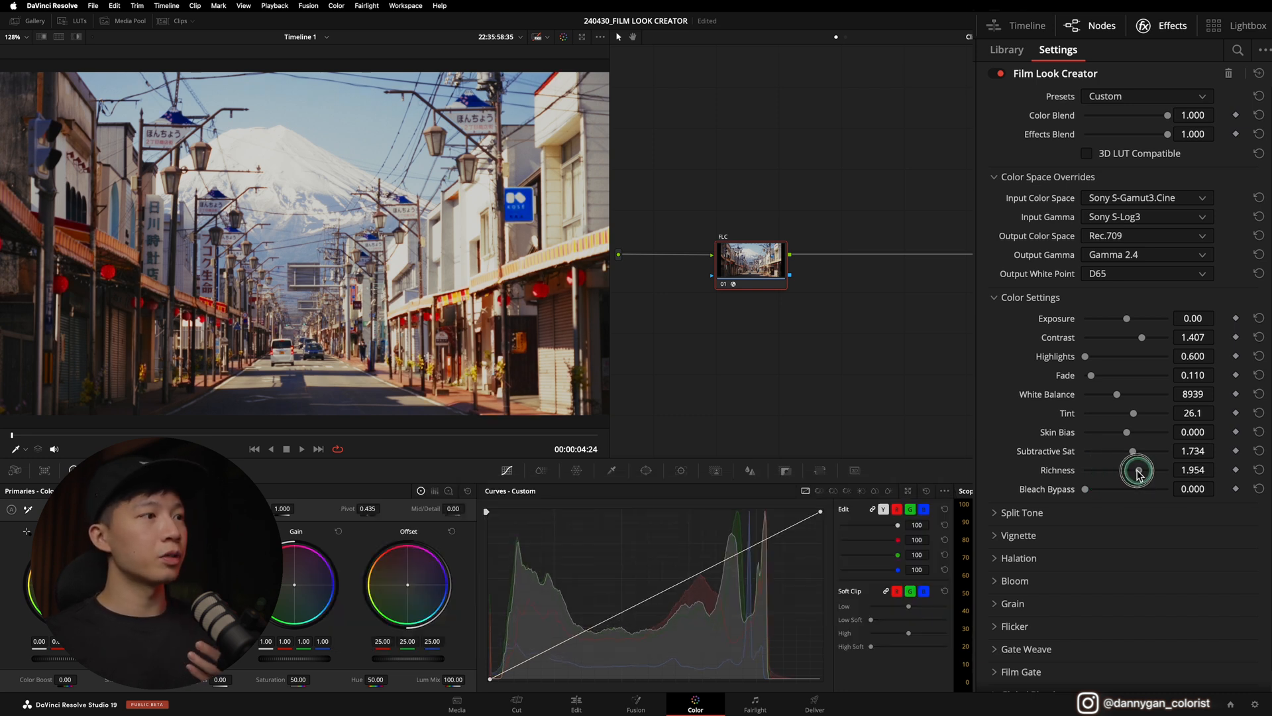
drag(1144, 469, 1129, 469)
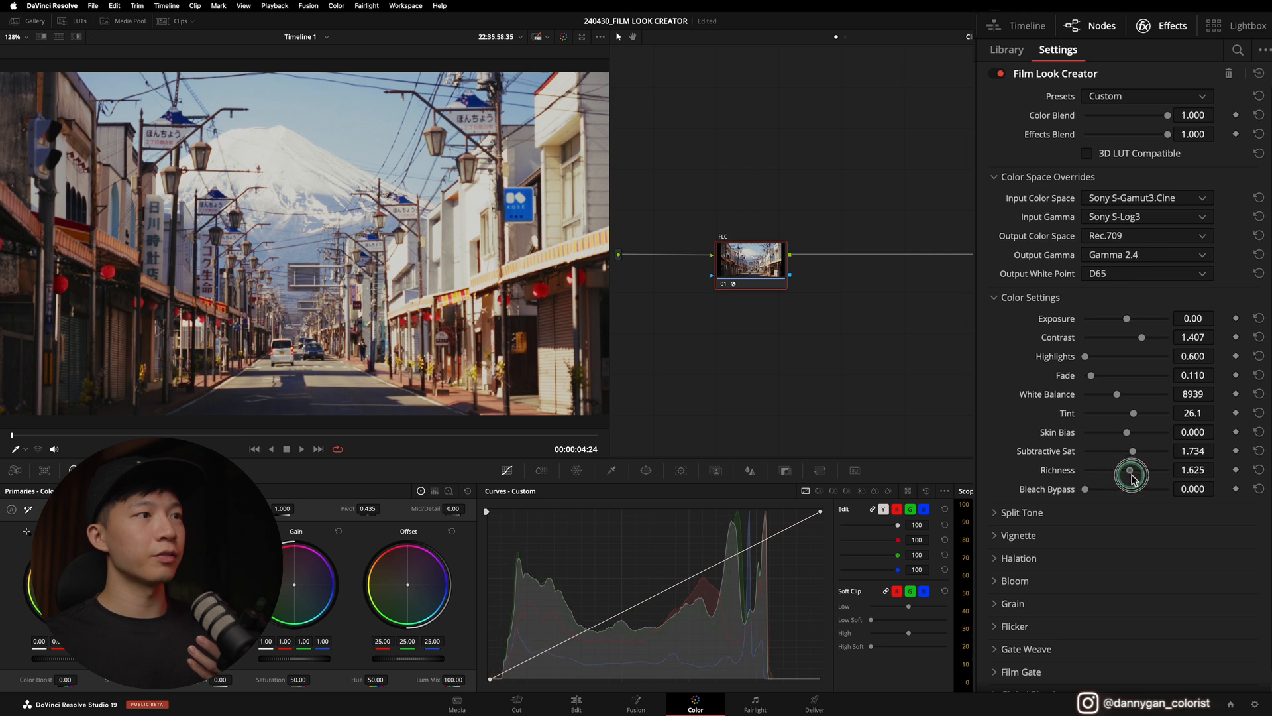
drag(1130, 471, 1161, 470)
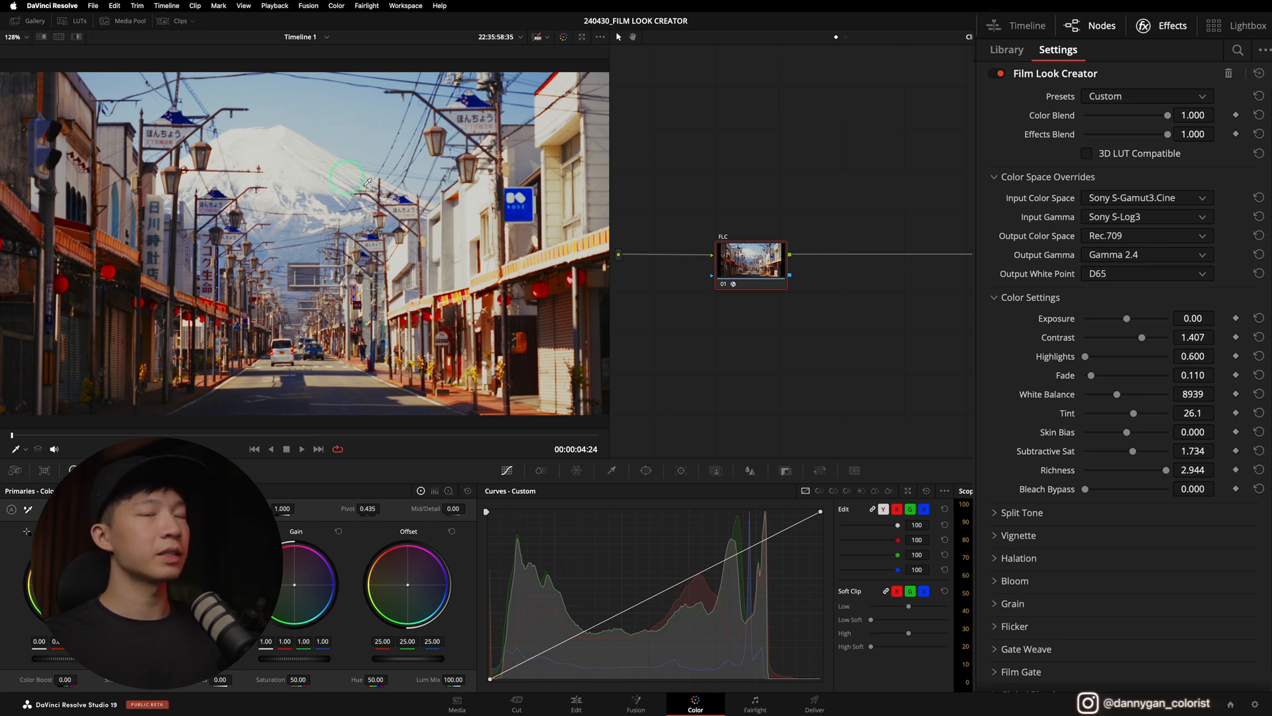
drag(1145, 469, 1105, 476)
text(1.200)
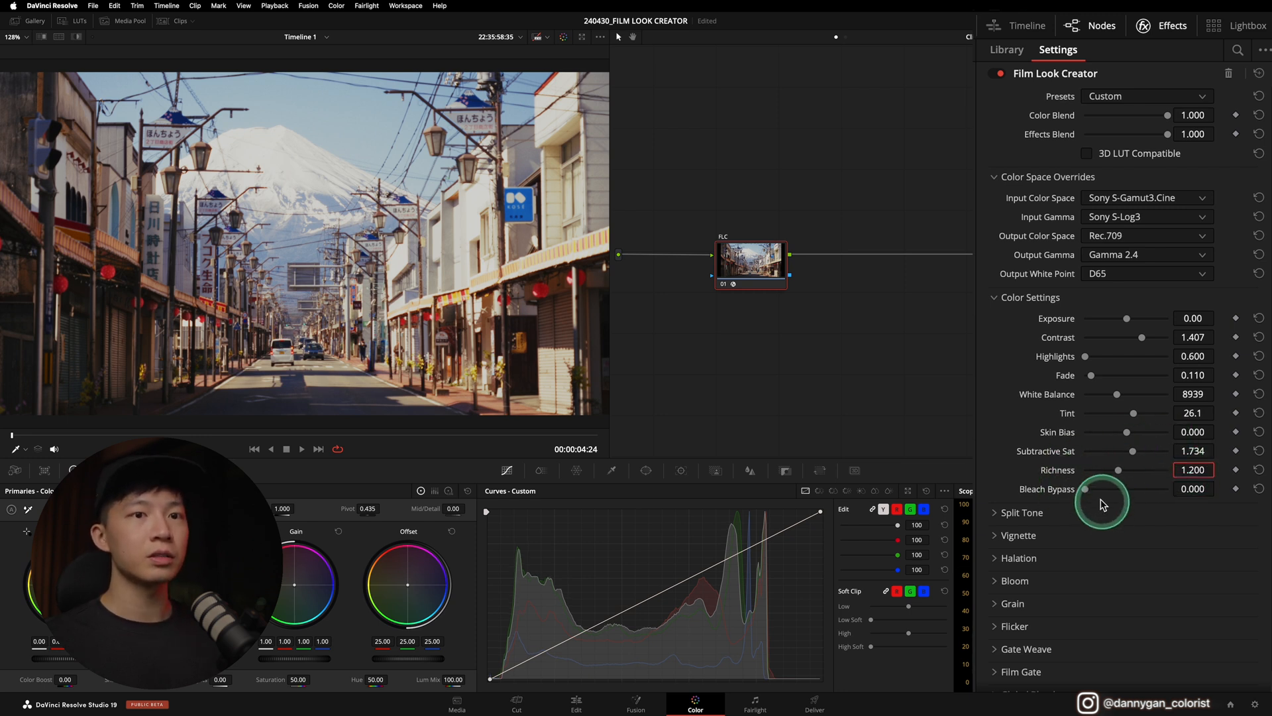
mouse_move(1087, 493)
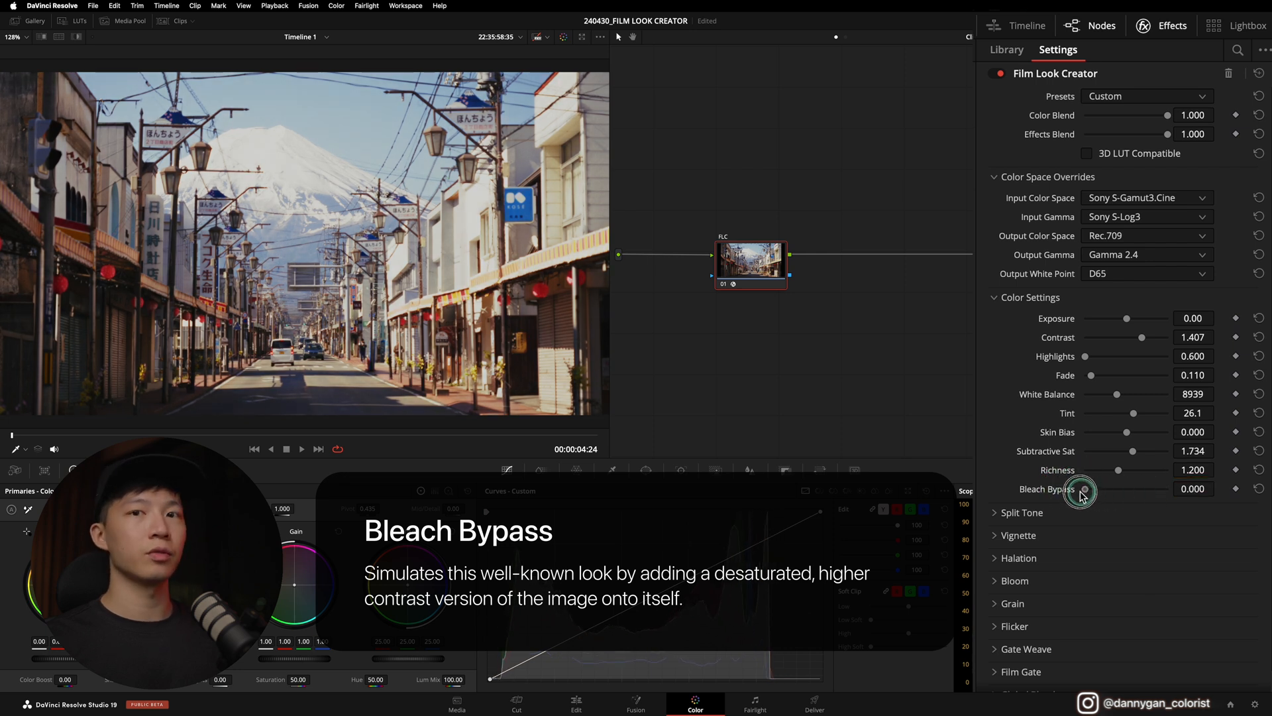
drag(1083, 488, 1149, 489)
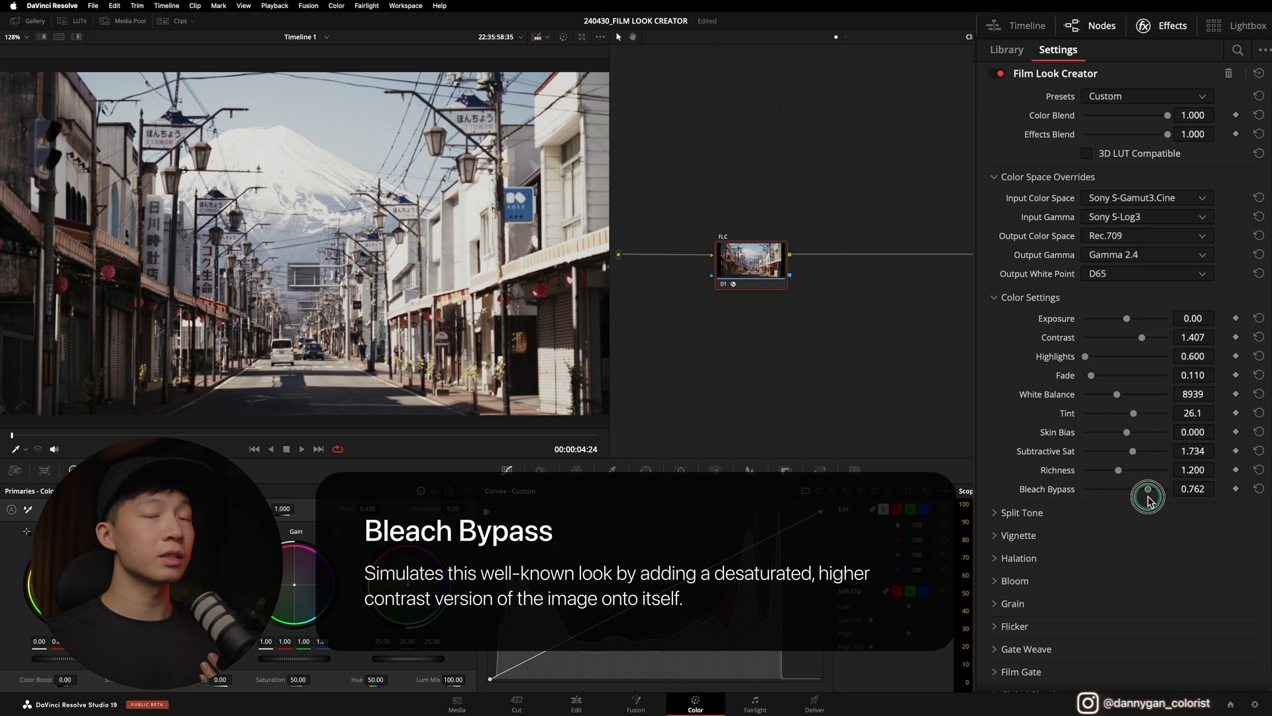
drag(1148, 497, 1113, 493)
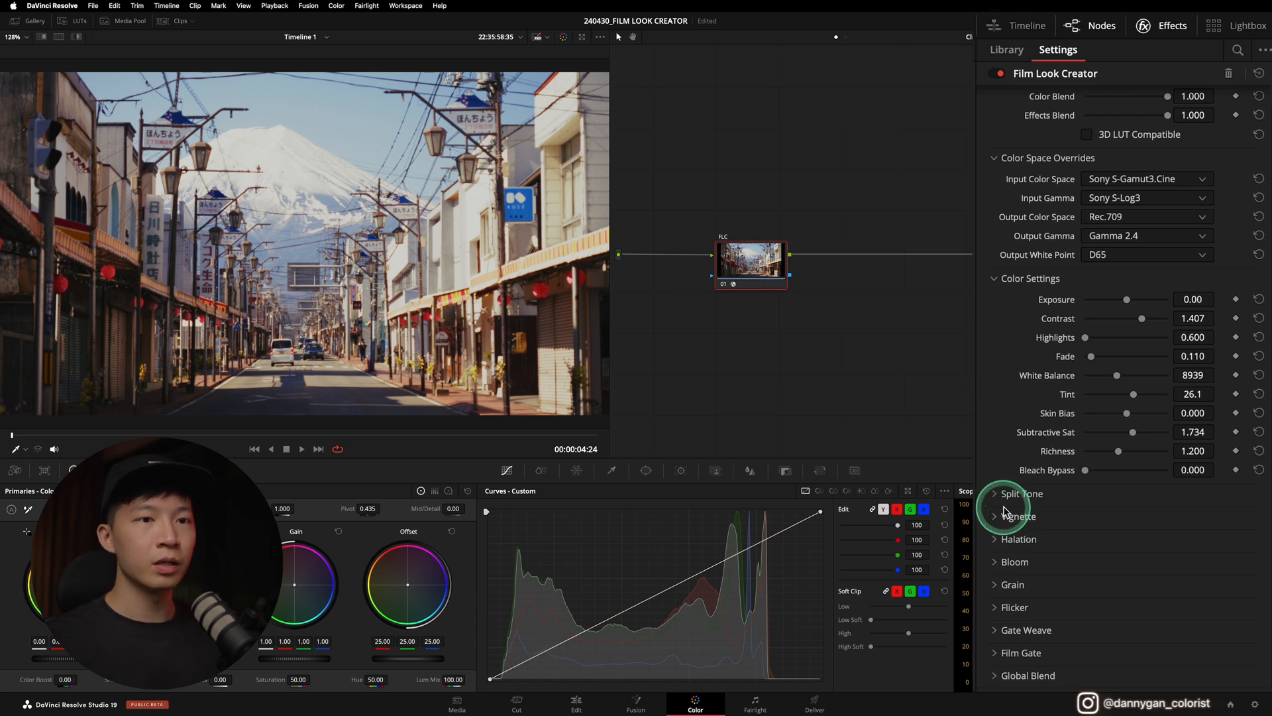
Expand and enable Split Tone, raising its Amount to about 0.43
click(994, 494)
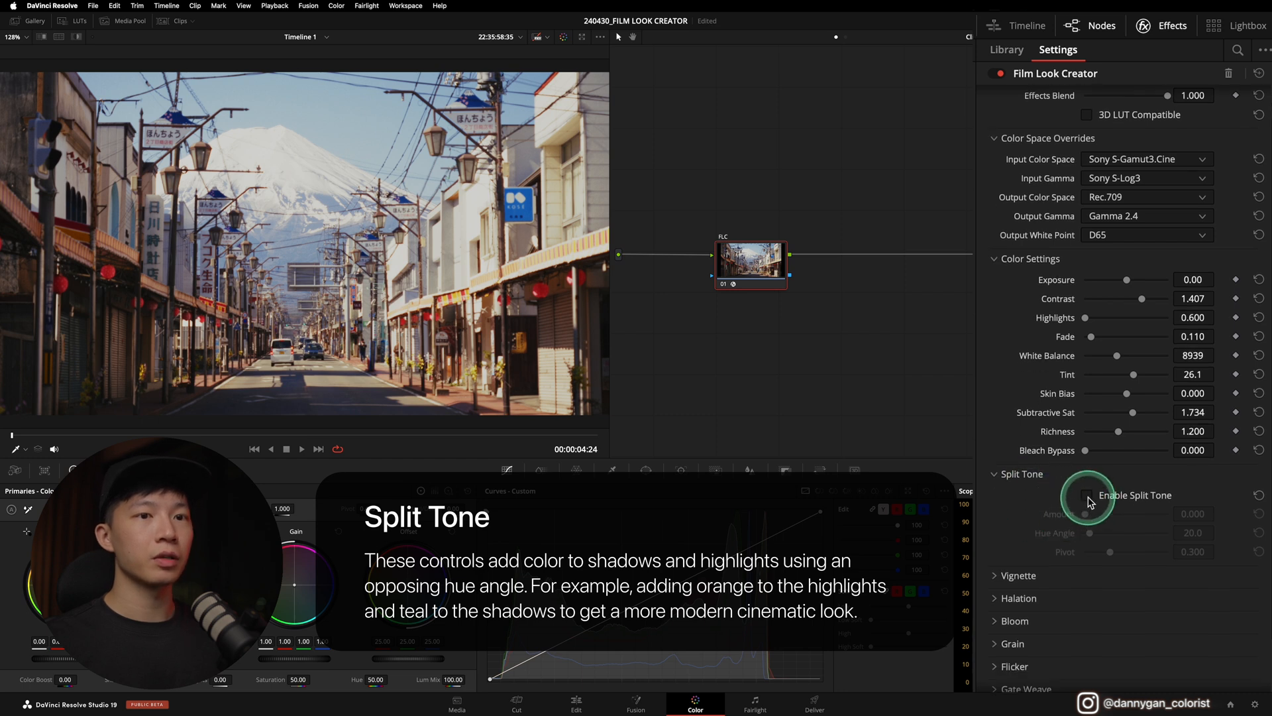
click(1088, 495)
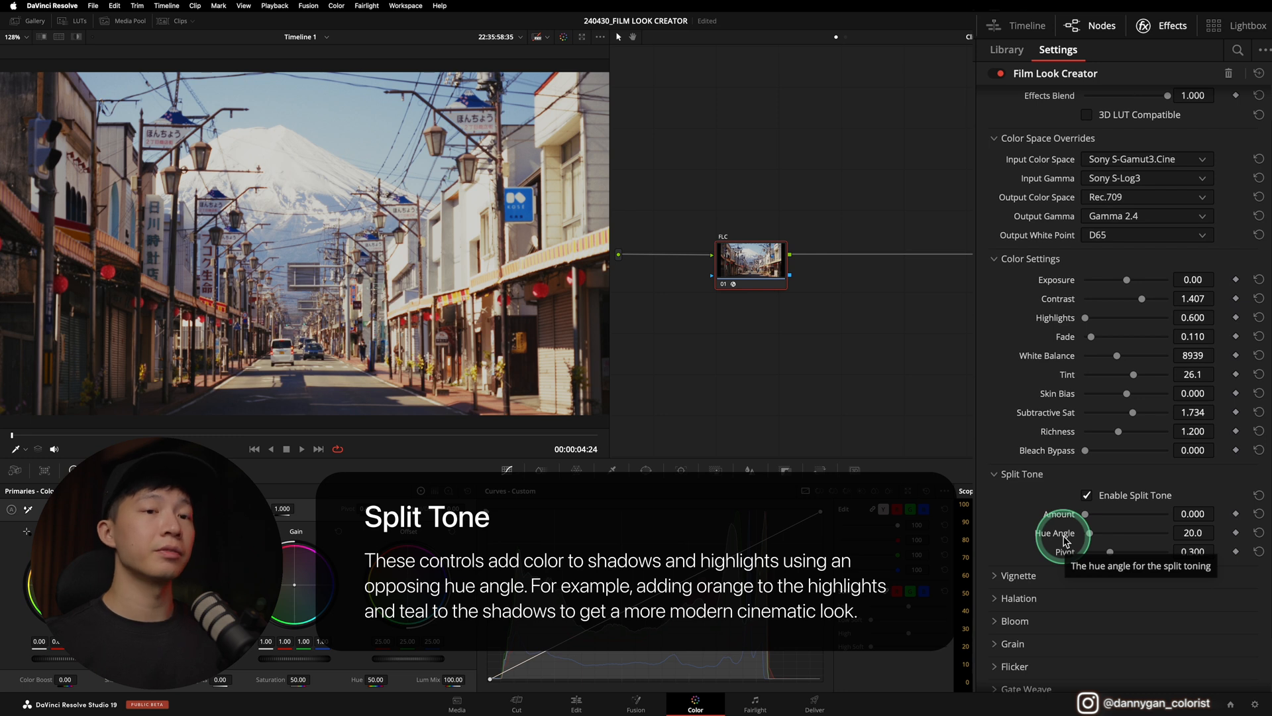
drag(1085, 513, 1089, 513)
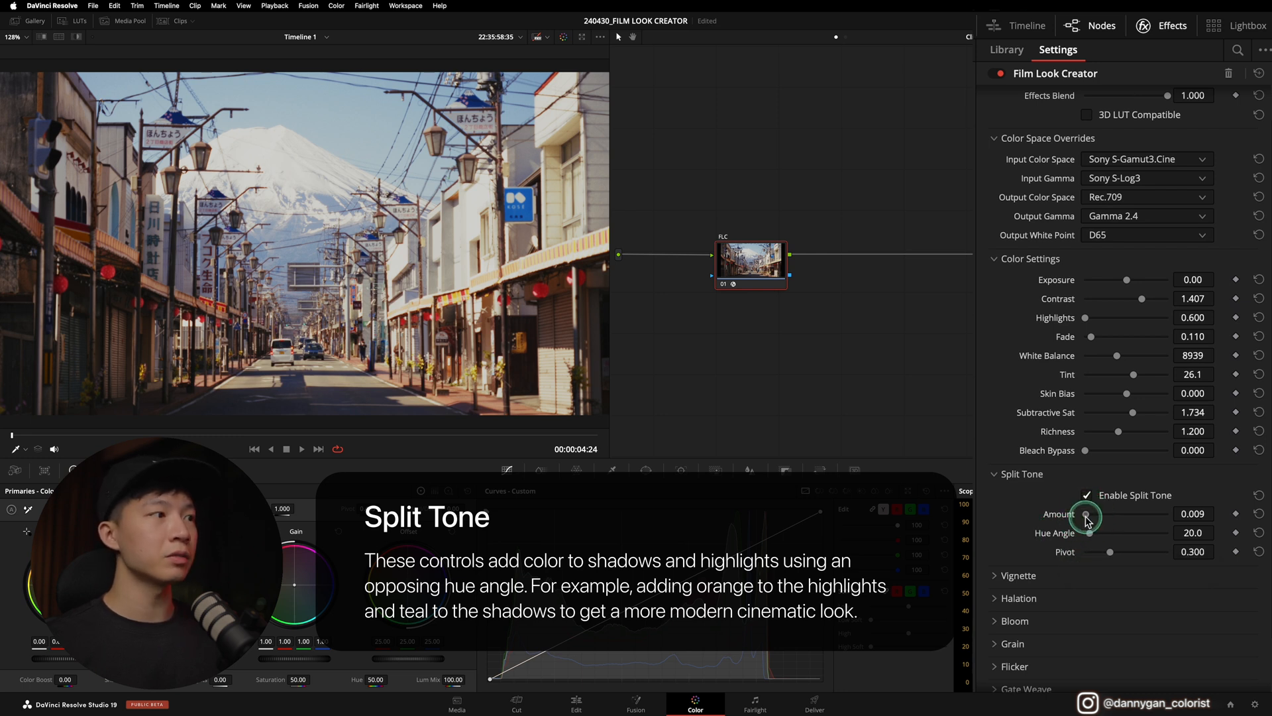
drag(1085, 518, 1122, 517)
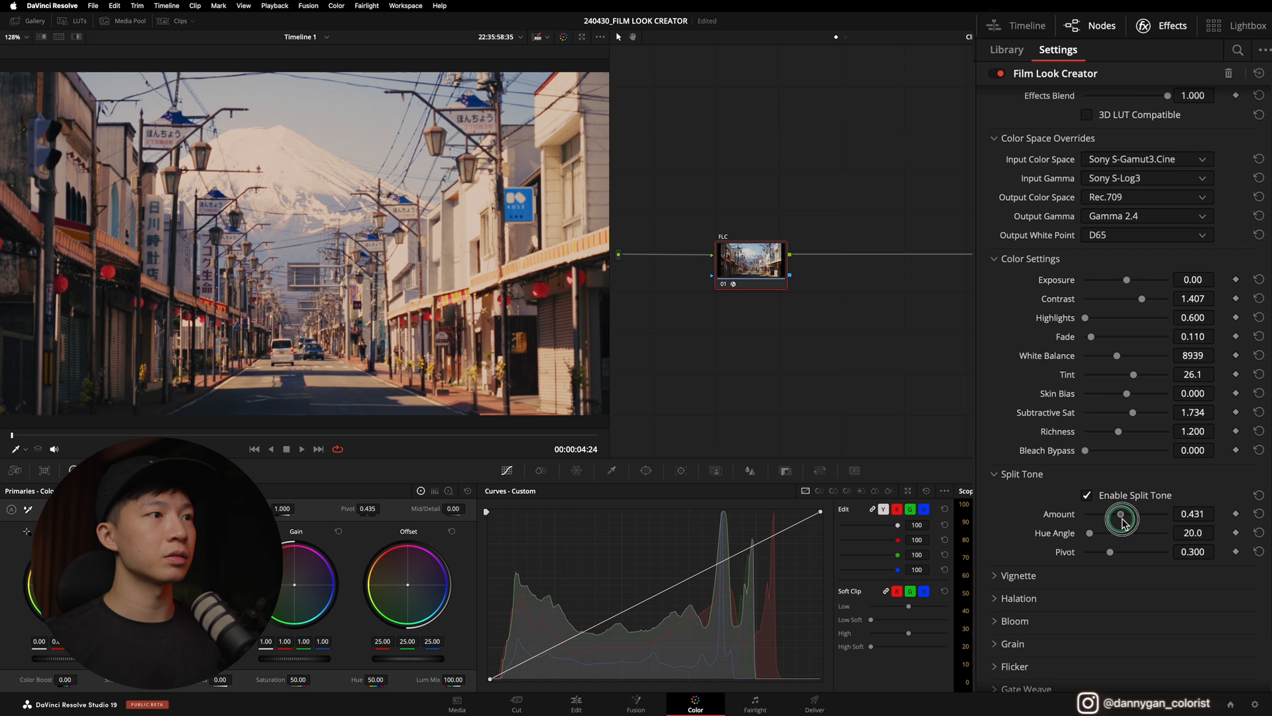
Compare split tone Amount between about 0.2 and 0.48, settling at 0.422
drag(1121, 517, 1126, 519)
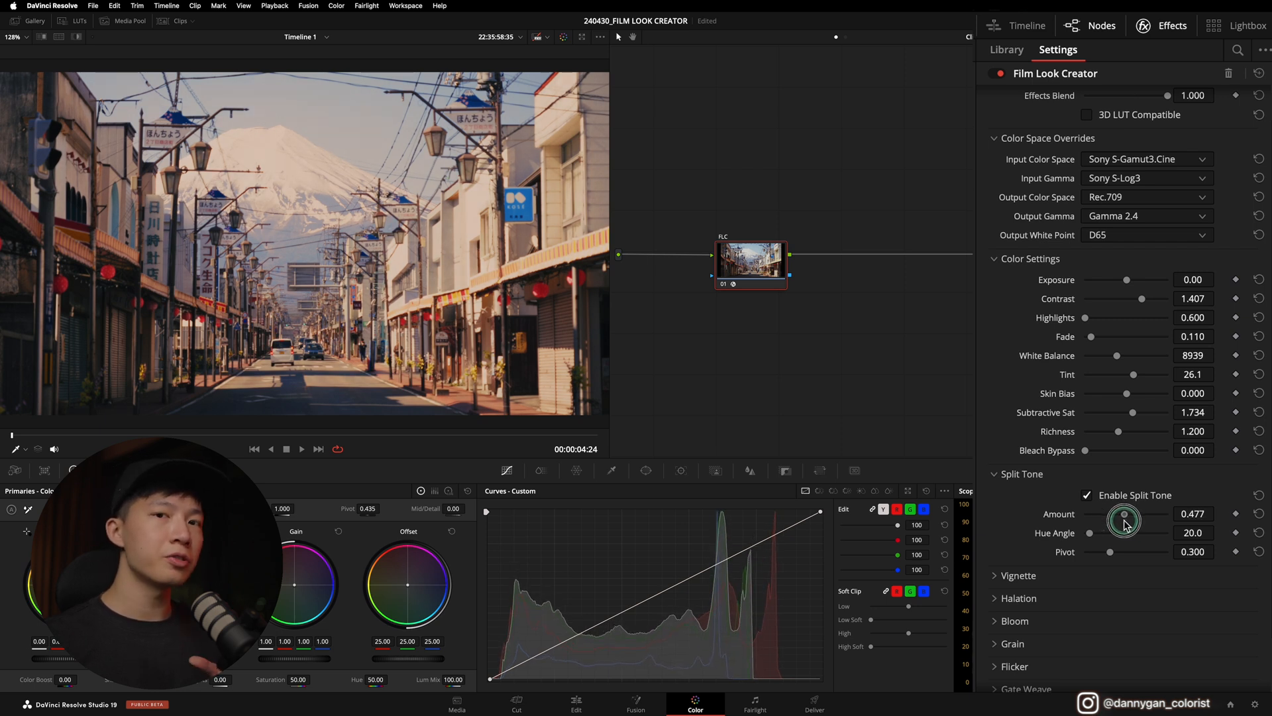
drag(1126, 519, 1120, 519)
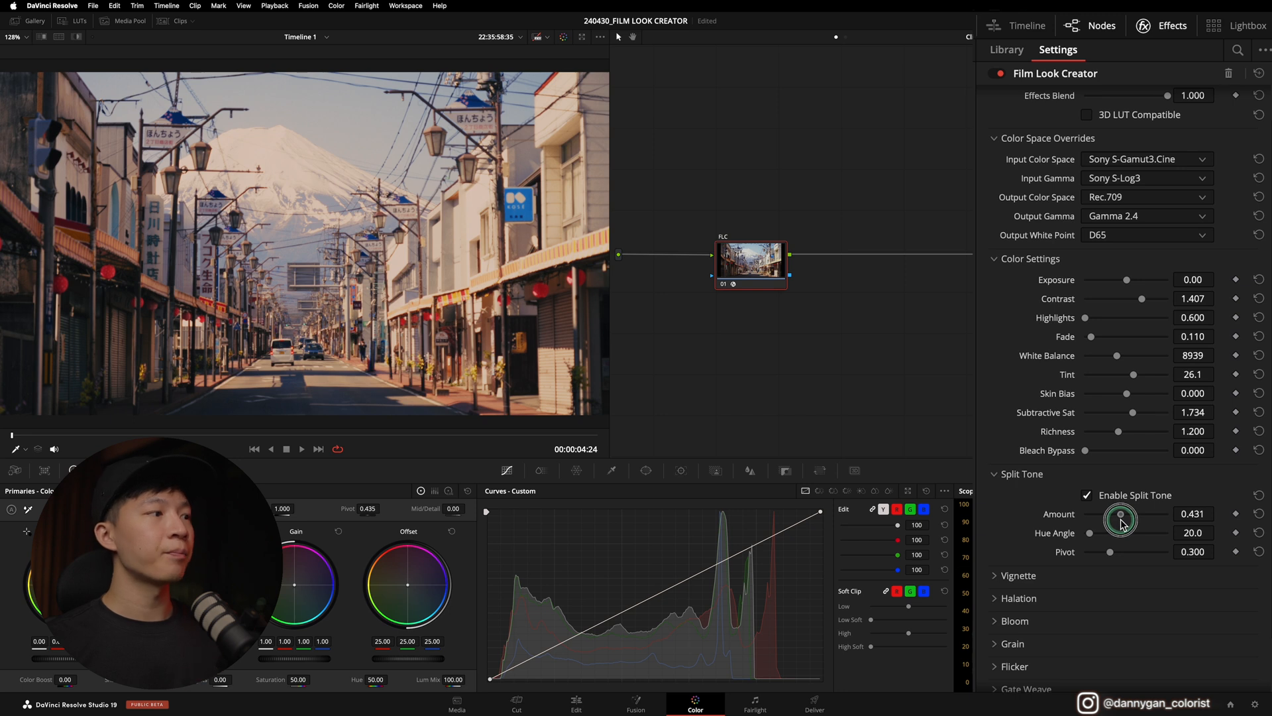
drag(1118, 514, 1124, 514)
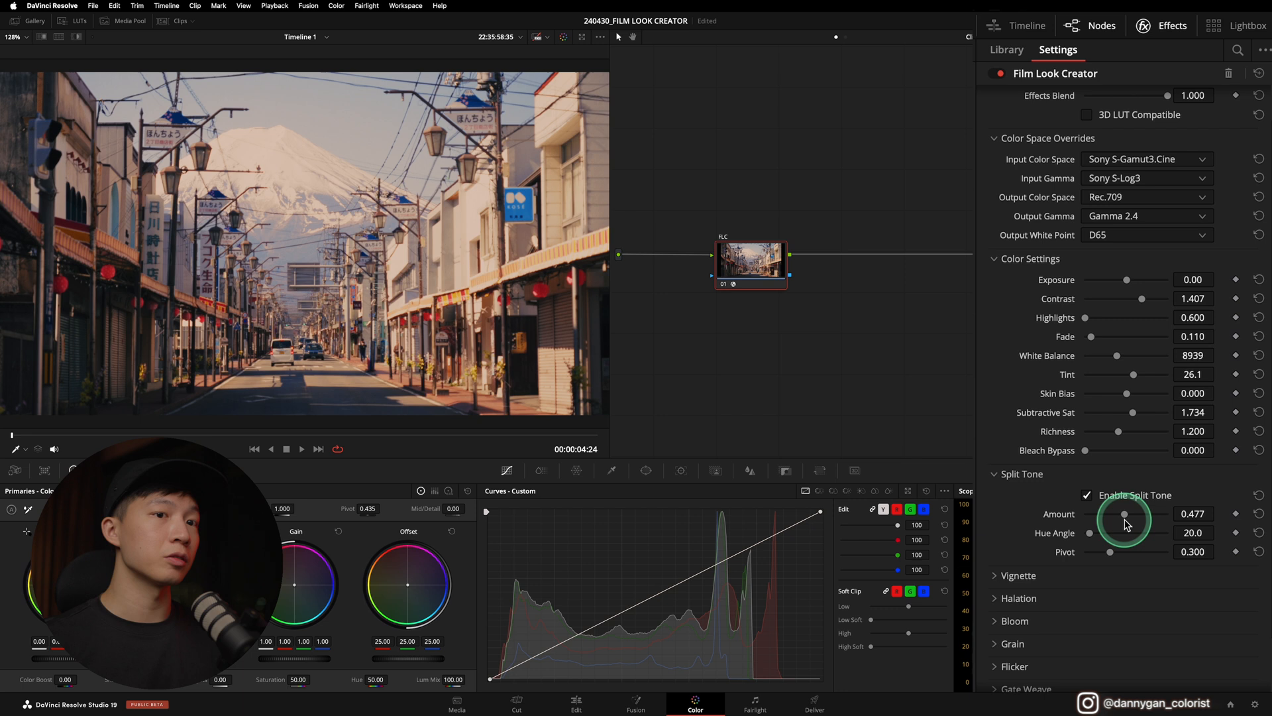
drag(1124, 514, 1101, 518)
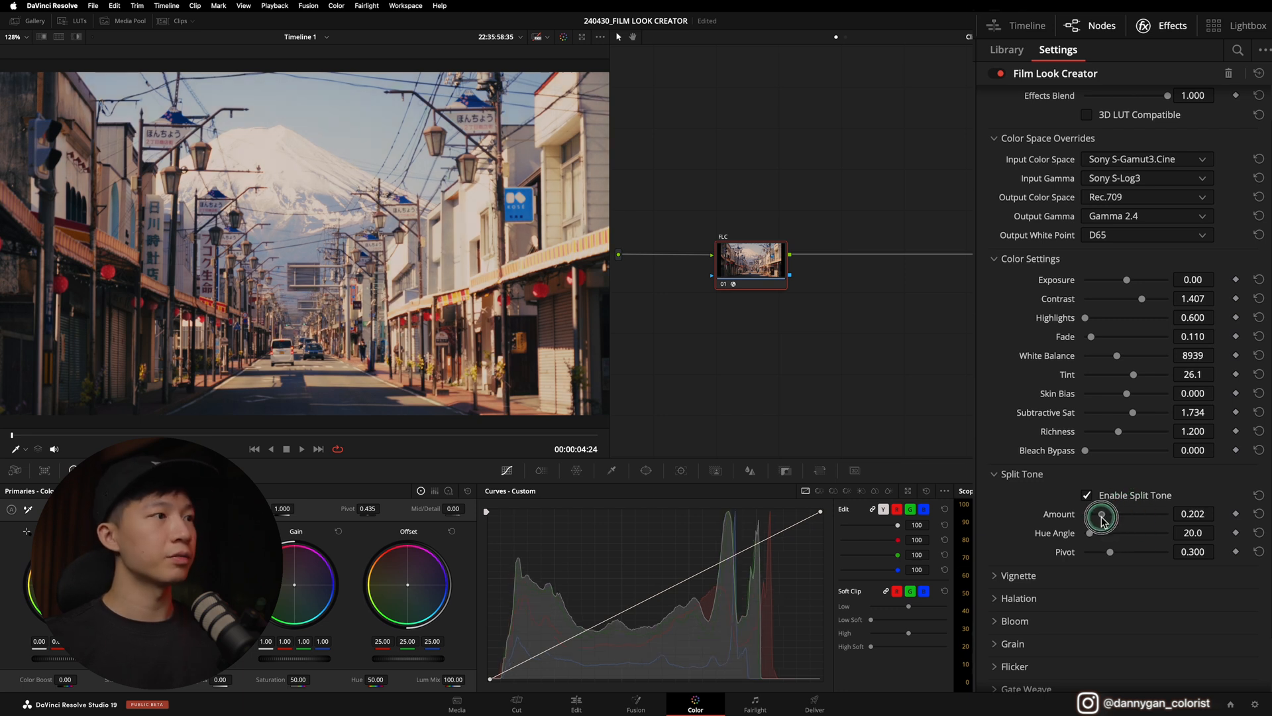
drag(1102, 515, 1123, 514)
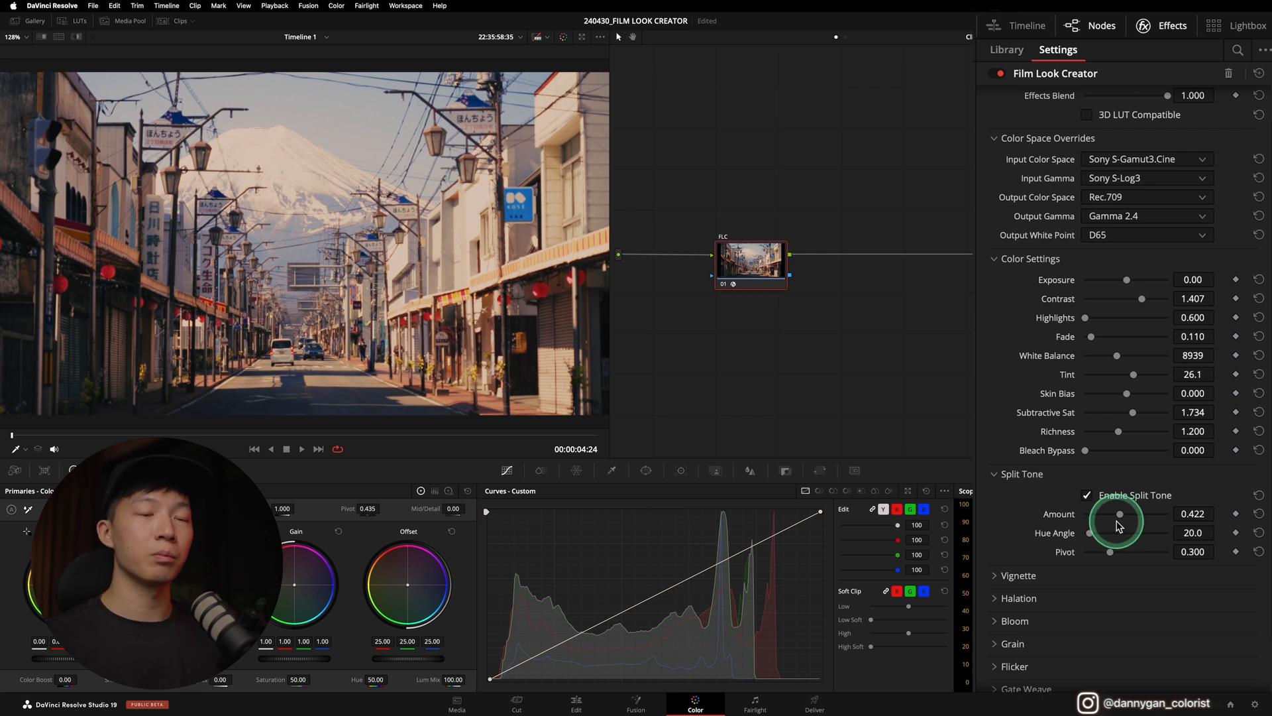
mouse_move(1089, 540)
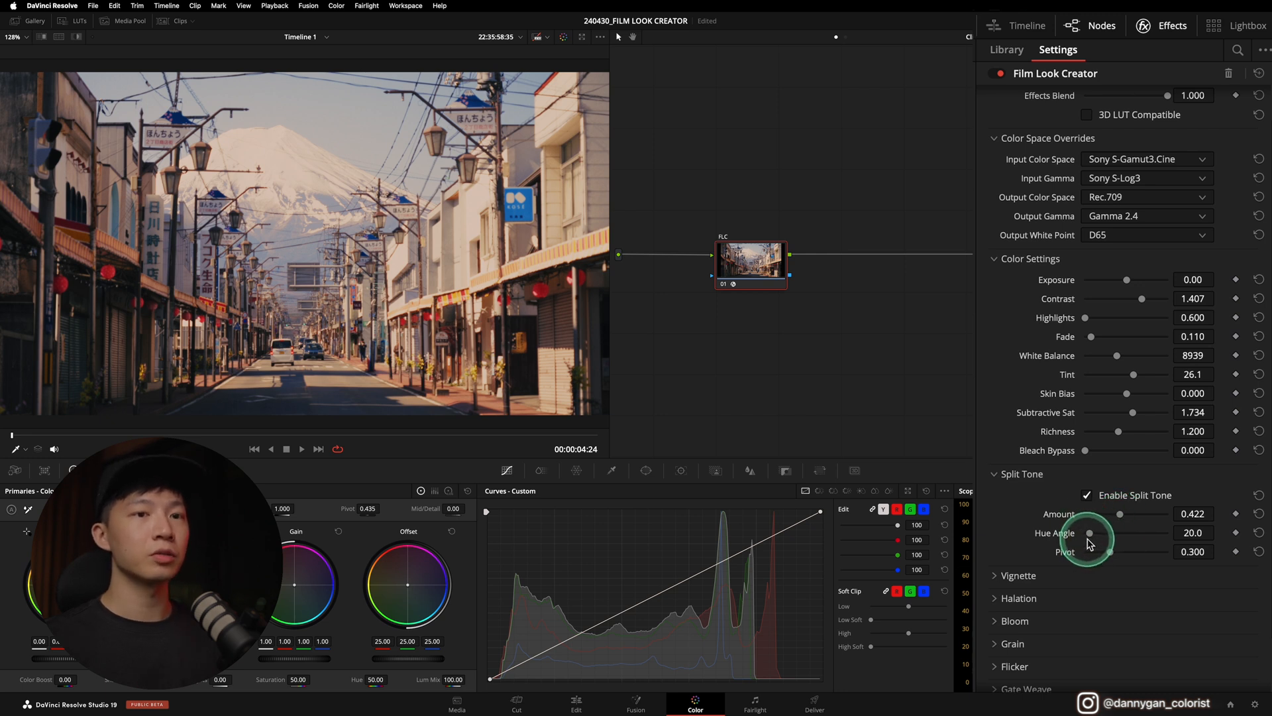
drag(1090, 533, 1116, 533)
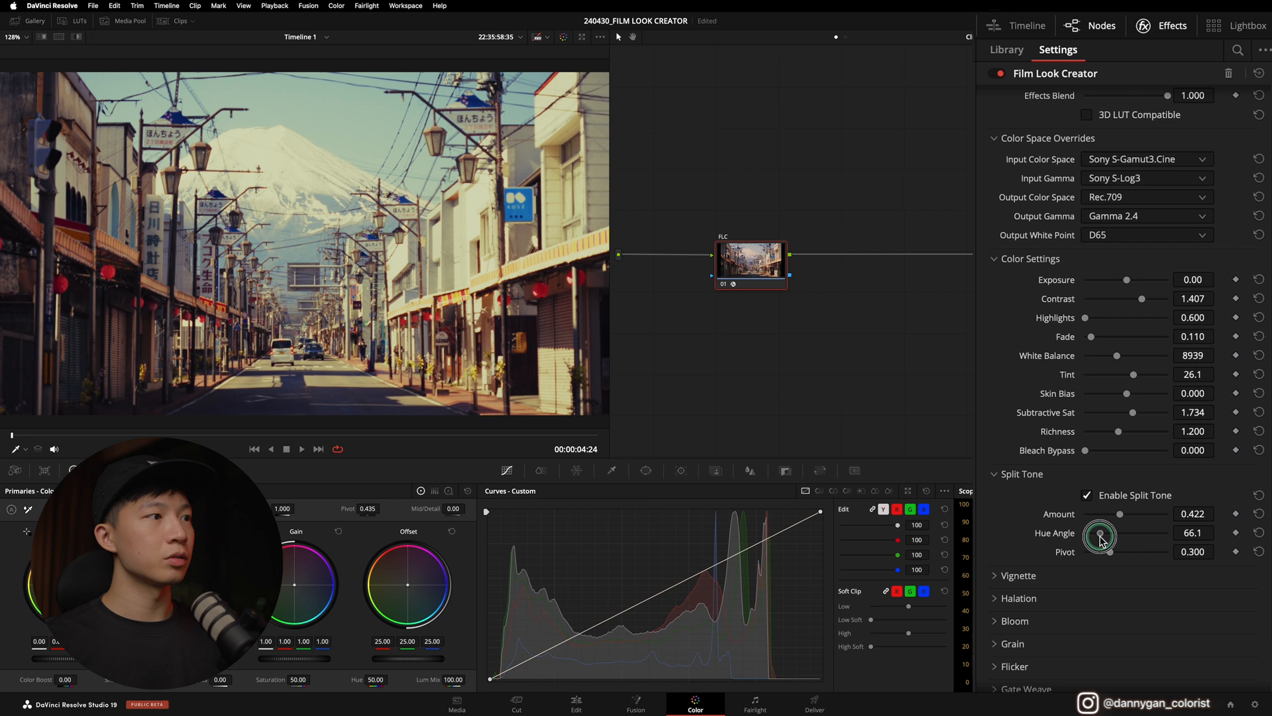
drag(1101, 540, 1103, 534)
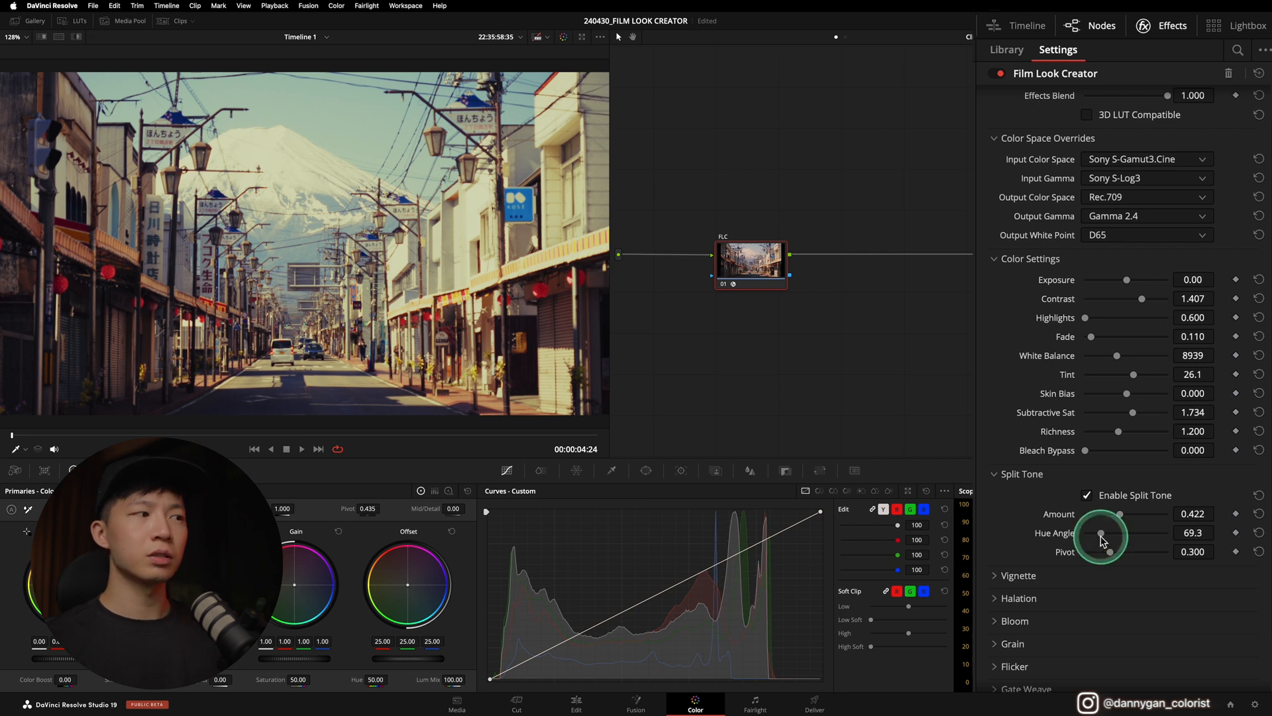
mouse_move(1101, 538)
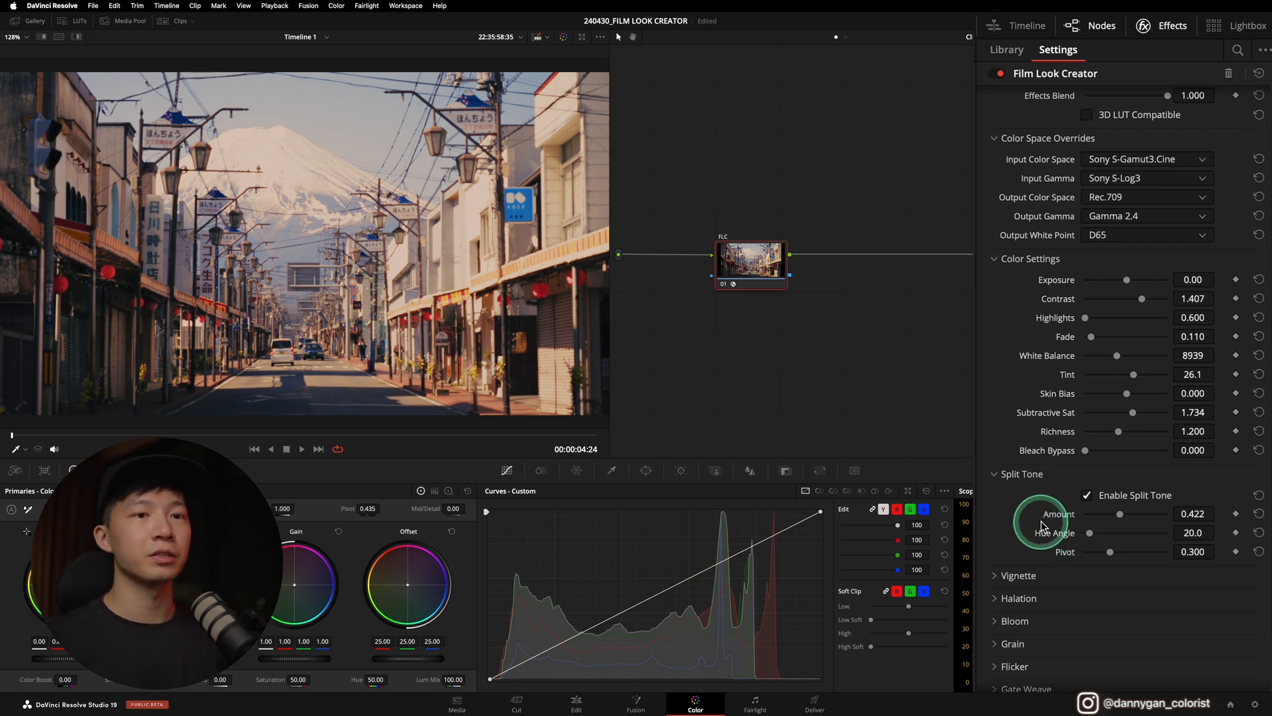
scroll(down, 3)
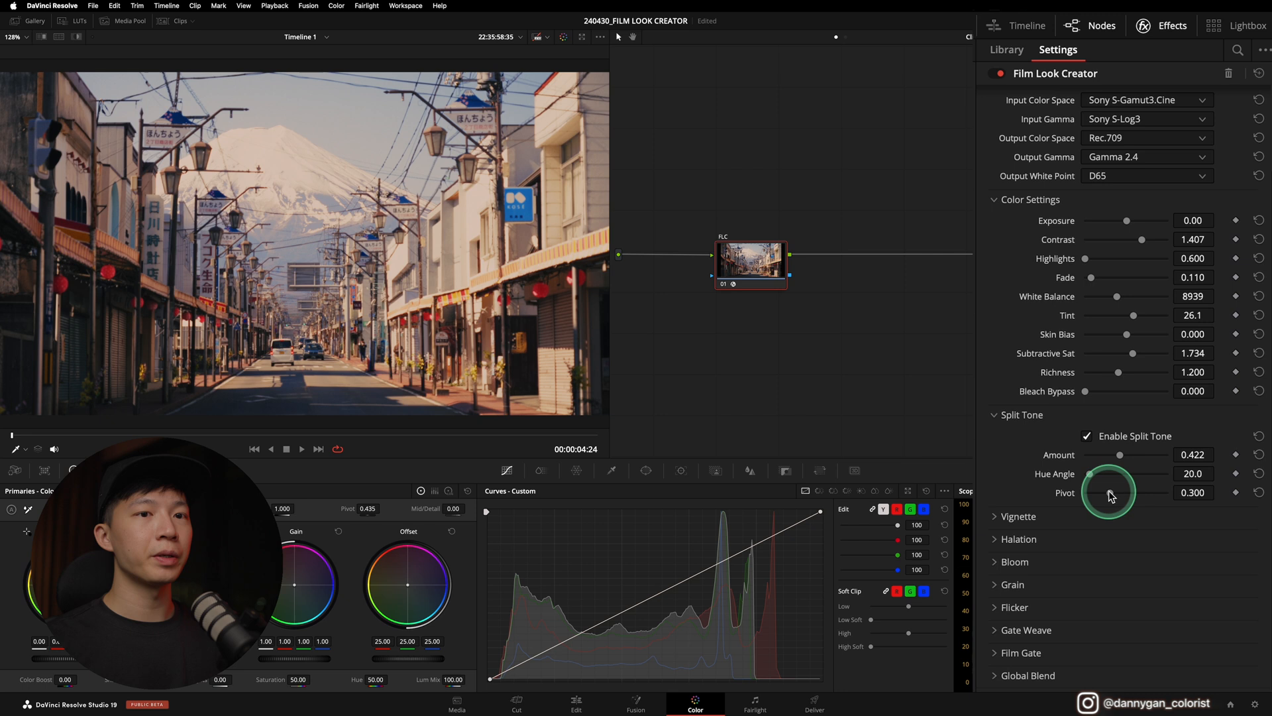
drag(1112, 492, 1093, 493)
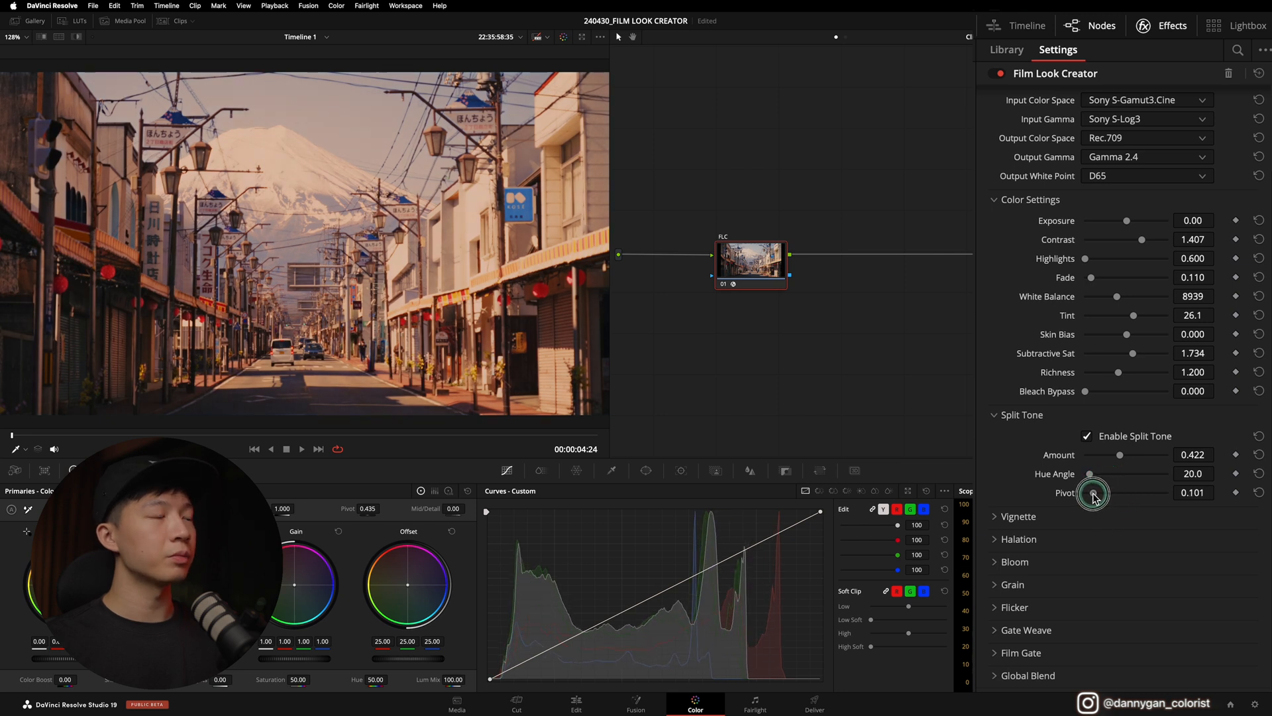
drag(1093, 493, 1118, 492)
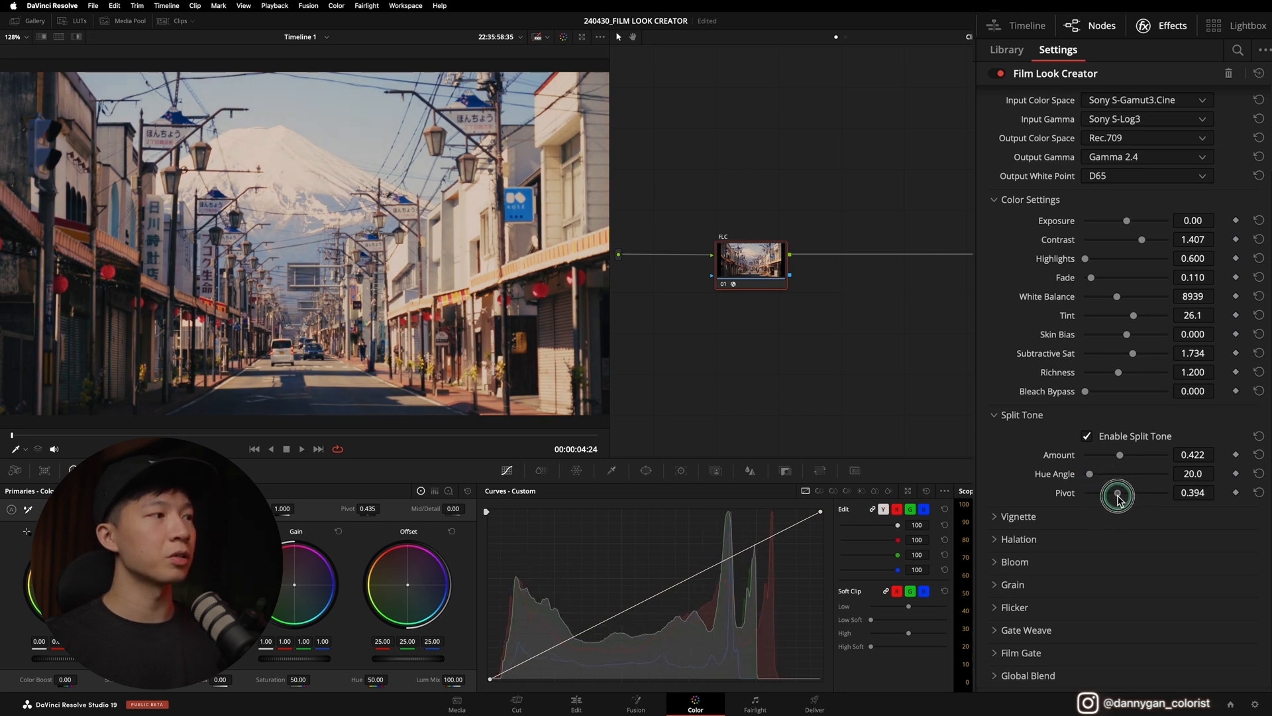
drag(1118, 496, 1106, 495)
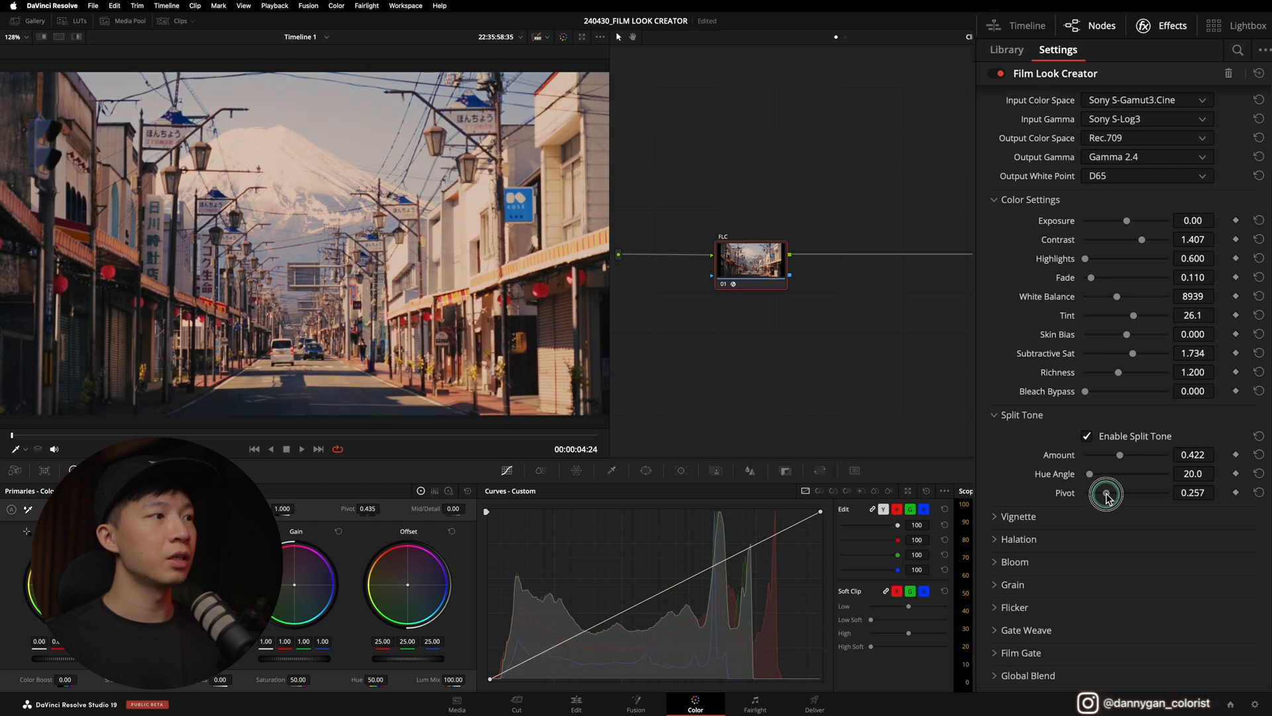
drag(1106, 493, 1111, 499)
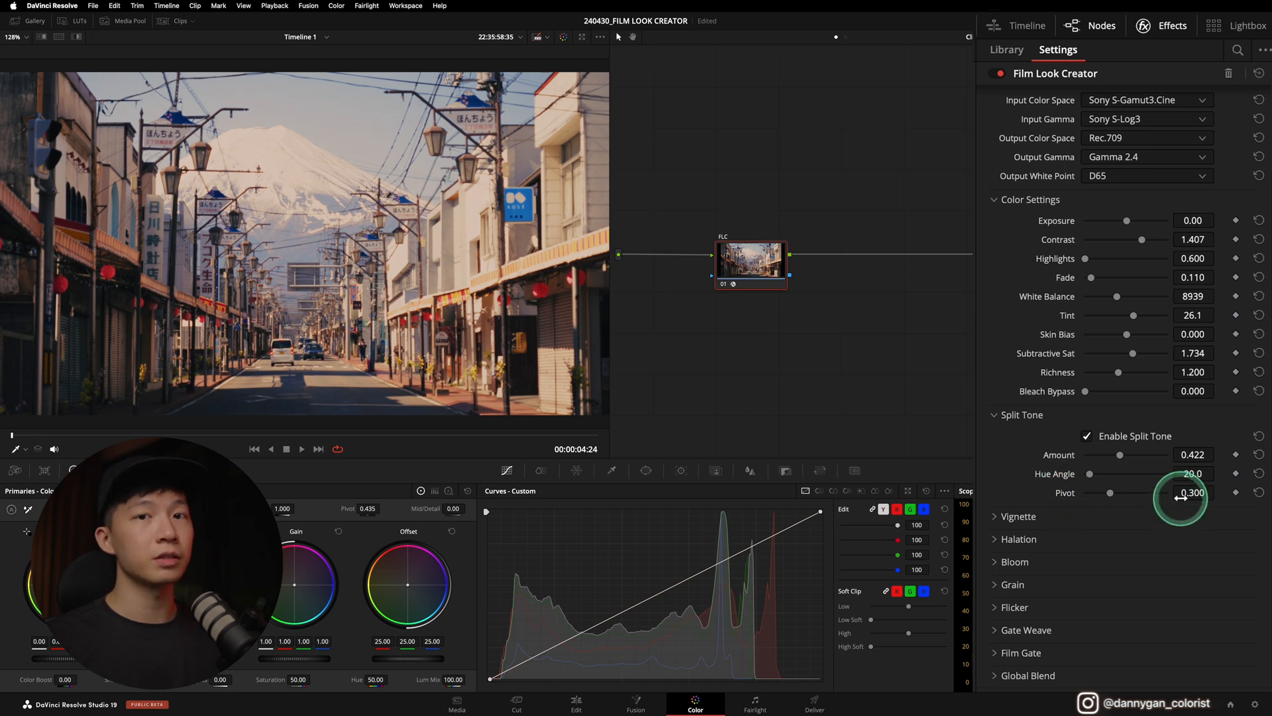
mouse_move(1012, 528)
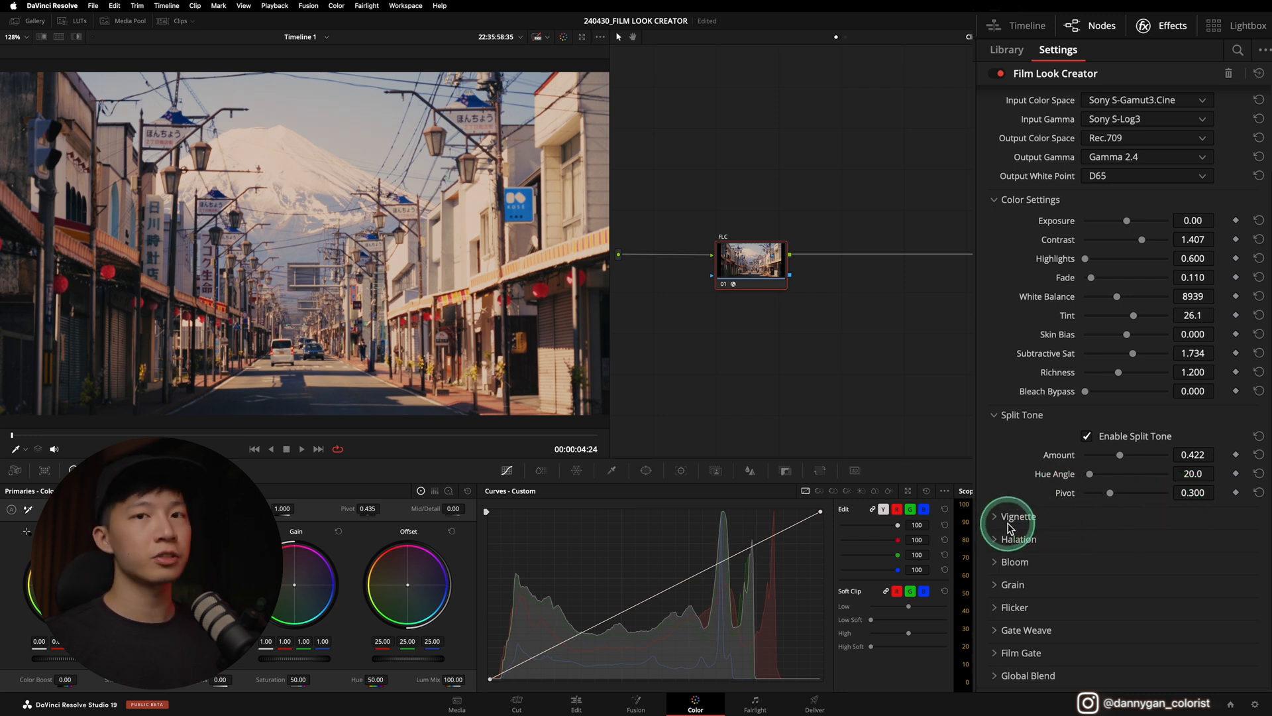
Expand Vignette, Halation and Bloom, toggling vignette and halation enables to compare
click(1018, 516)
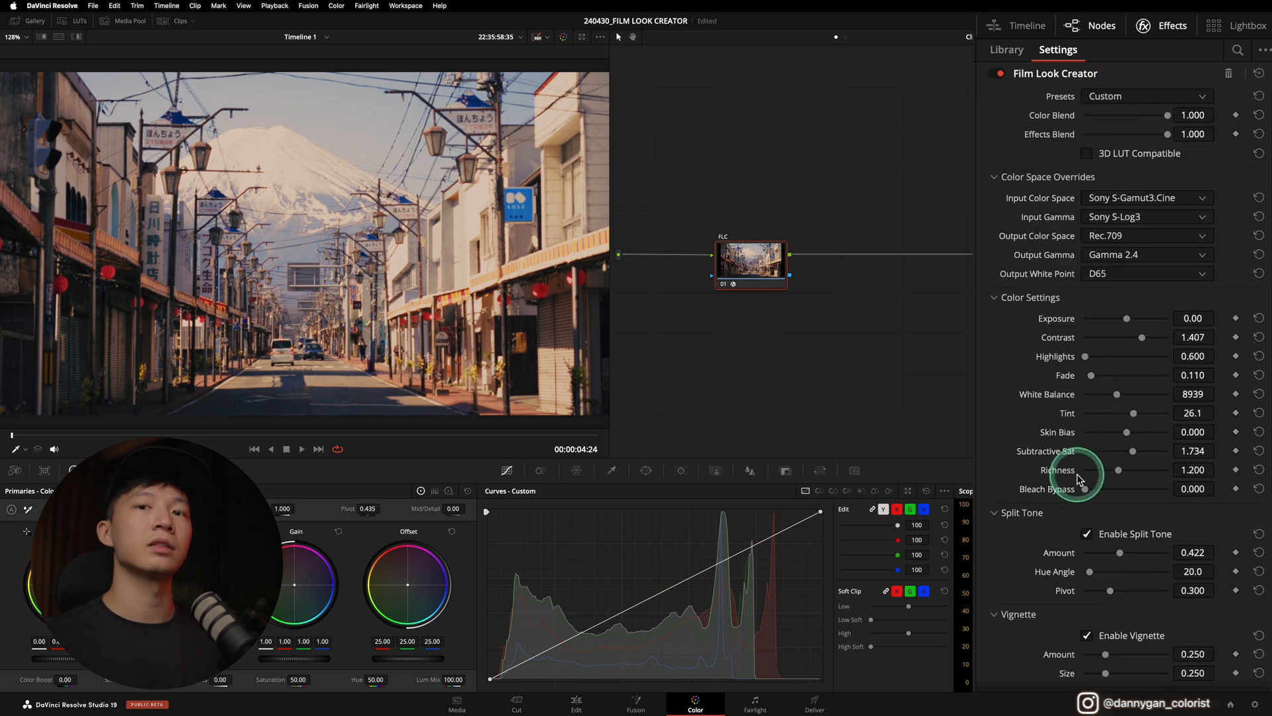
mouse_move(1064, 559)
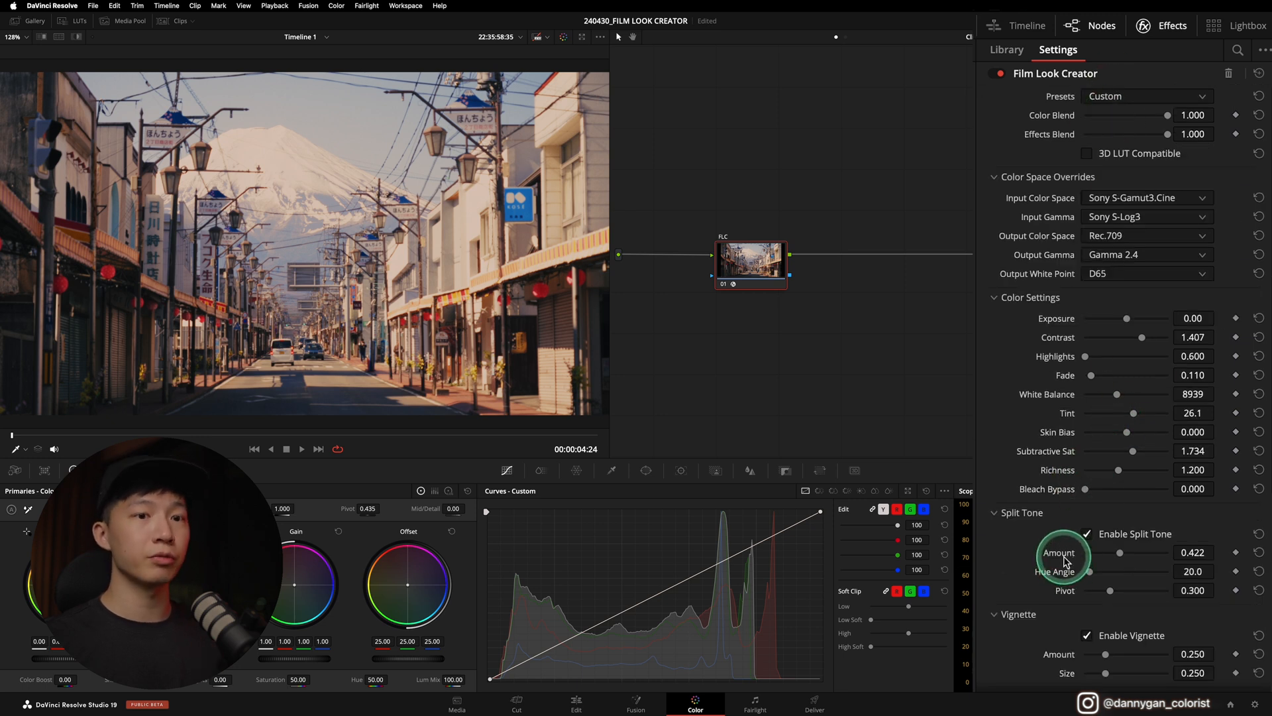
scroll(down, 3)
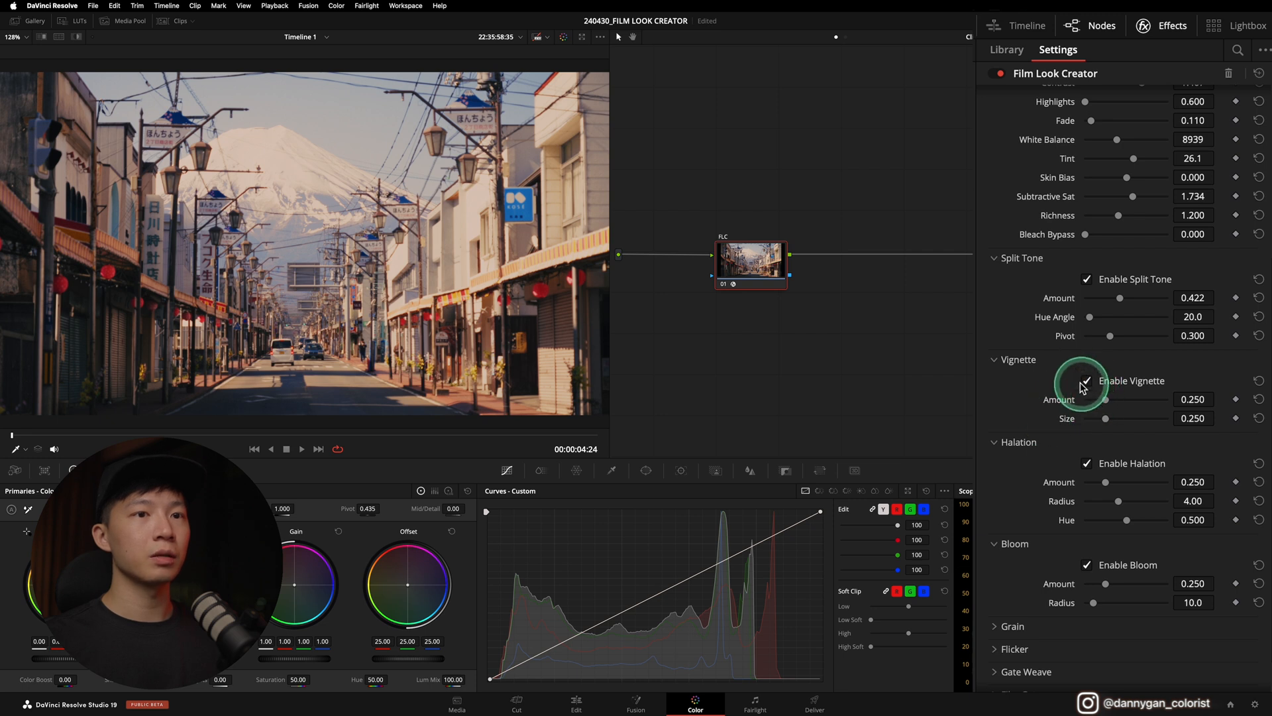
click(1086, 381)
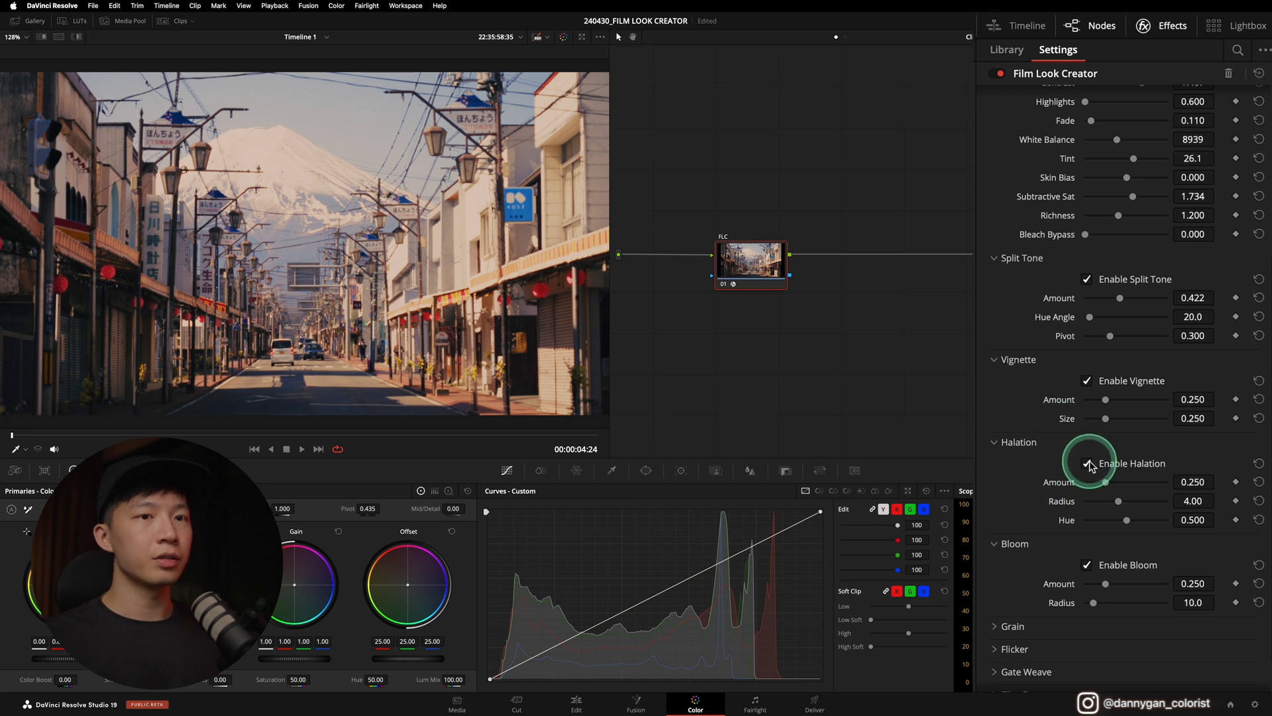
click(1086, 463)
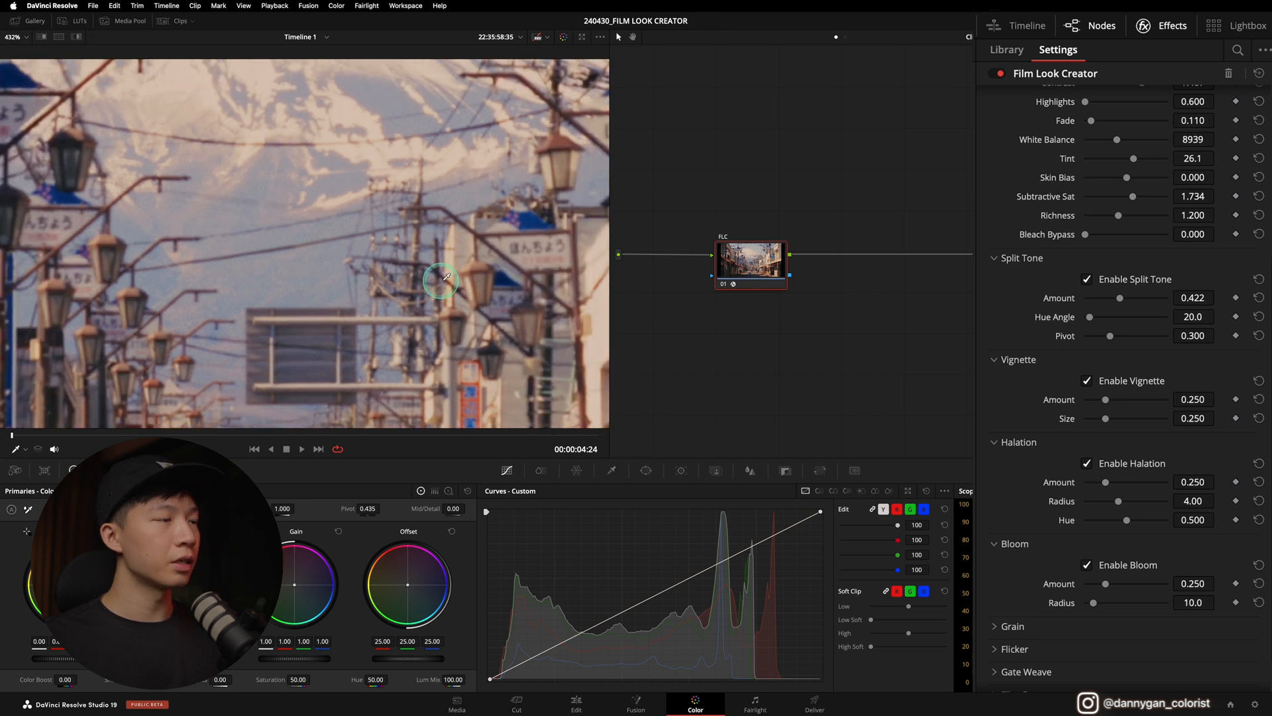
Try a wider Halation Radius of 7.16, then return it to 4.00
click(1087, 380)
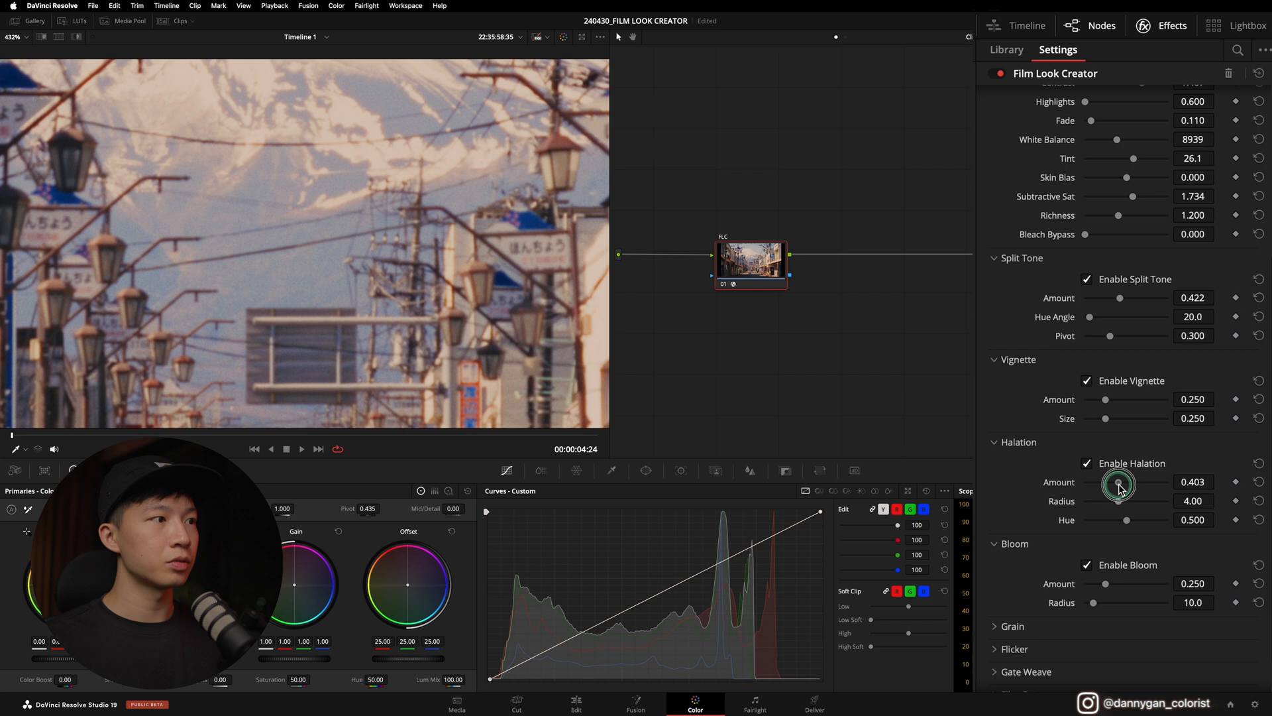
mouse_move(1135, 489)
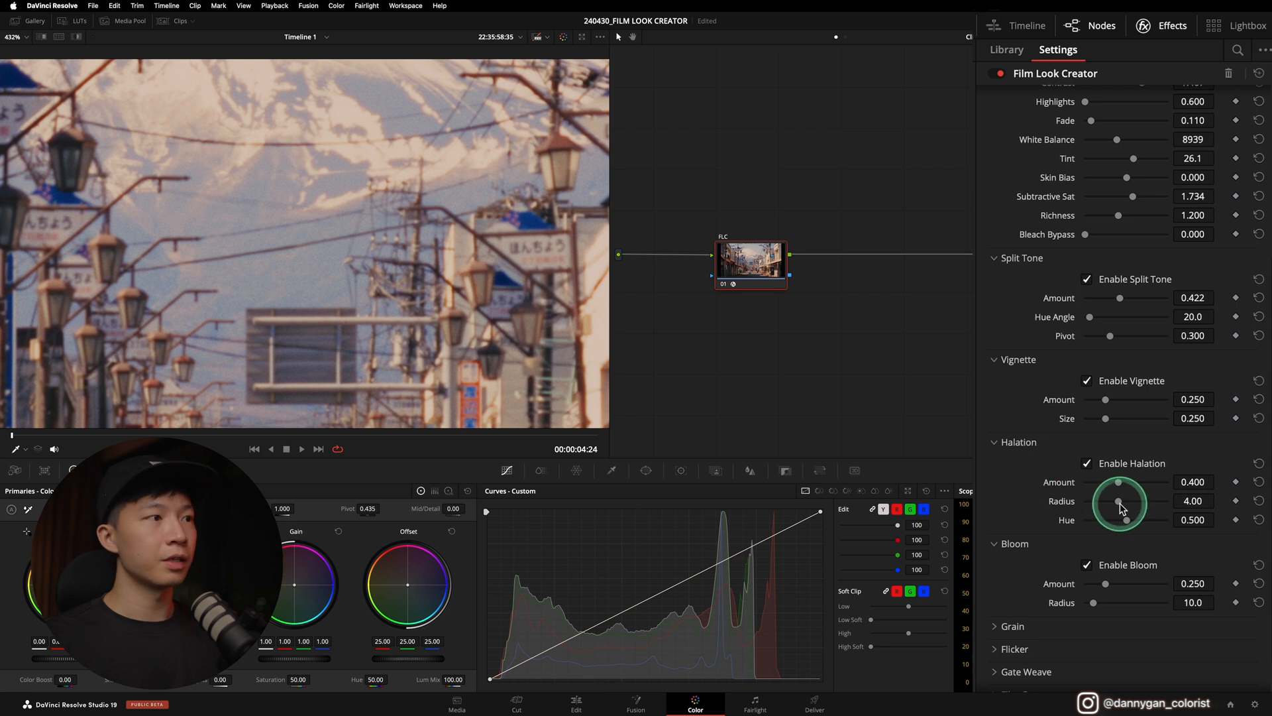
drag(1118, 503, 1144, 506)
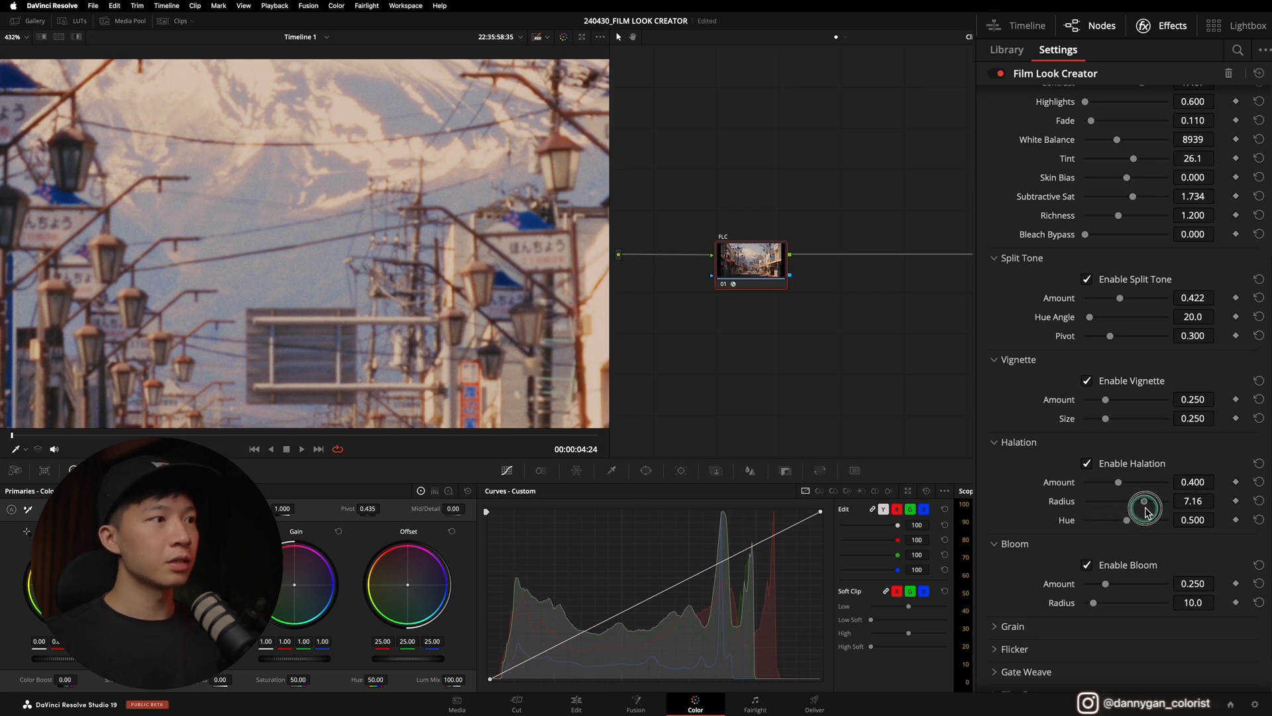
drag(1146, 508, 1079, 508)
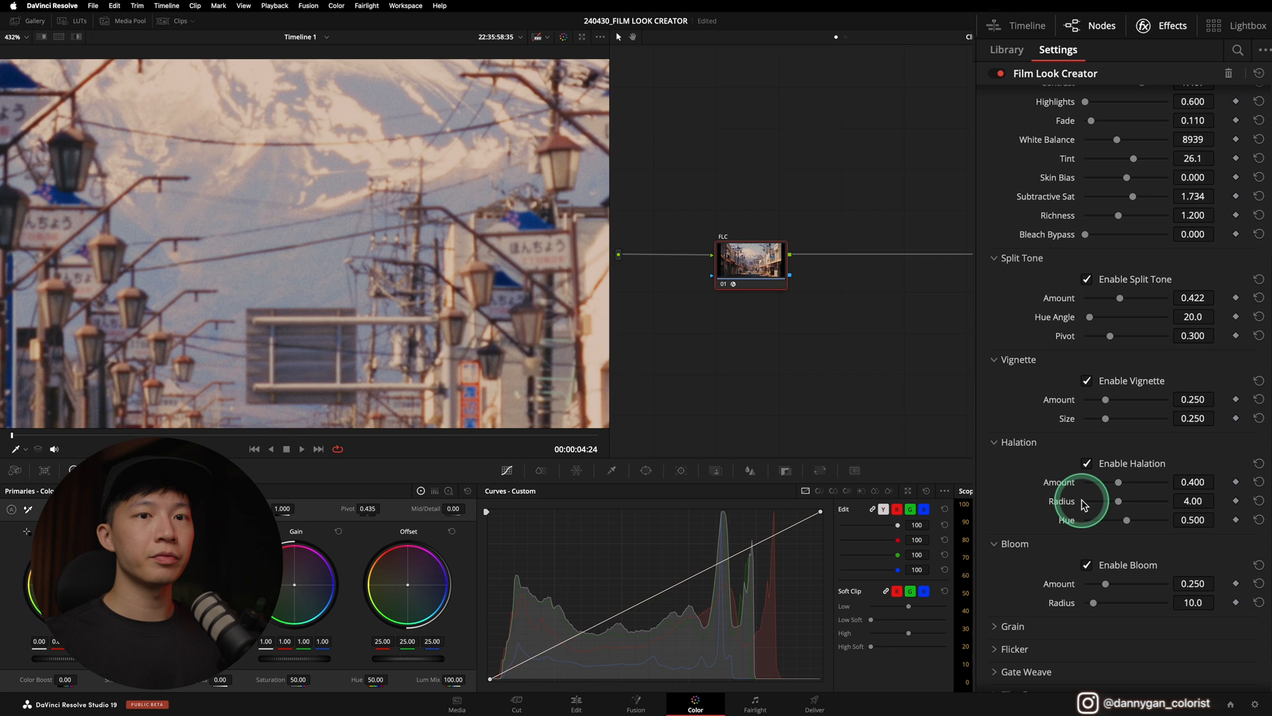
scroll(down, 3)
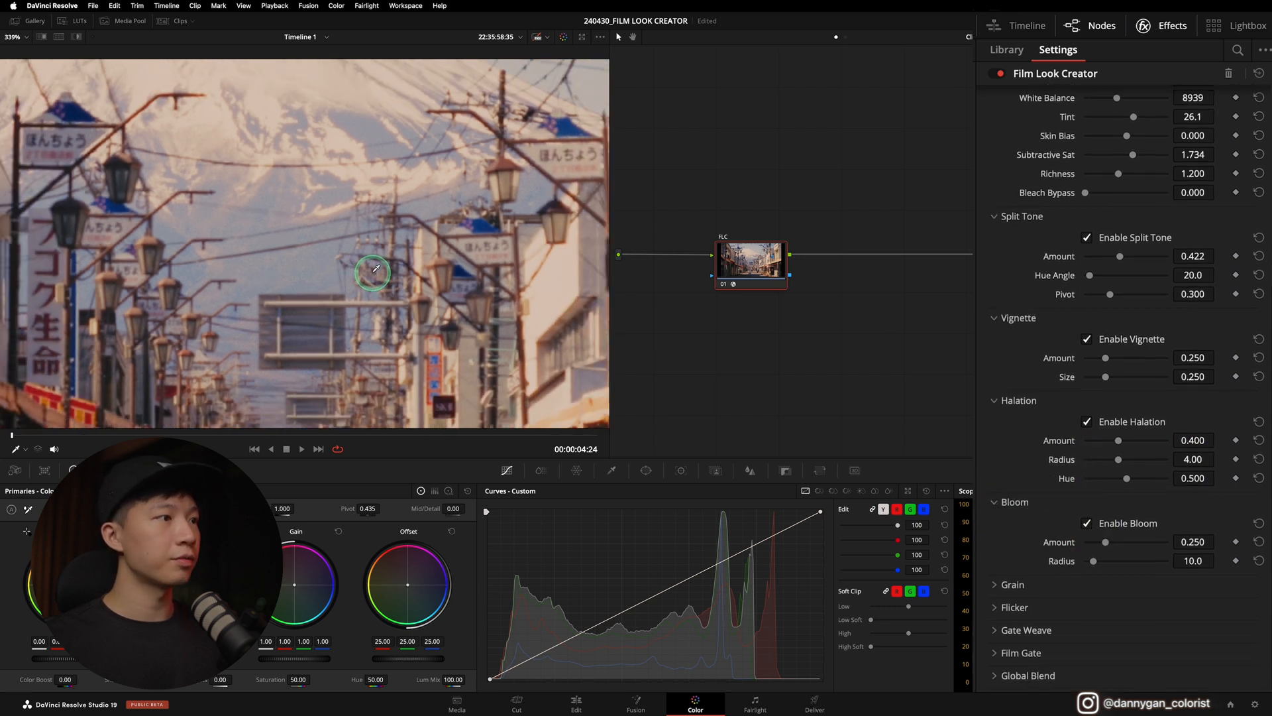
Toggle Bloom off and on, test Bloom Amount near 0.42, leaving it at 0.250
click(1086, 523)
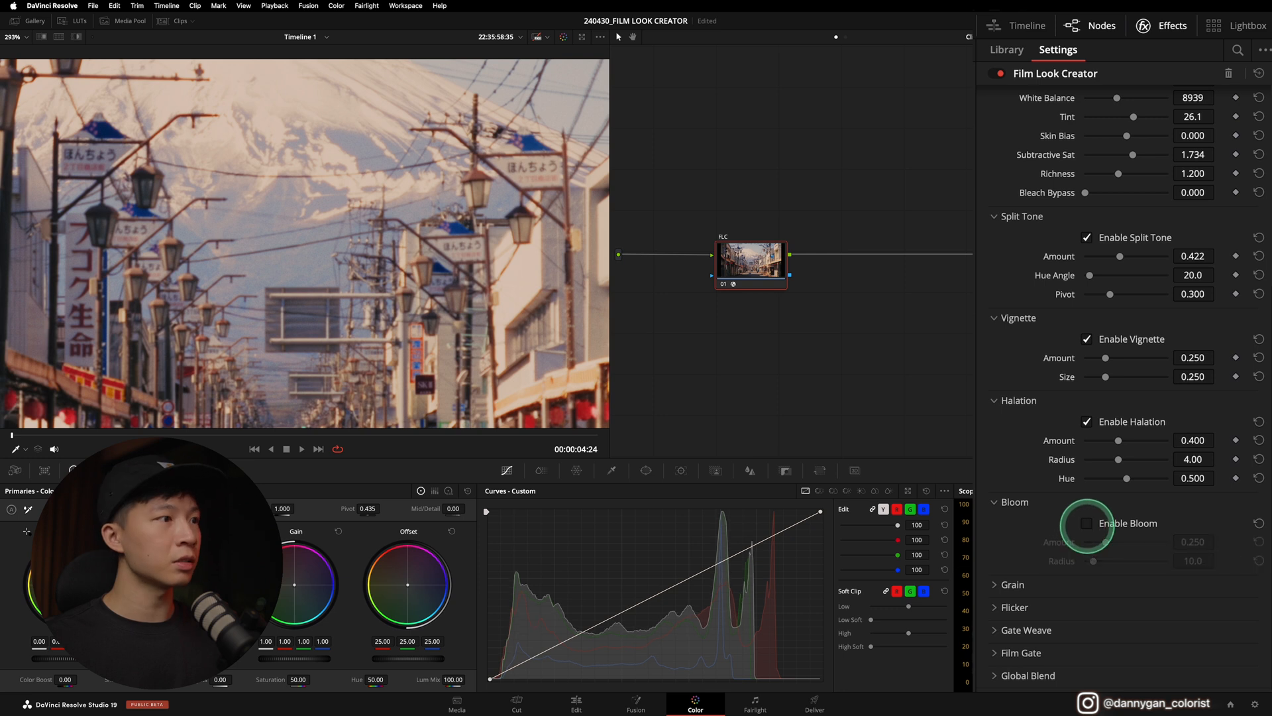
click(1086, 523)
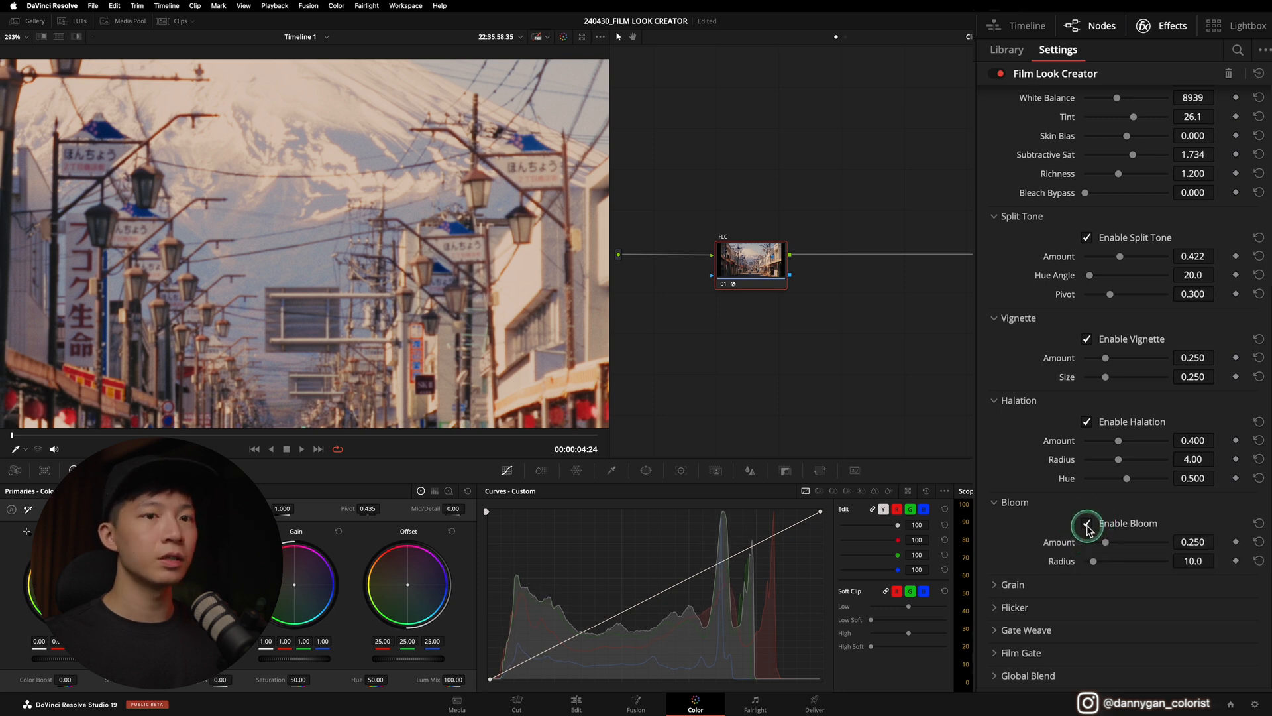
drag(1106, 541, 1122, 542)
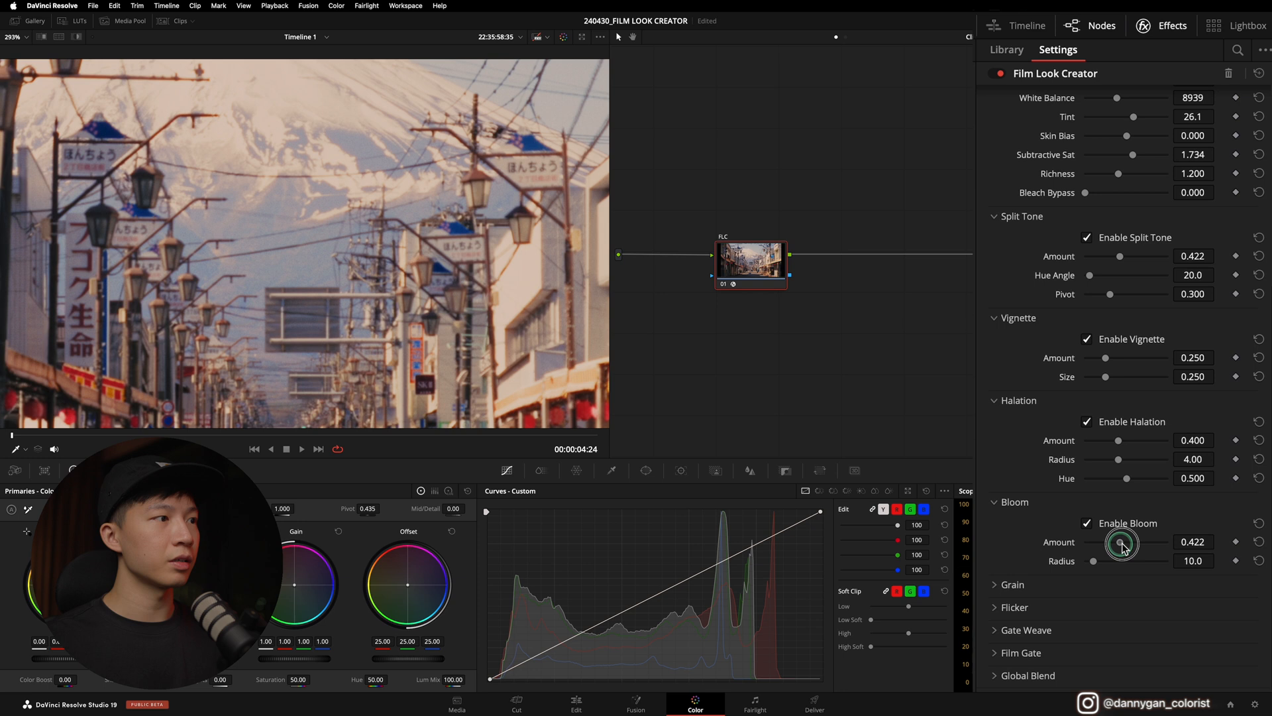
drag(1121, 542, 1112, 542)
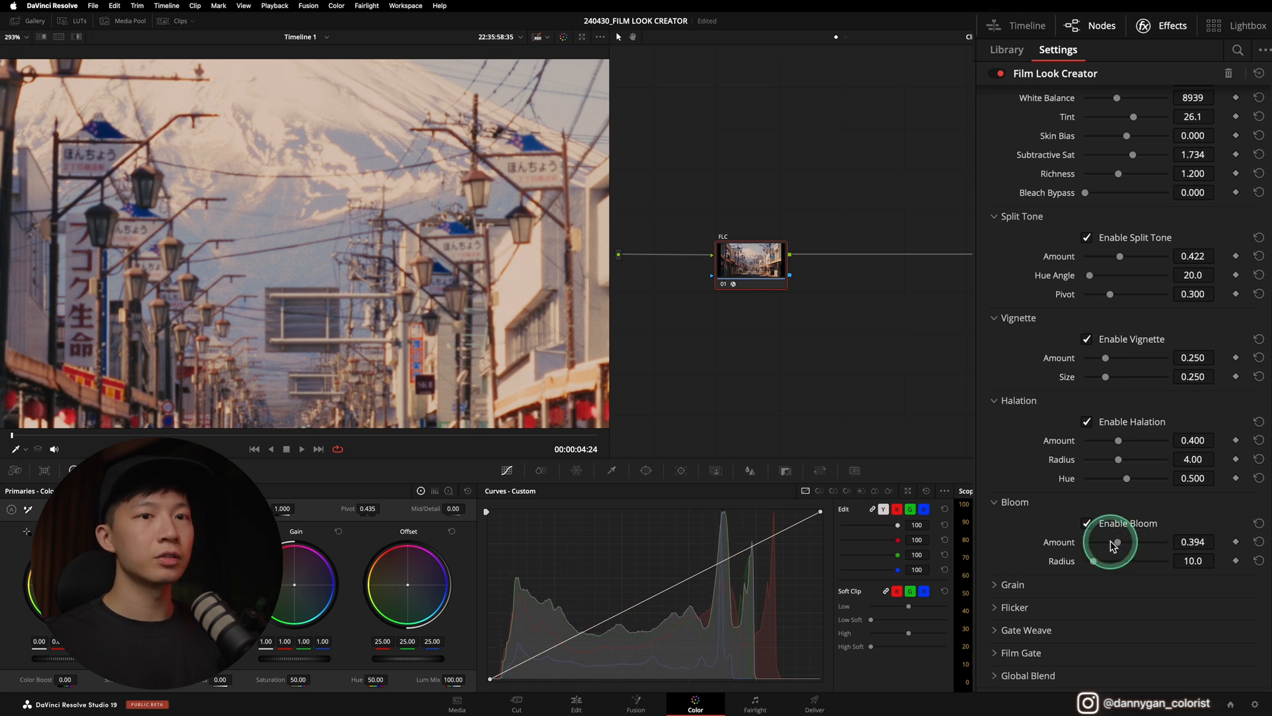
drag(1115, 542, 1092, 541)
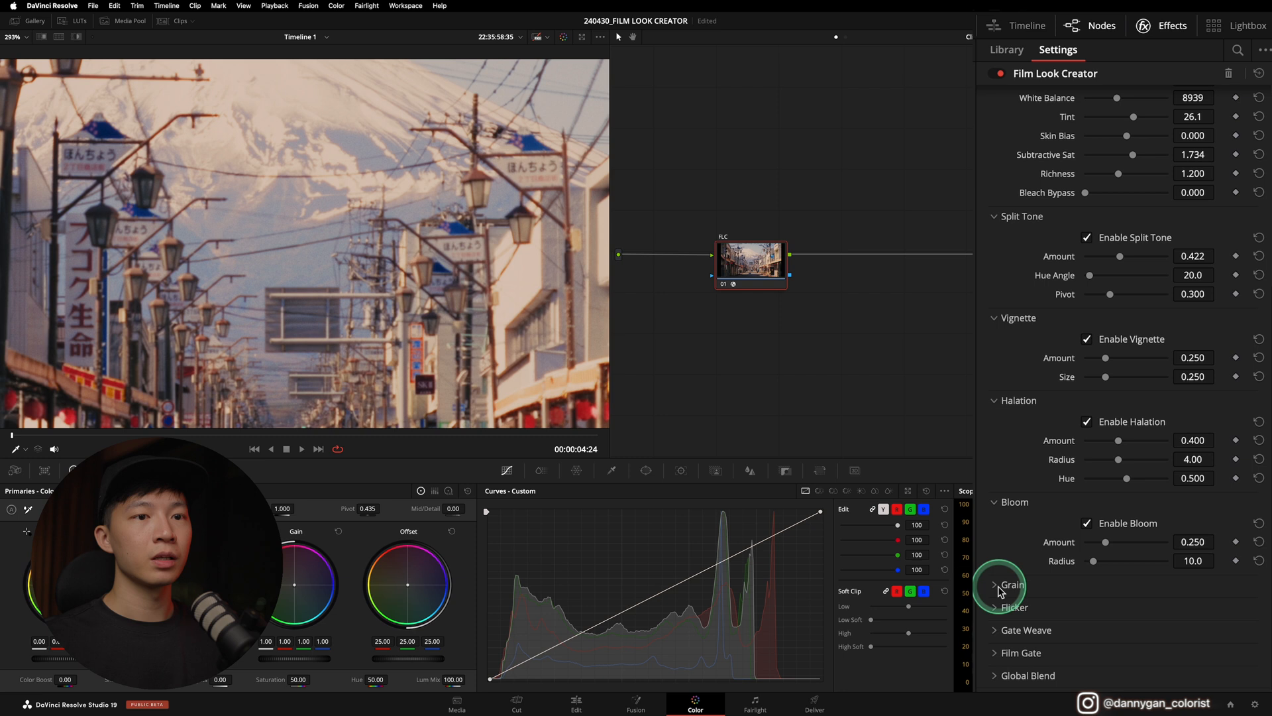
Expand Grain, adjust the grain amount, and apply the 16mm preset
click(1002, 584)
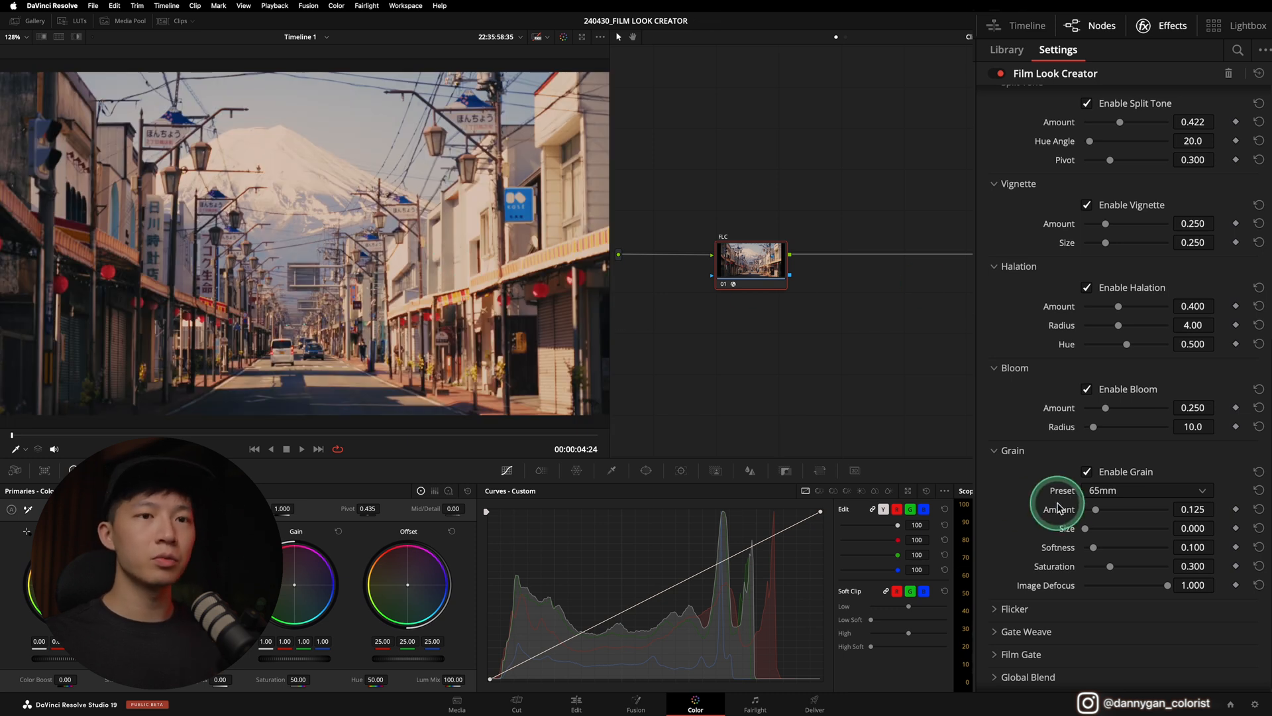
mouse_move(1049, 498)
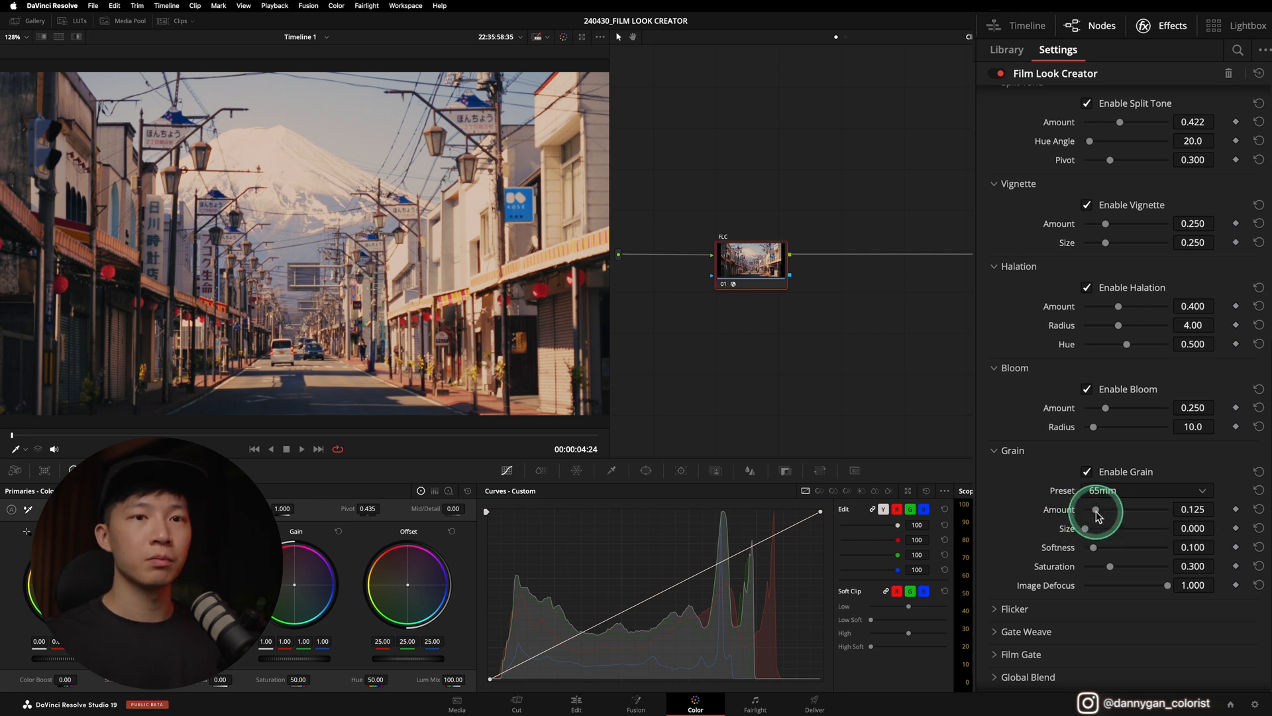
drag(1098, 509, 1120, 509)
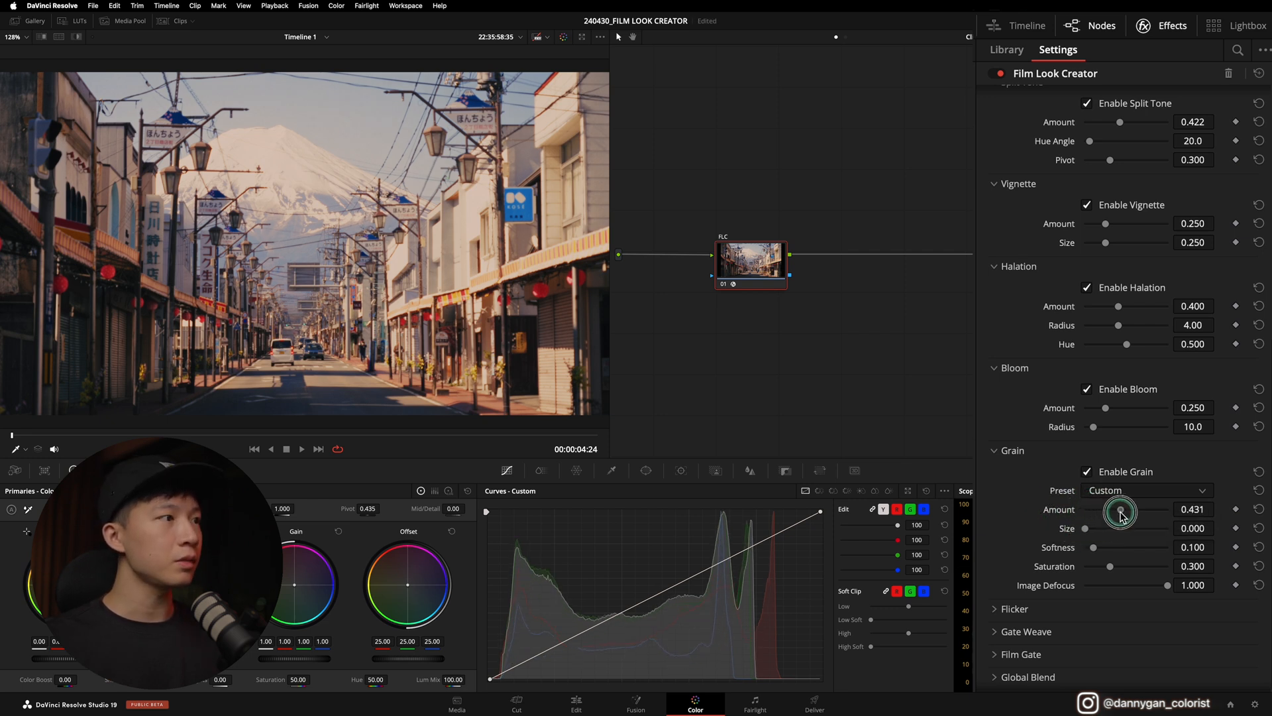
drag(1121, 509, 1118, 509)
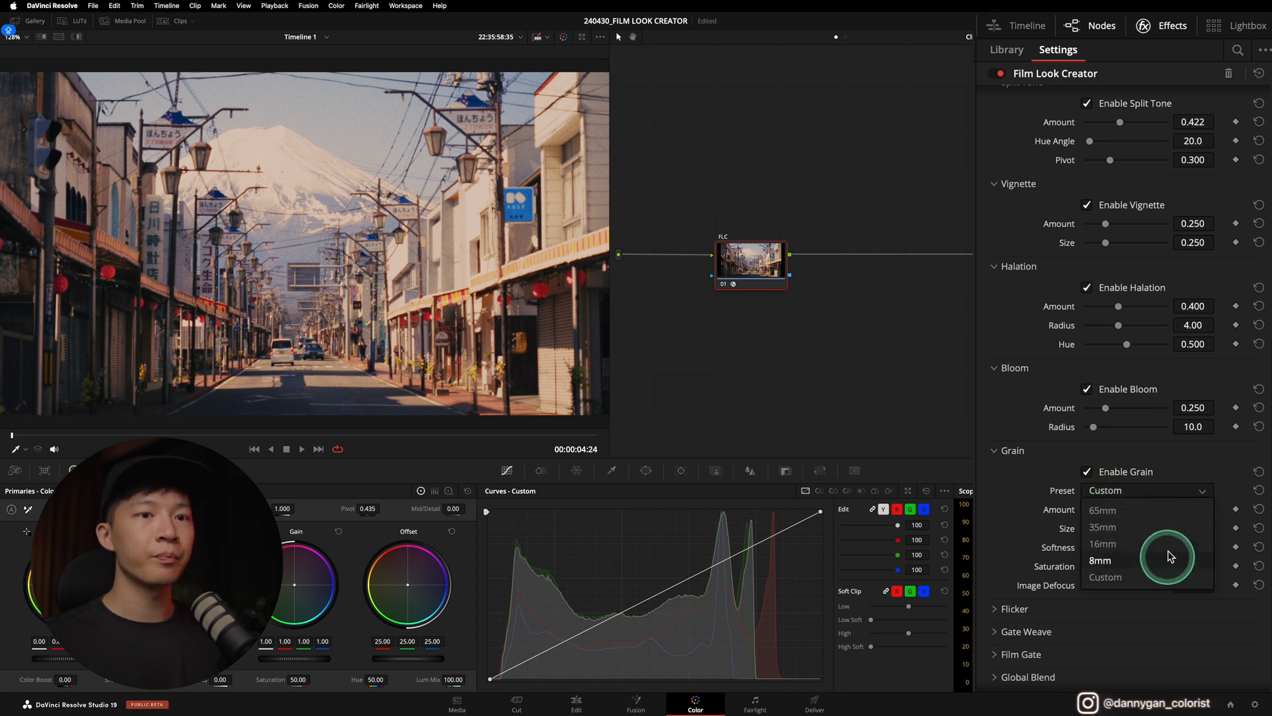
click(1103, 543)
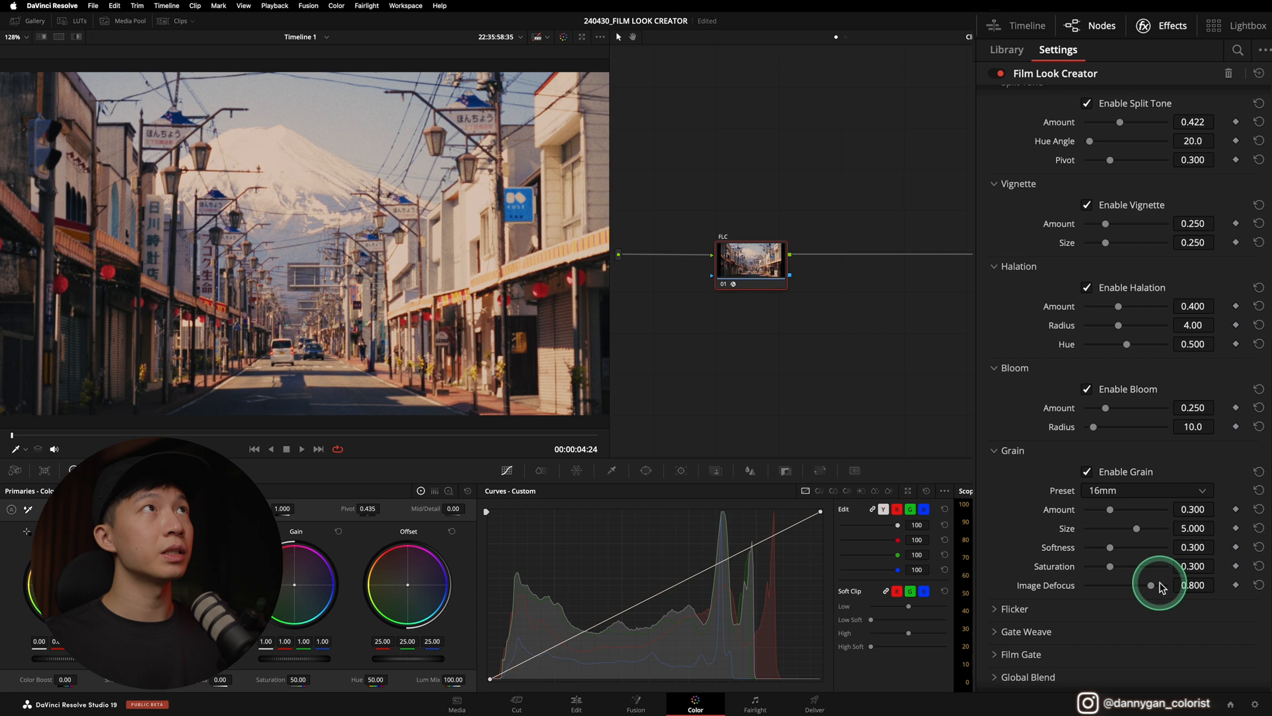
click(301, 448)
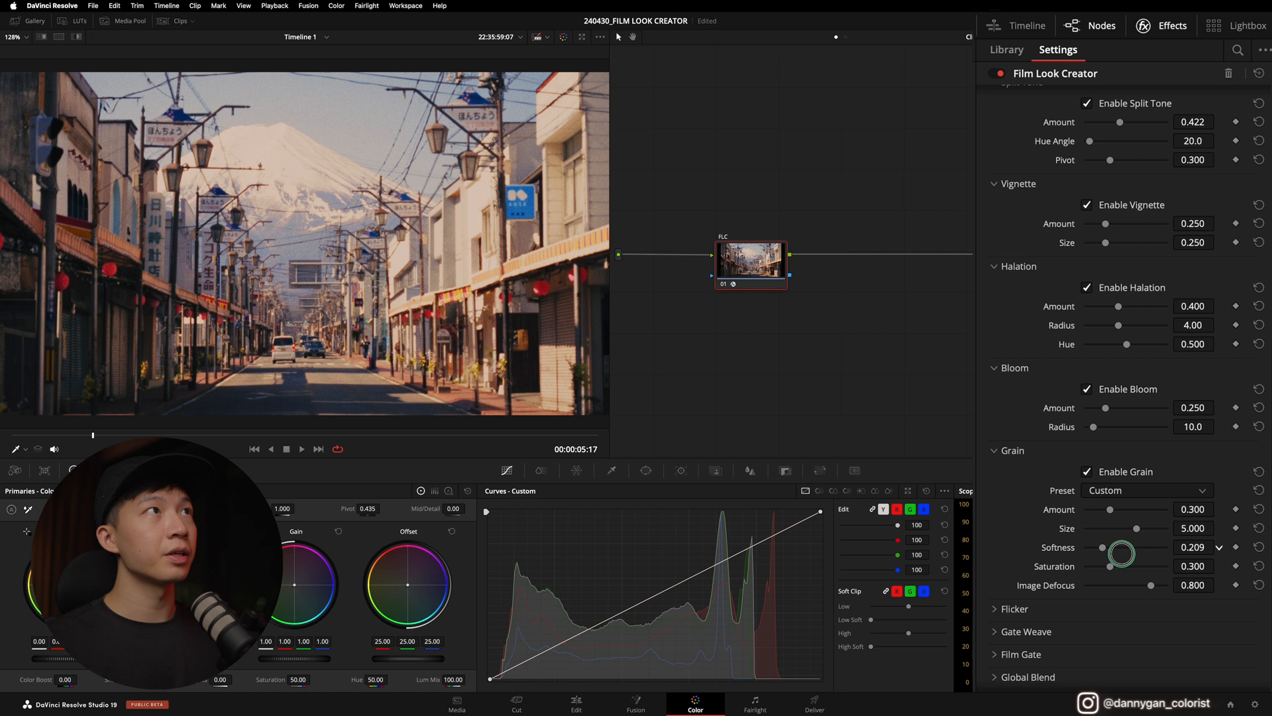
Adjust Grain Softness back and forth, settling it at 0.350
drag(1120, 553, 1130, 544)
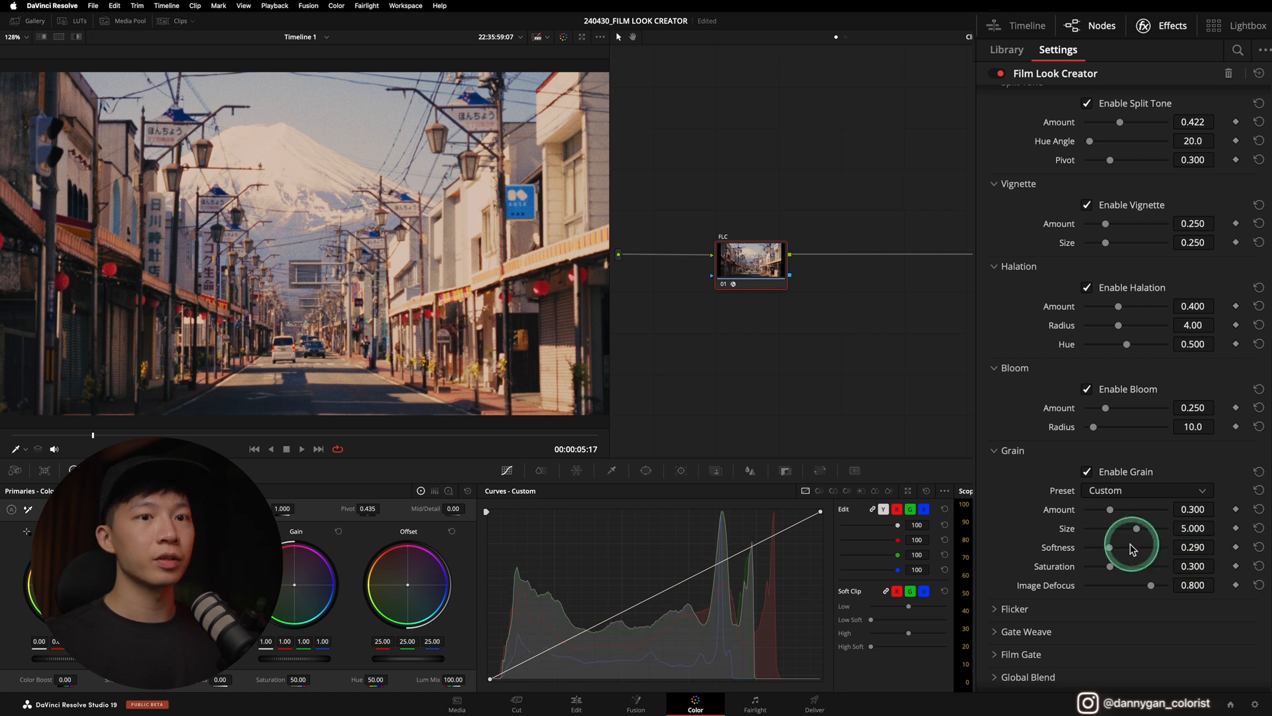
drag(1131, 546, 1104, 546)
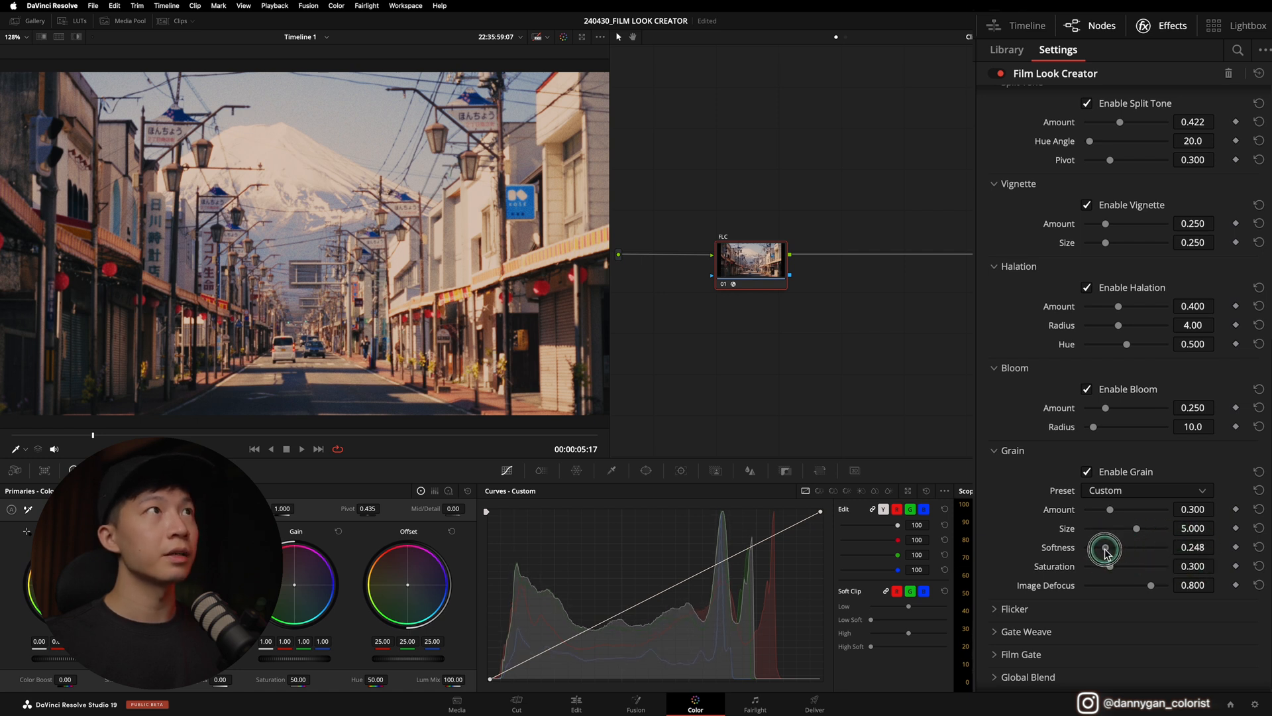
drag(1103, 546, 1118, 546)
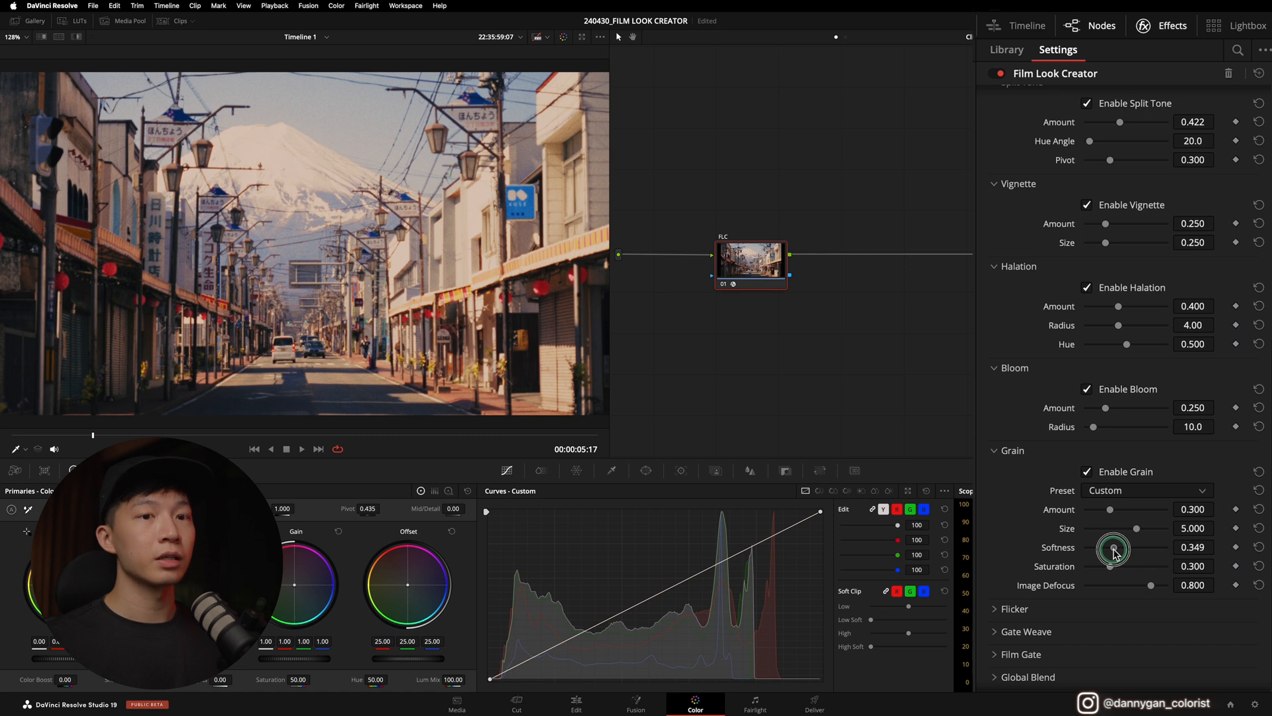
drag(1113, 546, 1092, 546)
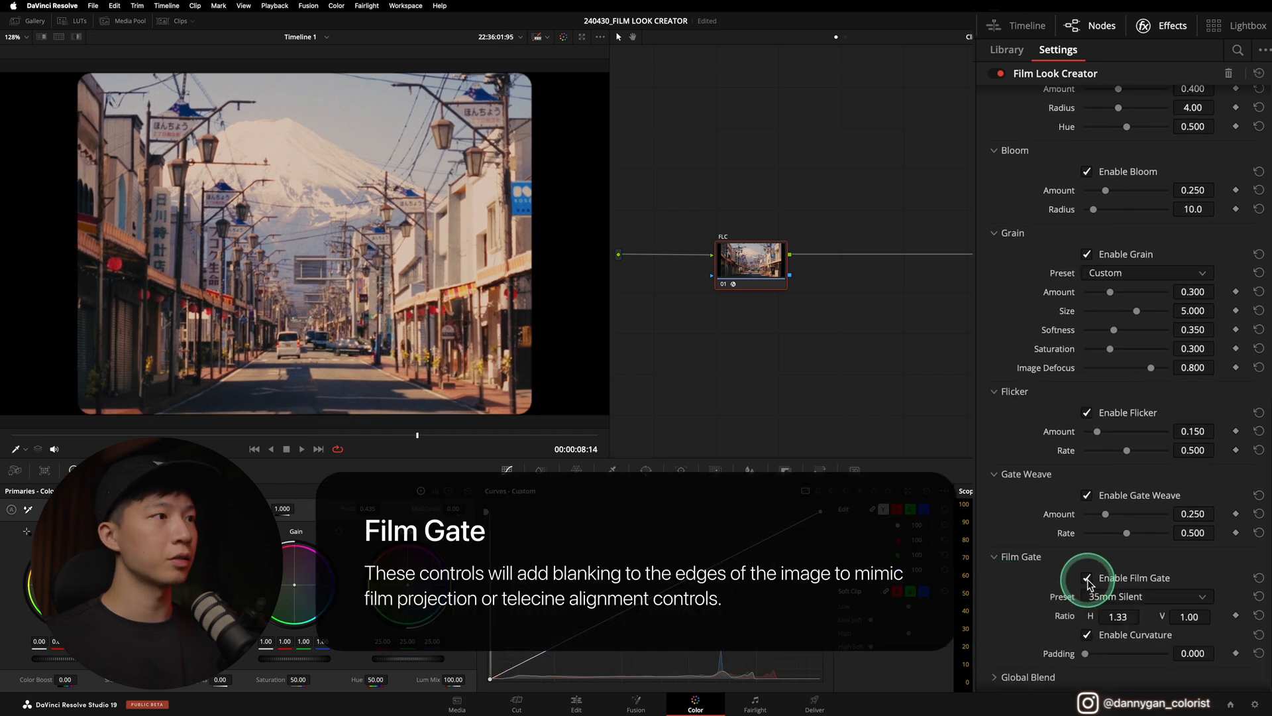
Toggle the film gate border and adjust the look's Global Blend
click(1086, 578)
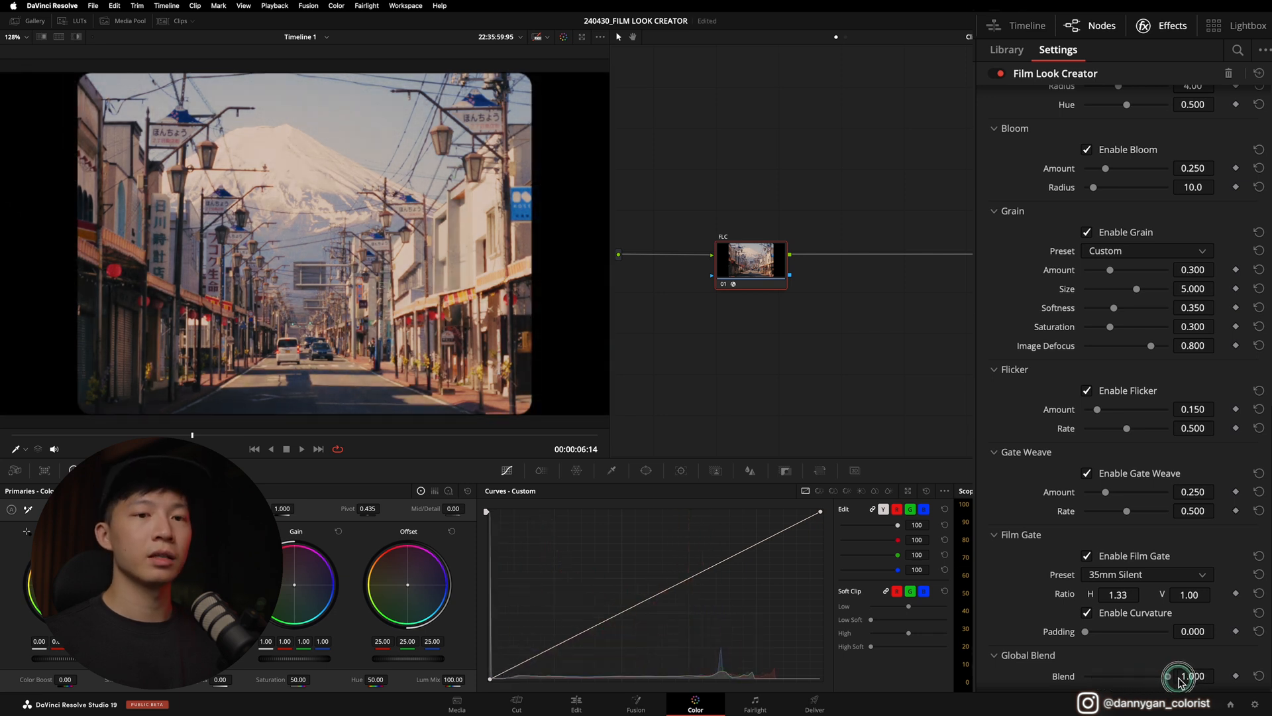
drag(1180, 676, 1116, 676)
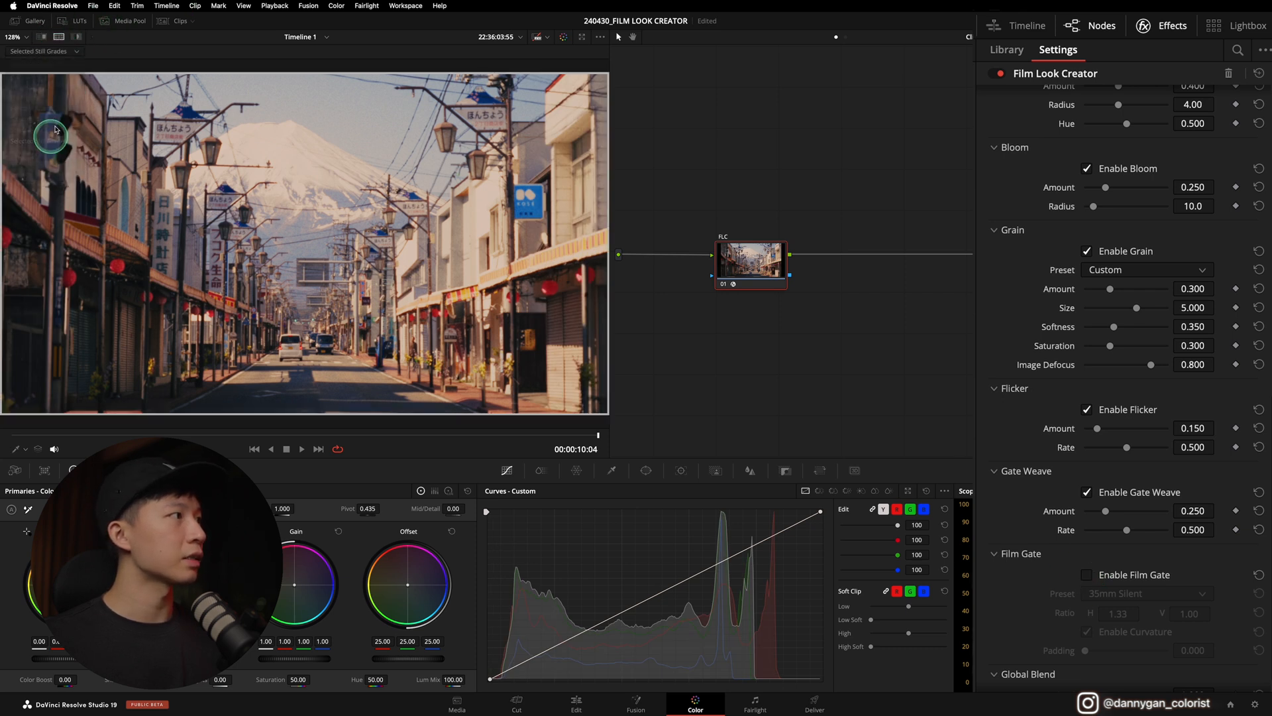
Switch off Enable Film Gate so the clip fills the frame again
click(30, 20)
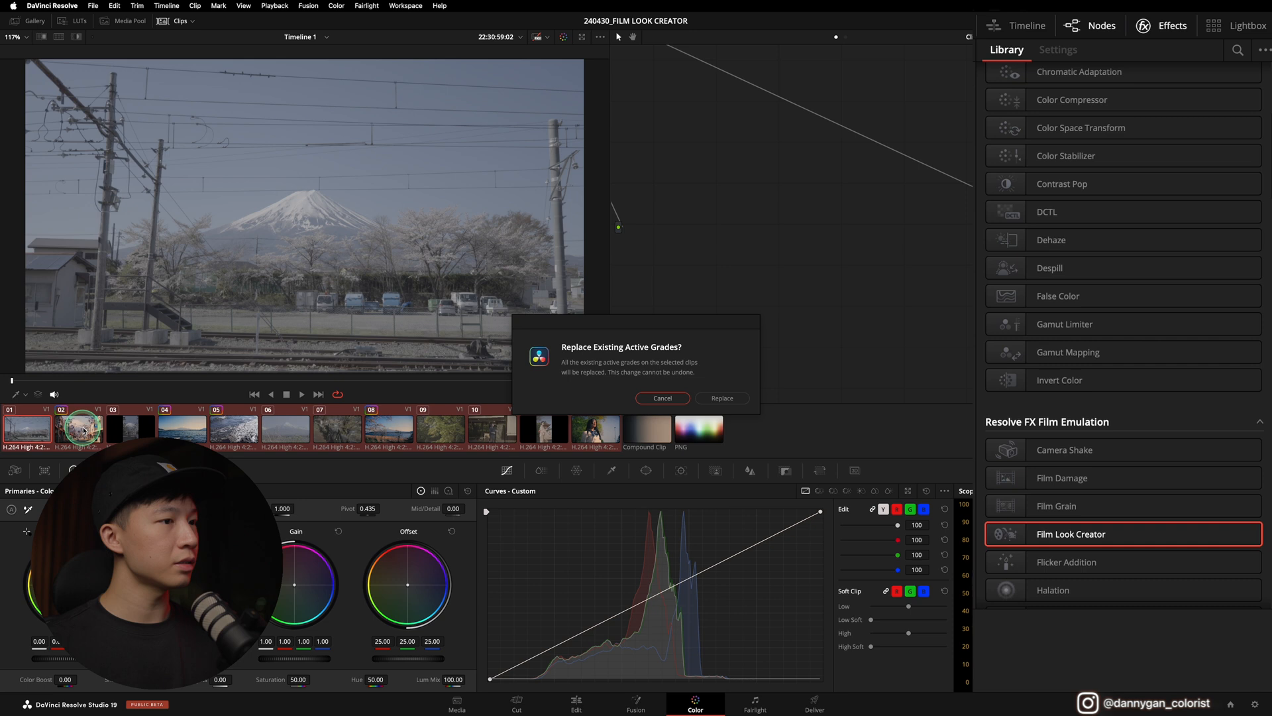
Confirm Replace to overwrite the other clips' grades with the Mt. Fuji film look
click(722, 398)
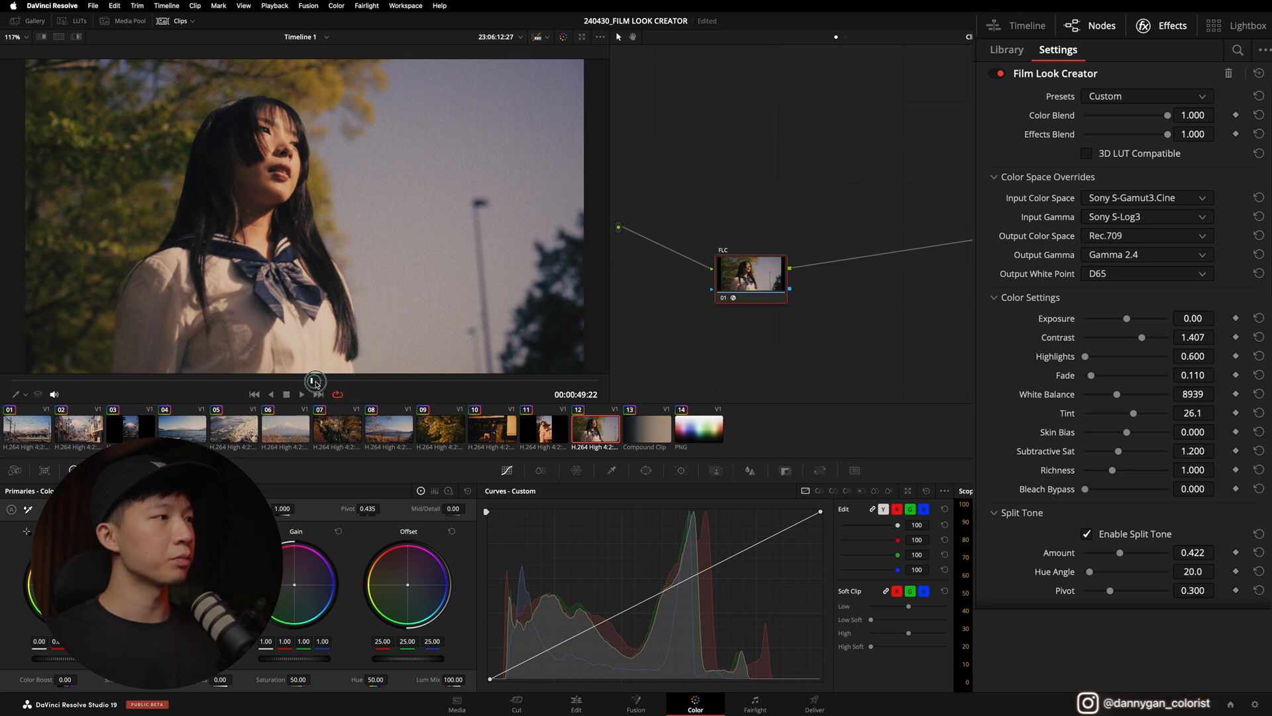
Scrub back through portrait clip 12 and adjust its Film Look Creator settings
drag(315, 381, 144, 395)
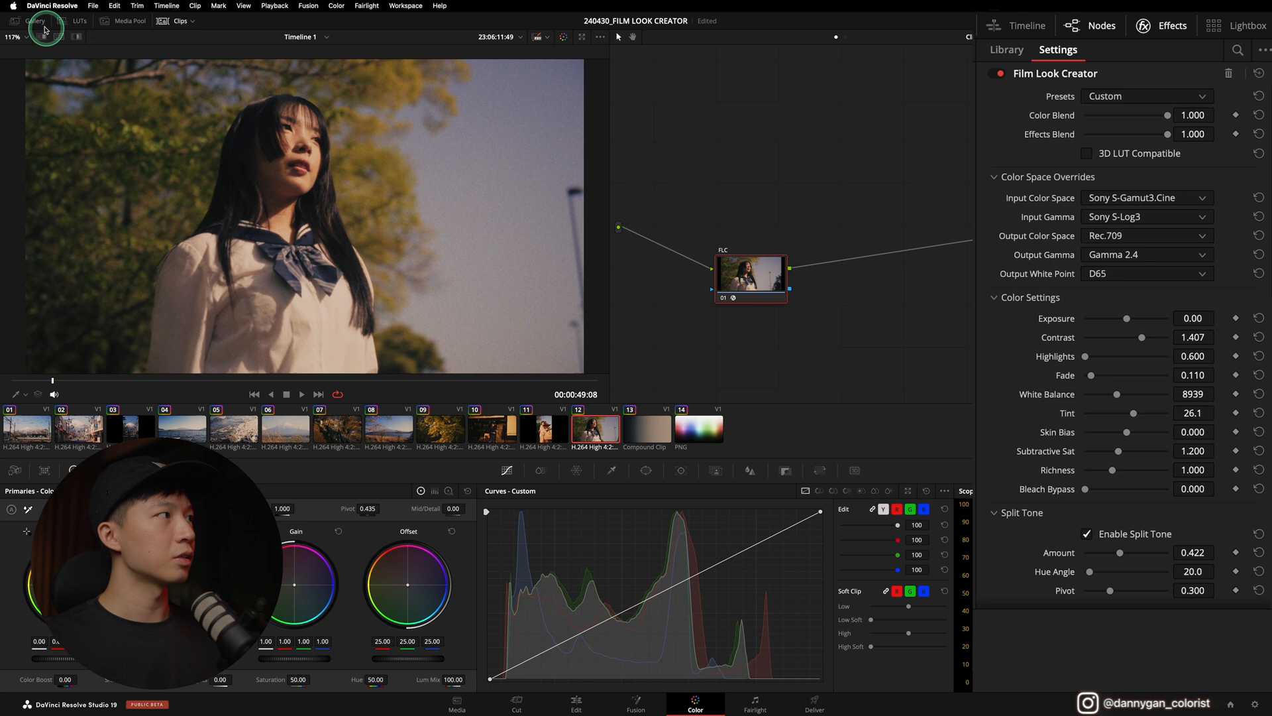
click(29, 23)
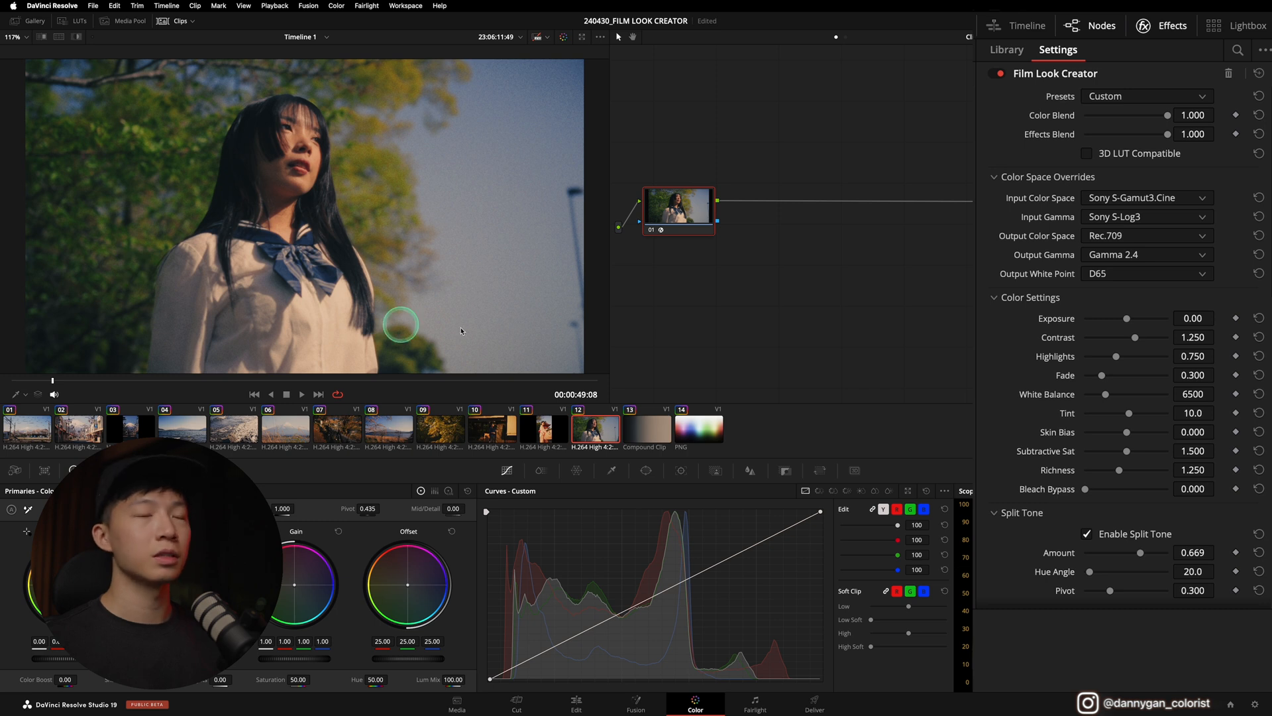
mouse_move(884, 348)
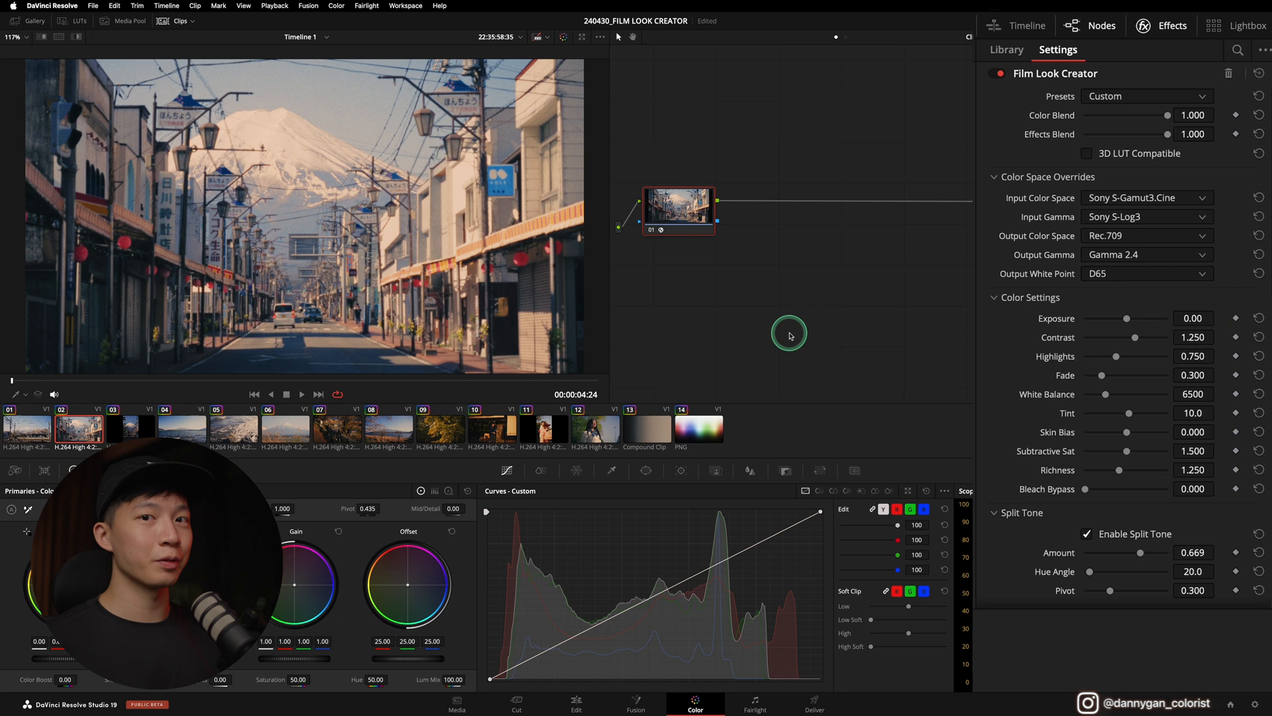
mouse_move(781, 330)
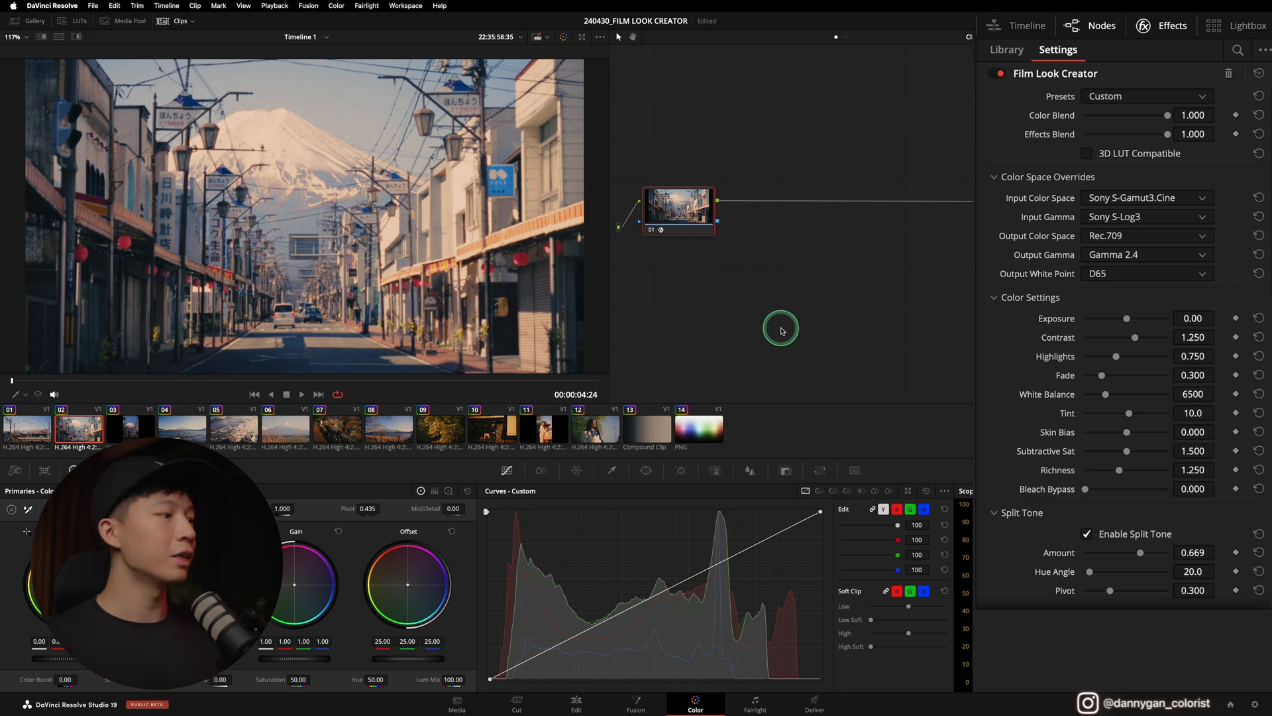
mouse_move(712, 296)
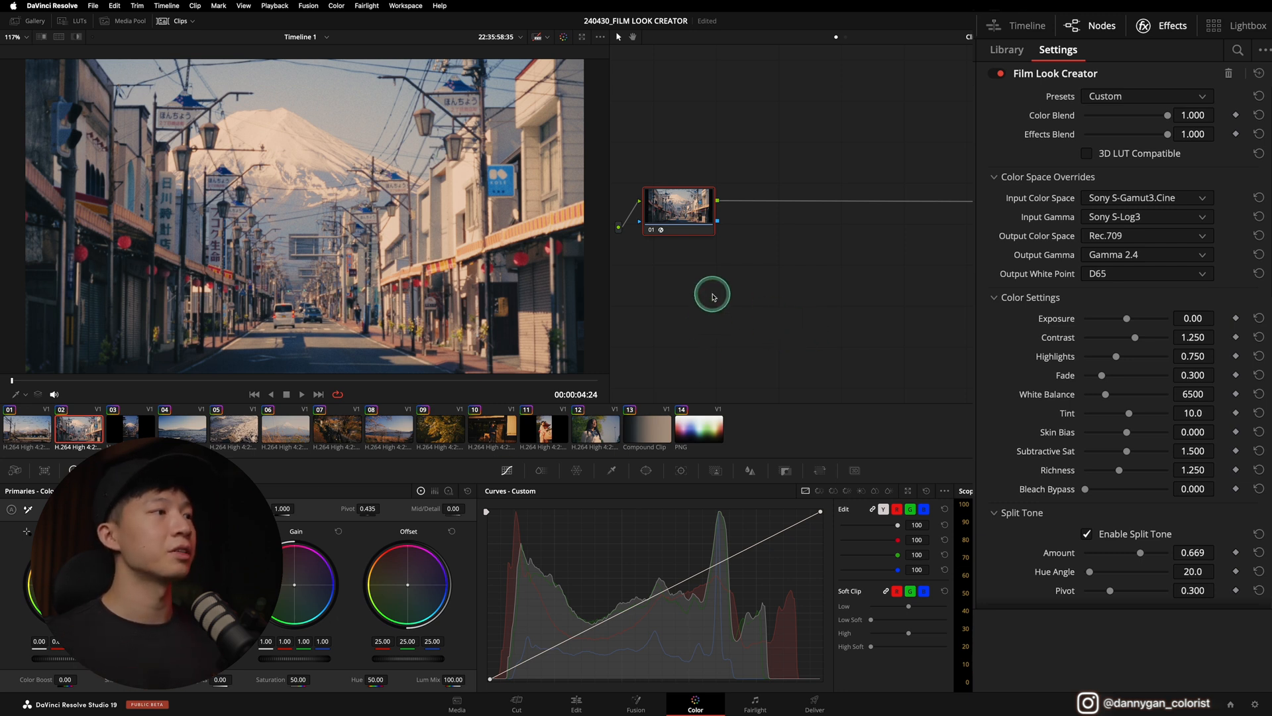